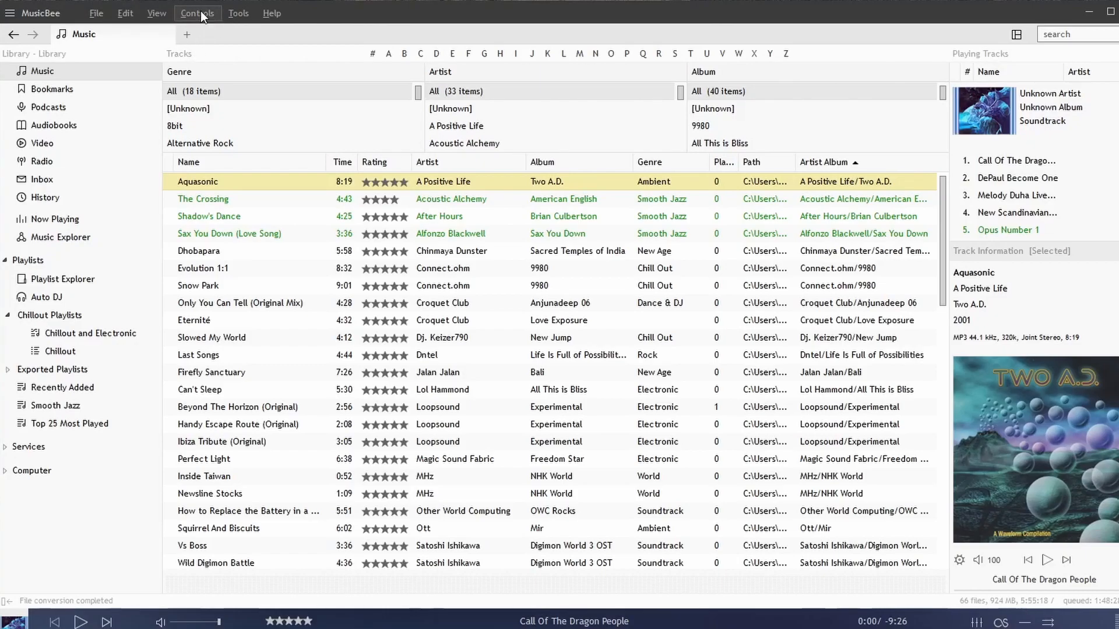
- Expand the Edit menu from the menu bar
click(125, 13)
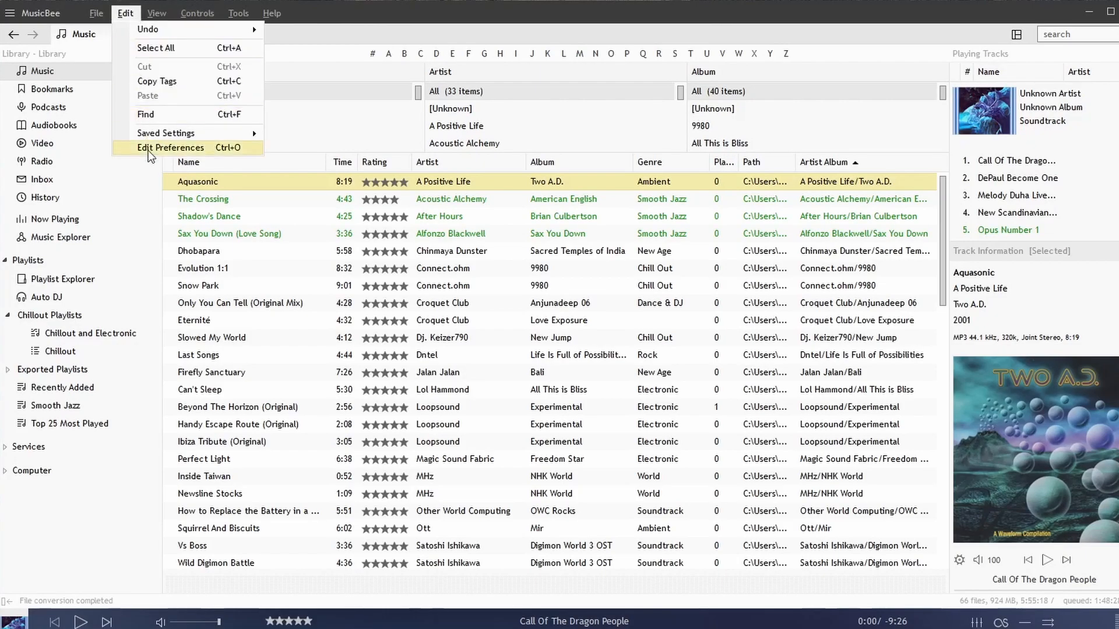
- Launch the Preferences window on its General settings via Edit Preferences
click(170, 148)
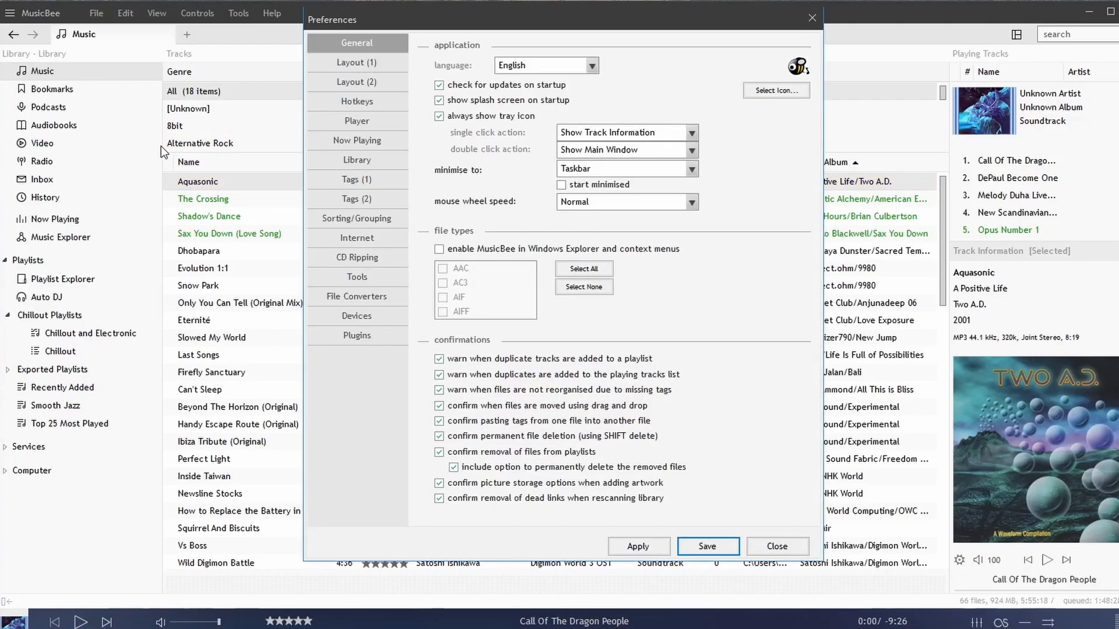
mouse_move(622, 366)
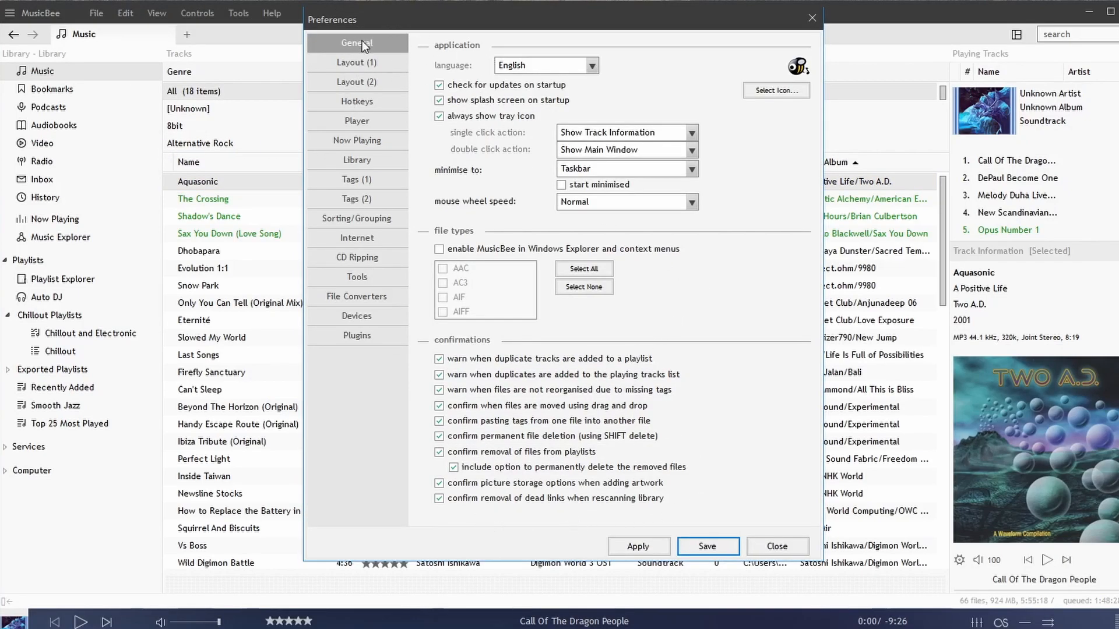
mouse_move(378, 242)
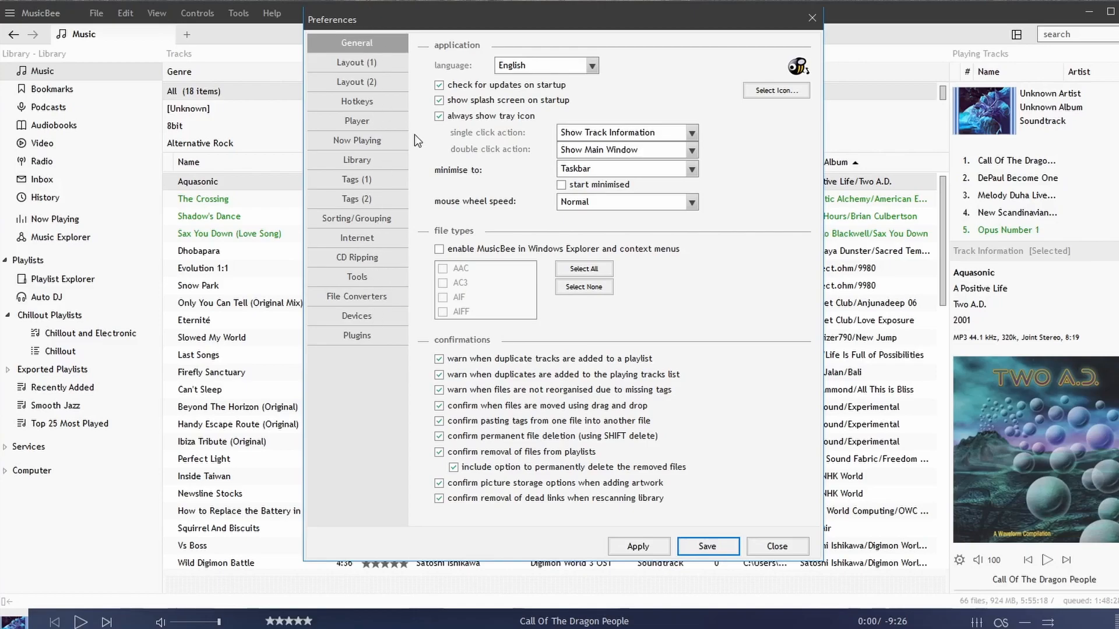
mouse_move(363, 68)
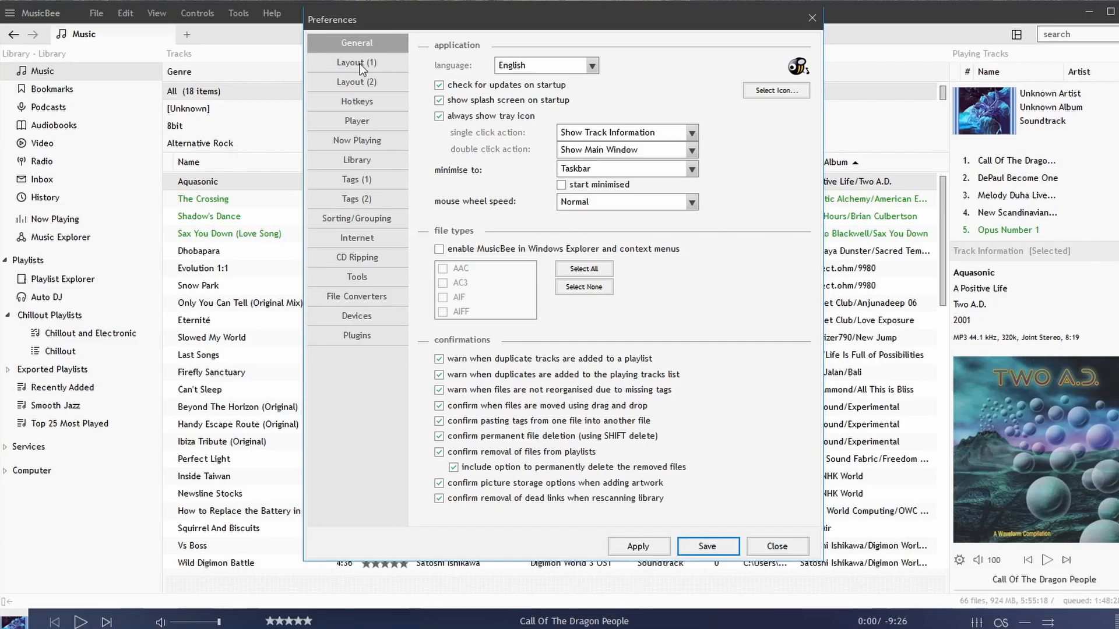
mouse_move(299, 93)
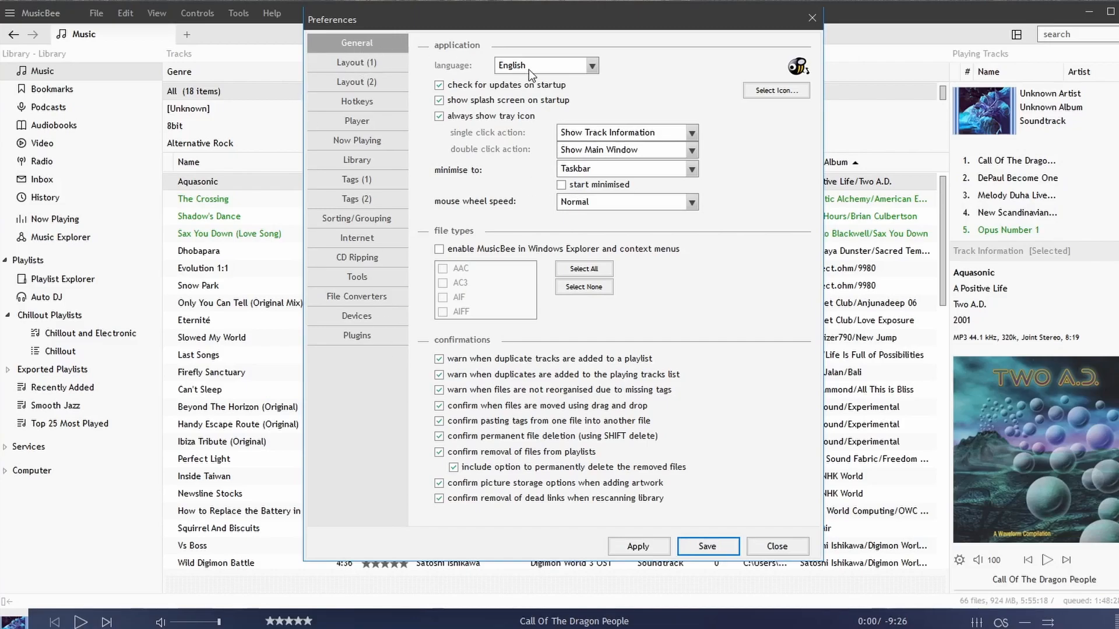
mouse_move(565, 69)
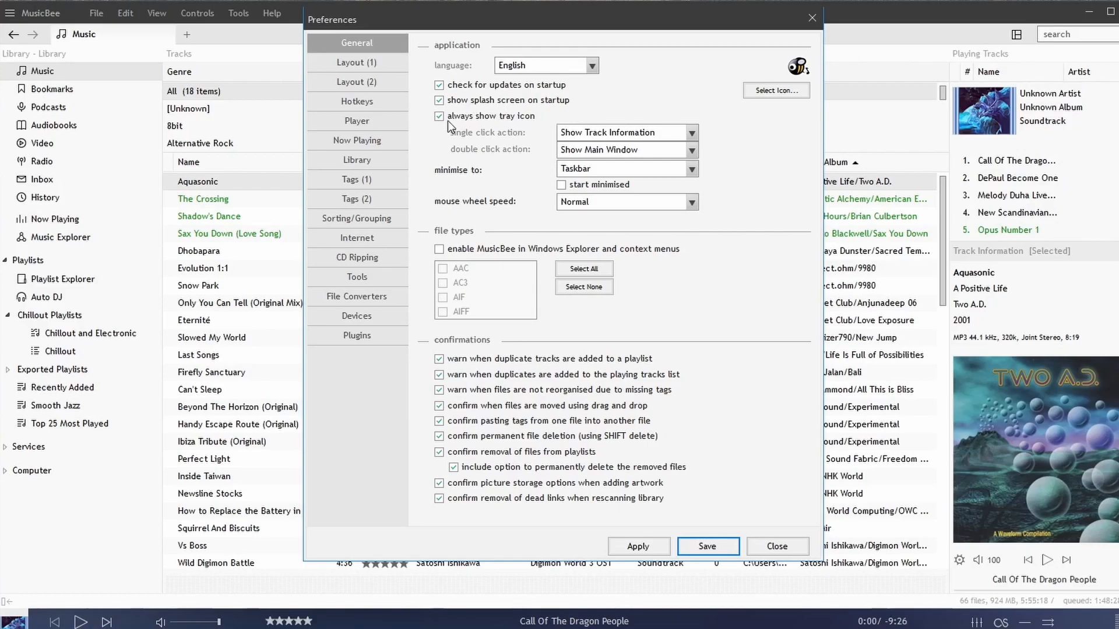
mouse_move(480, 119)
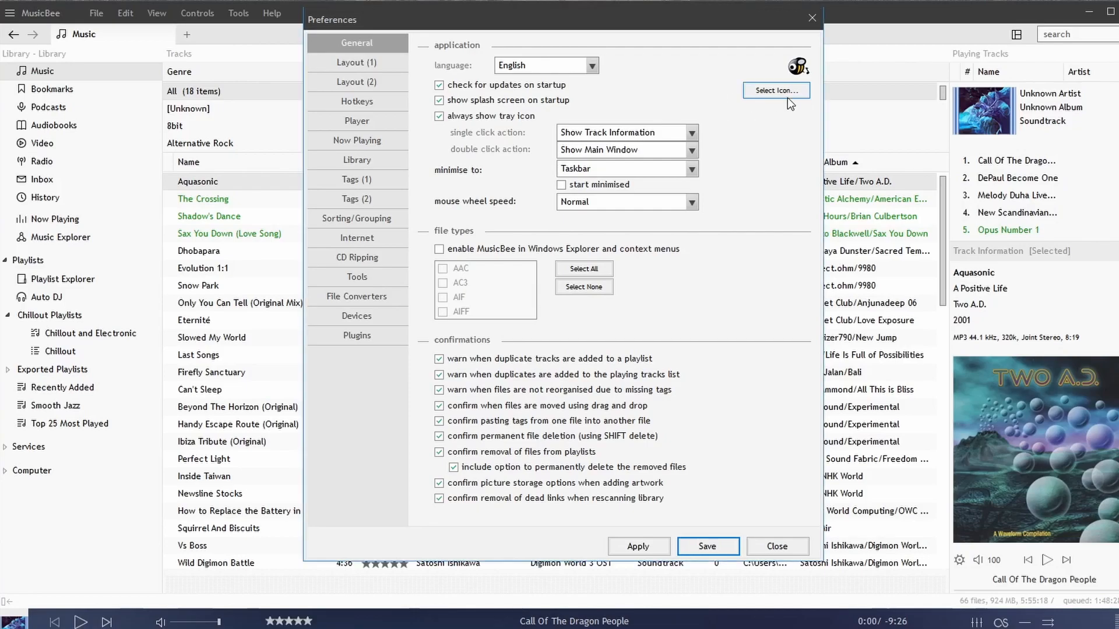
- Try two other bee icons from the Skins folder, then settle on BadassBee Gold.ico as the application icon
click(776, 90)
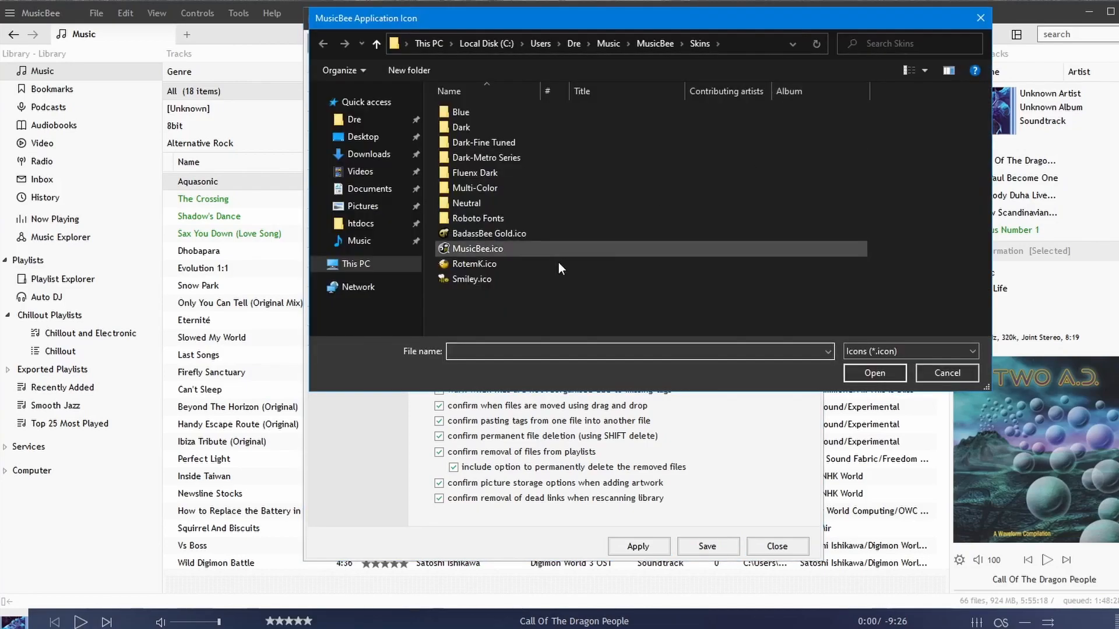
click(488, 233)
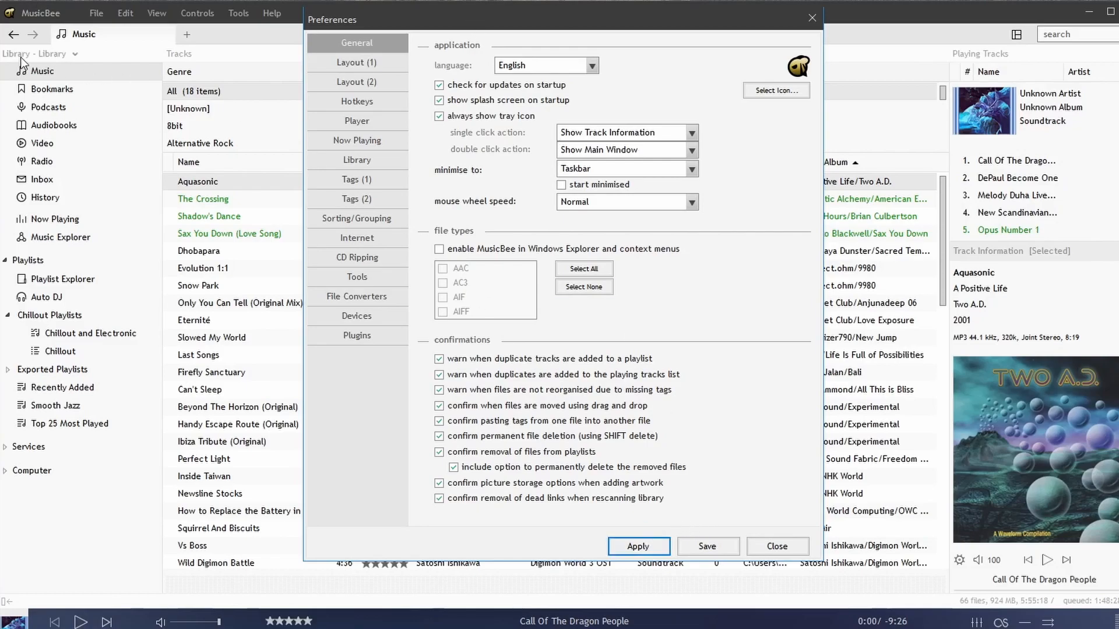
mouse_move(5, 18)
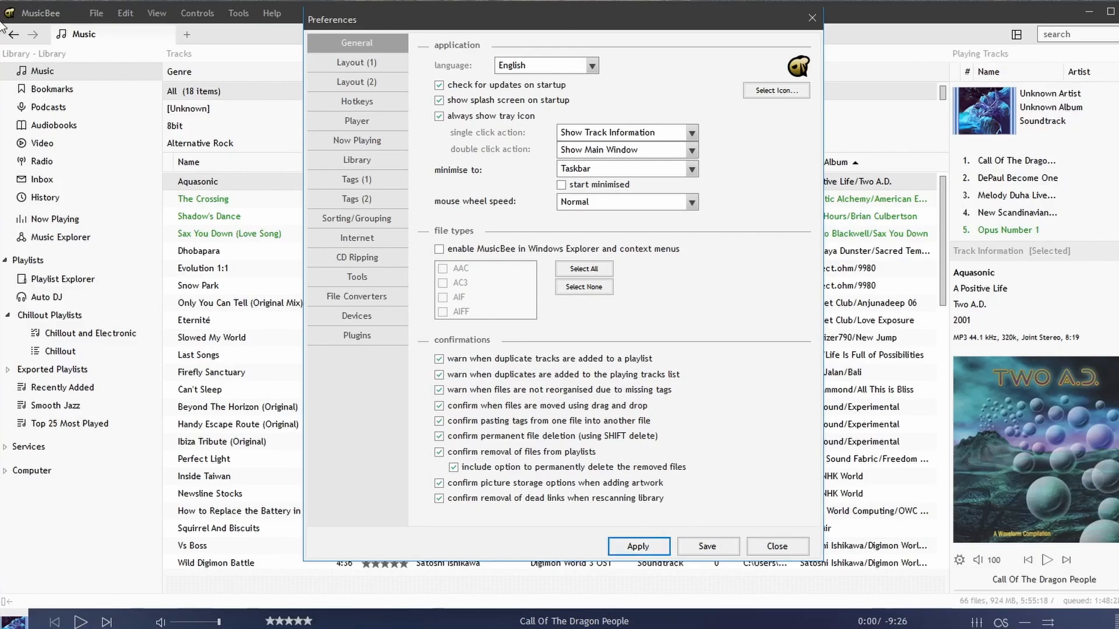
mouse_move(23, 25)
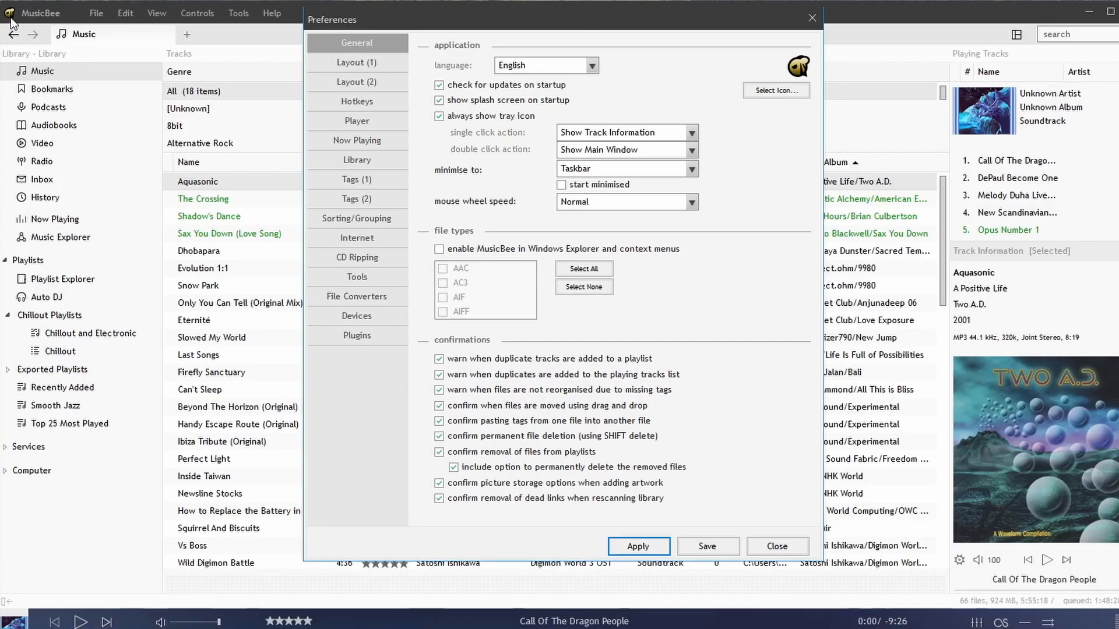
click(776, 91)
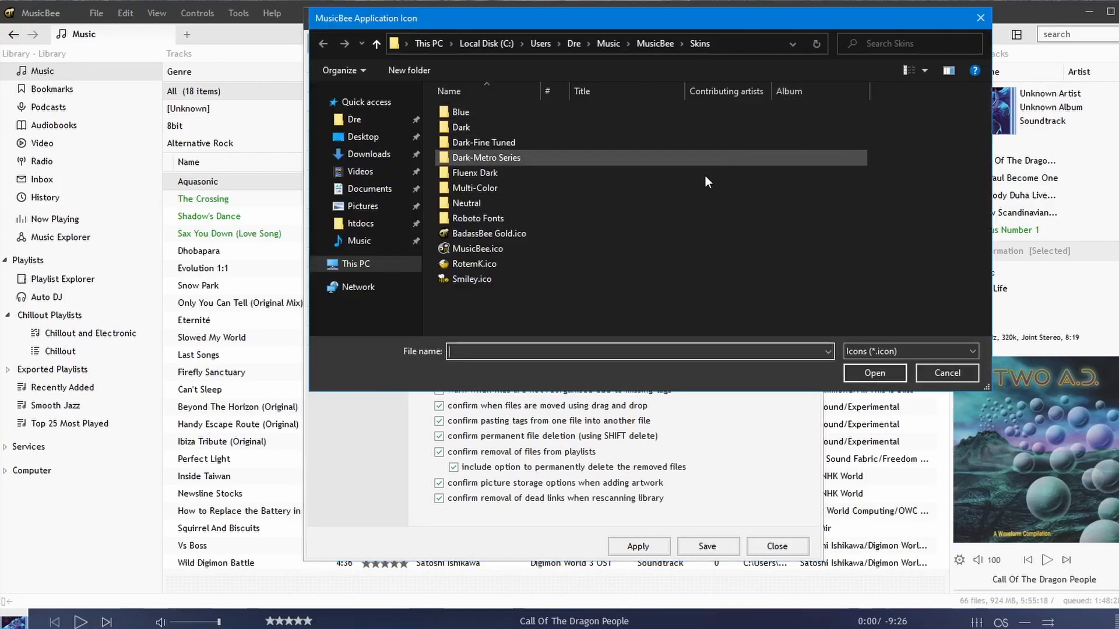
click(471, 280)
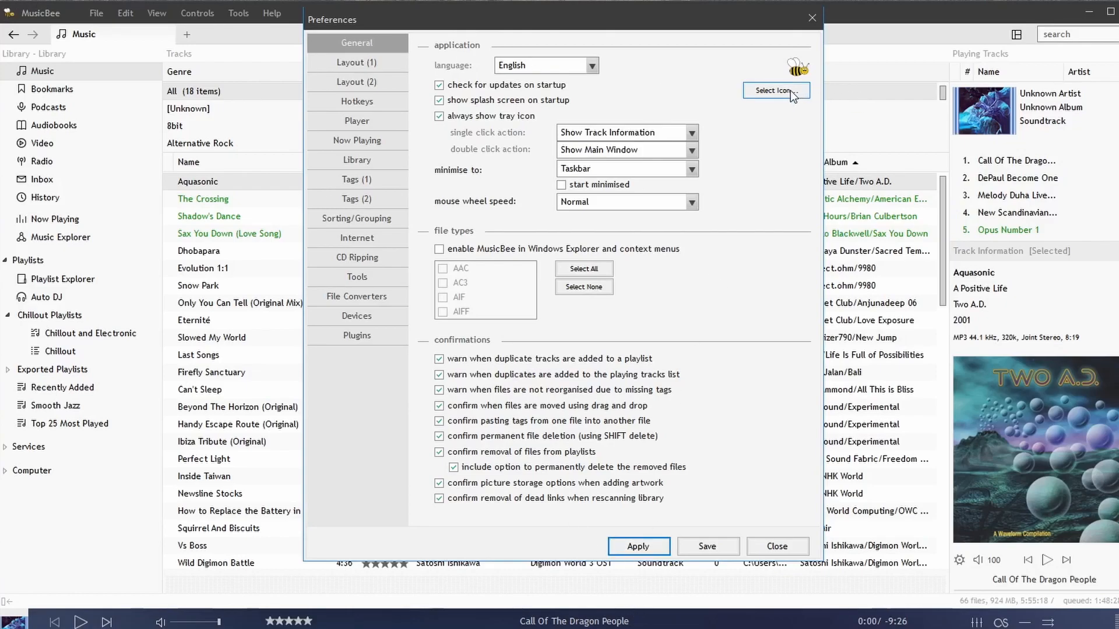
click(776, 91)
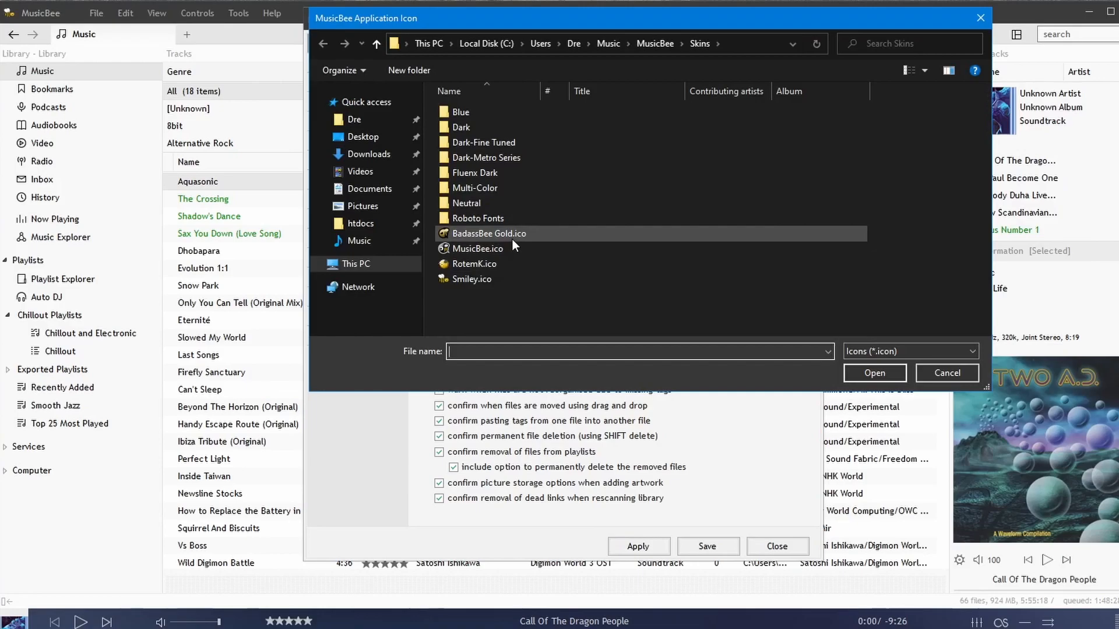
click(946, 373)
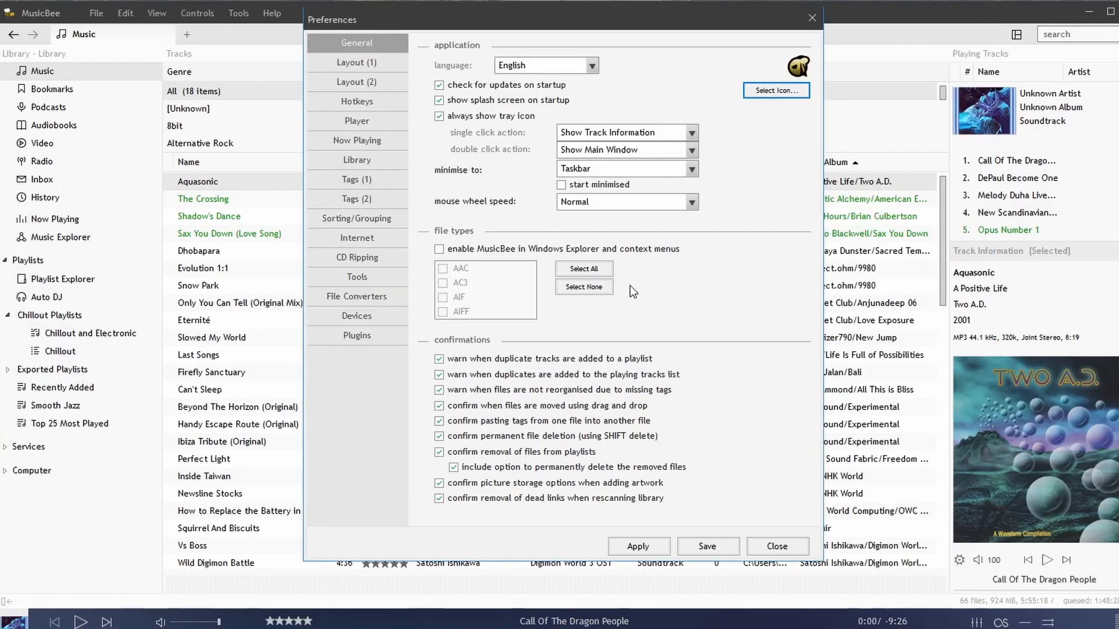
mouse_move(525, 150)
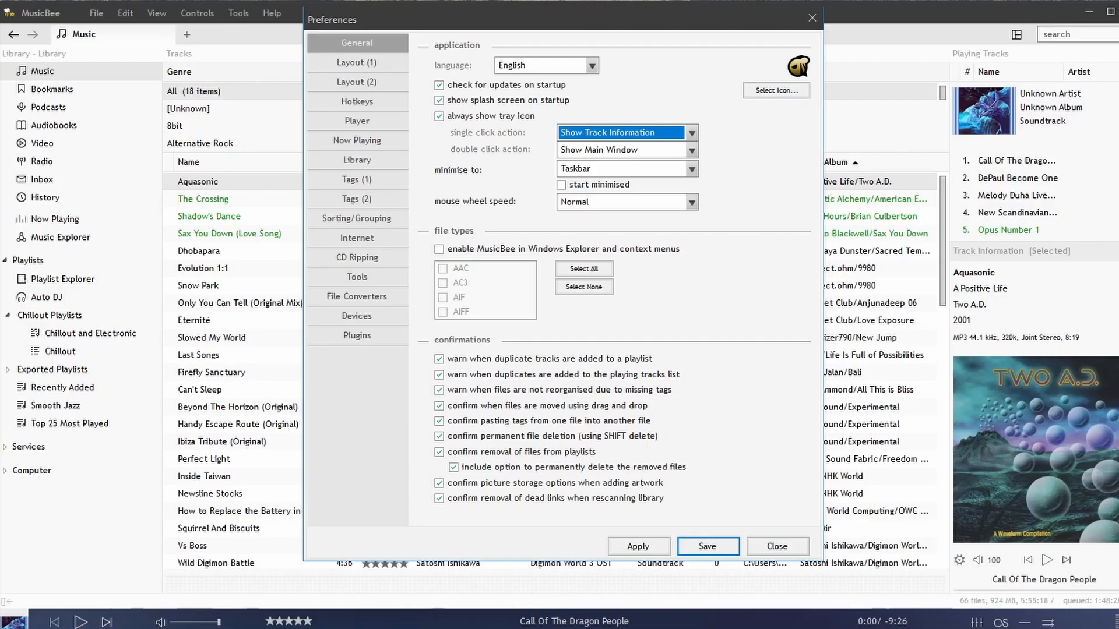
mouse_move(602, 140)
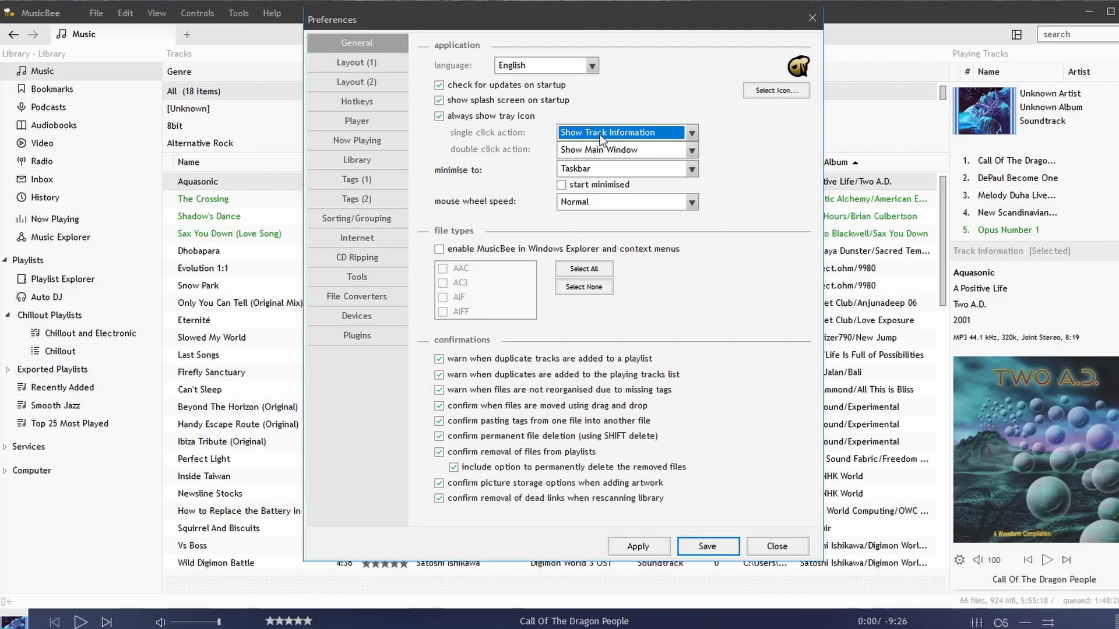
click(691, 149)
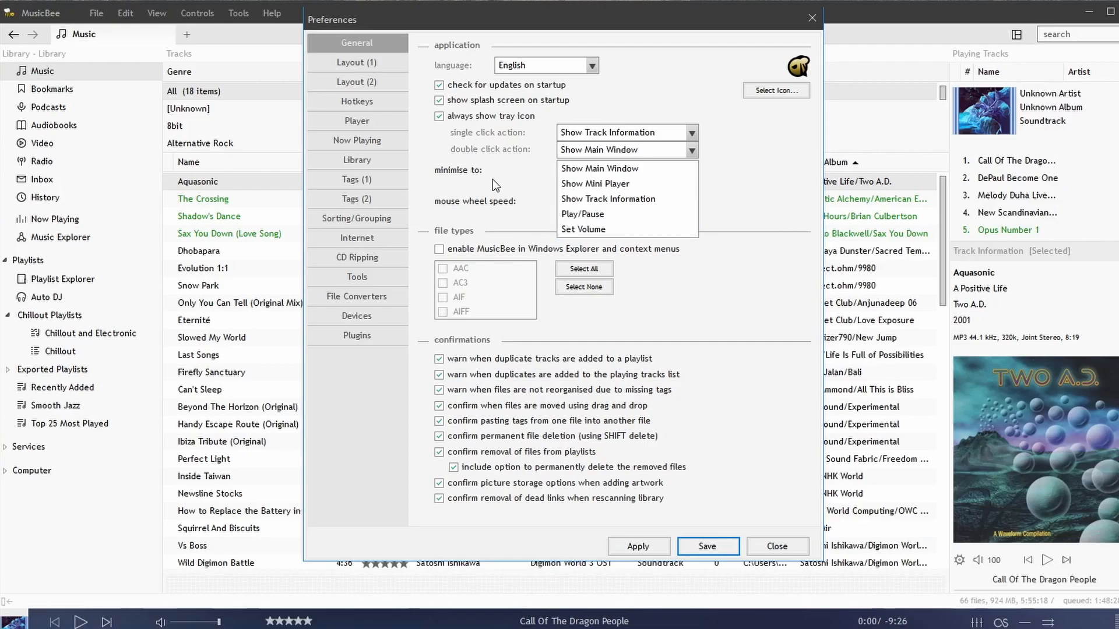
click(599, 168)
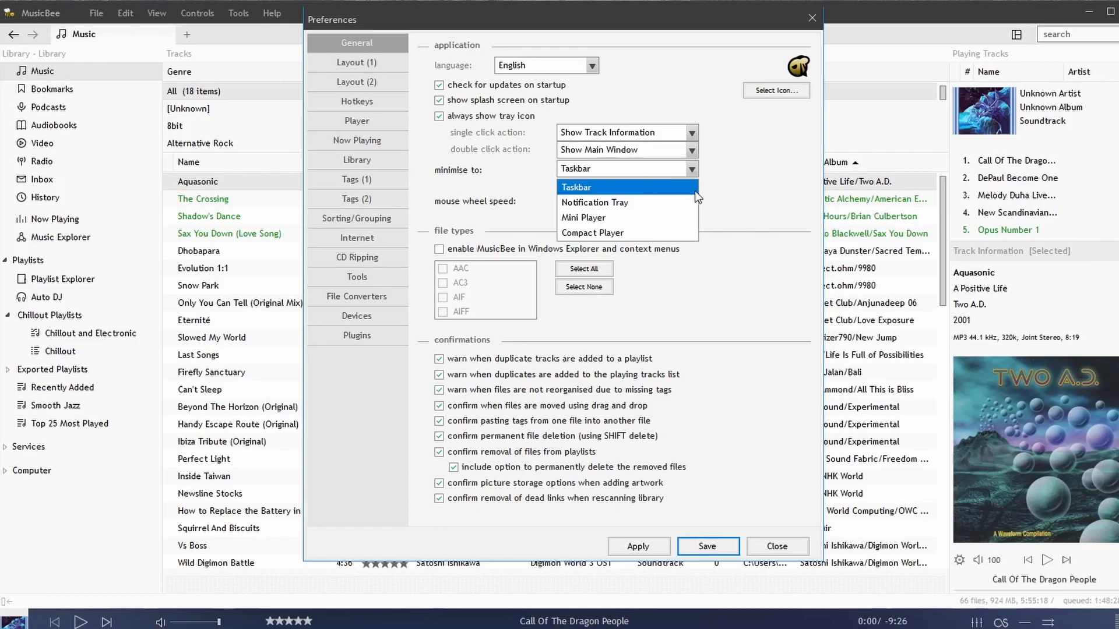
mouse_move(601, 212)
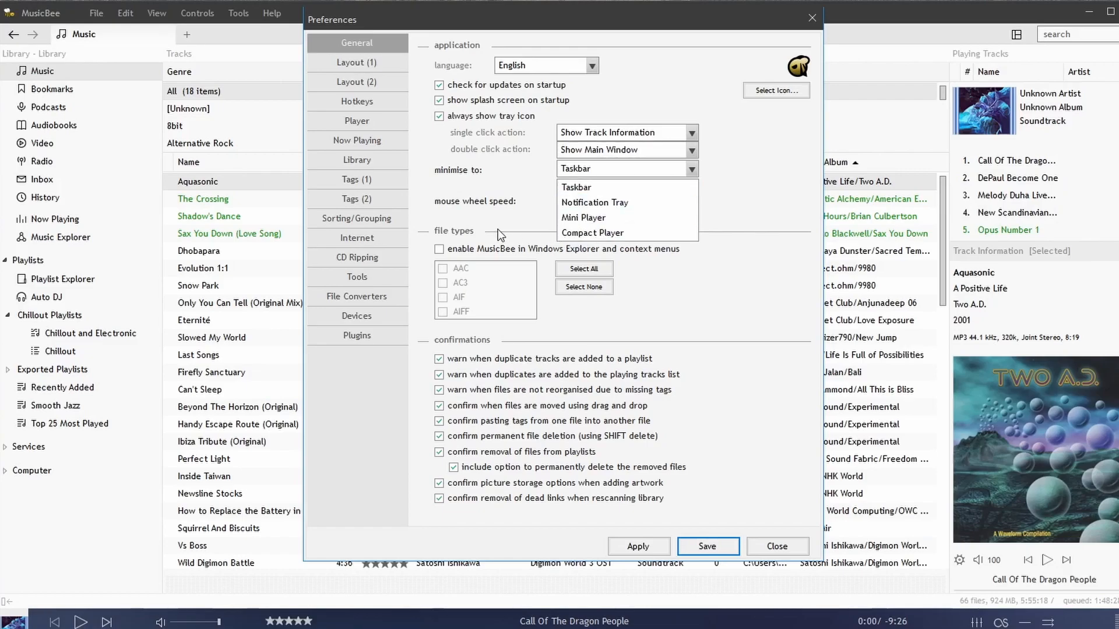
click(575, 186)
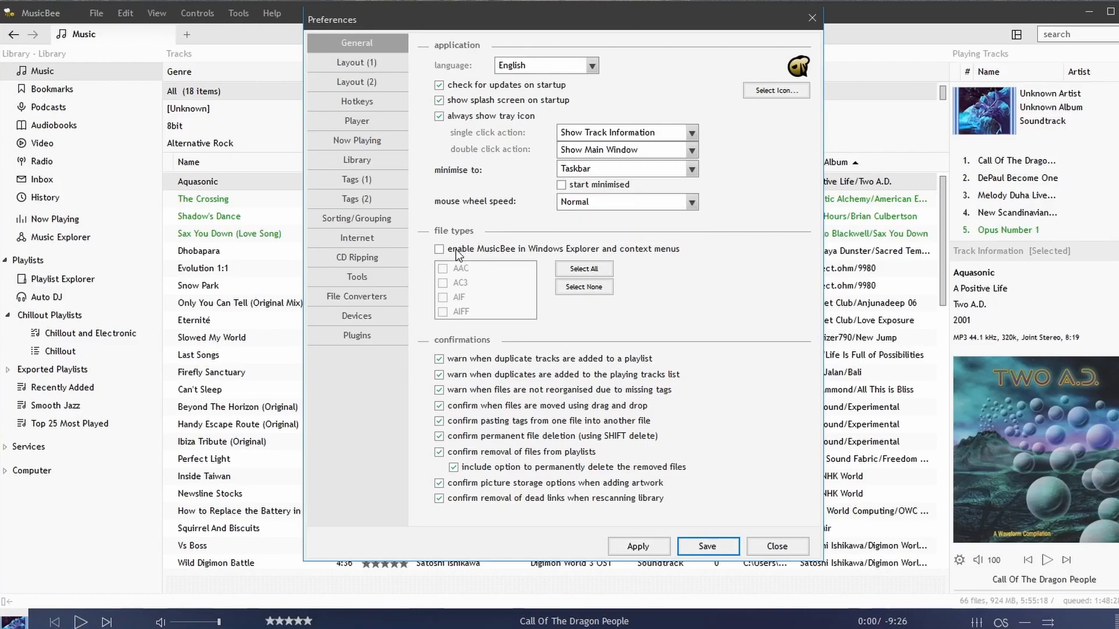
click(438, 248)
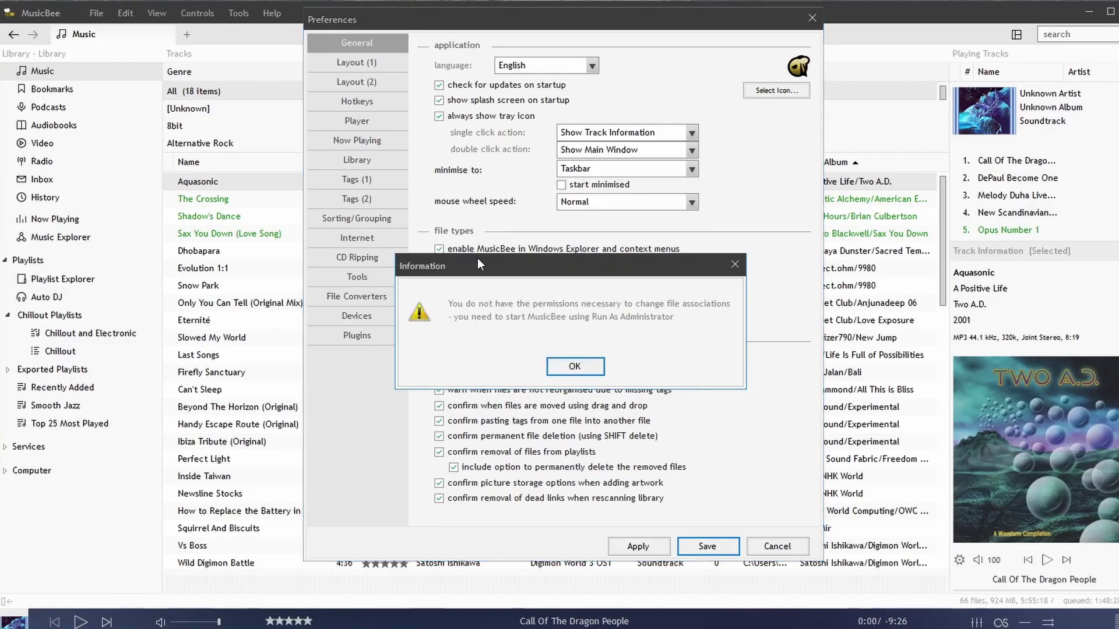
click(576, 366)
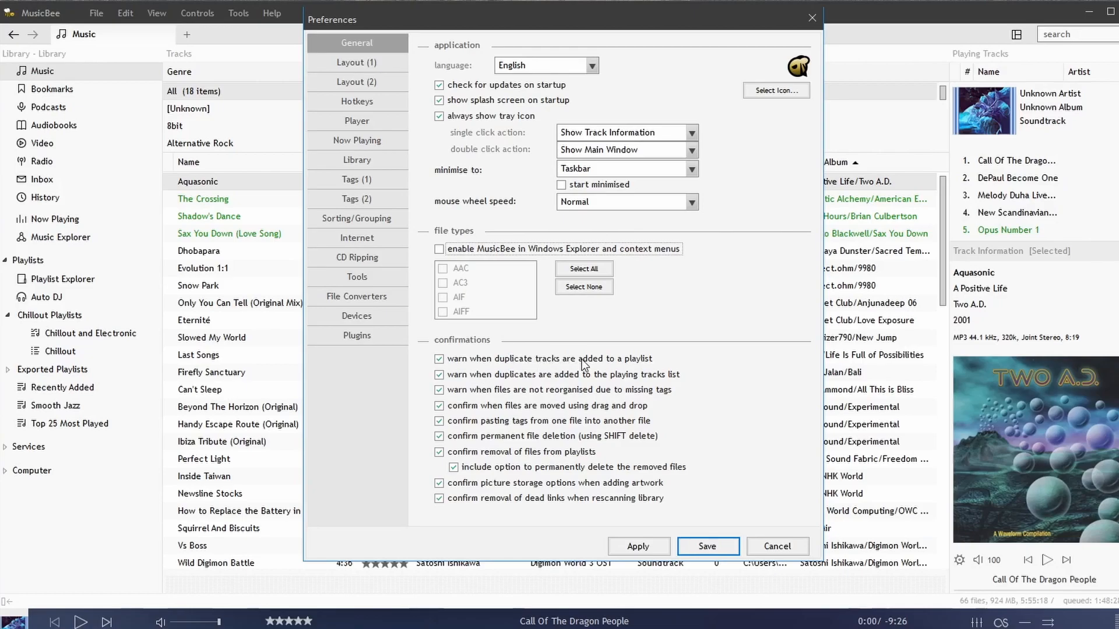
mouse_move(569, 373)
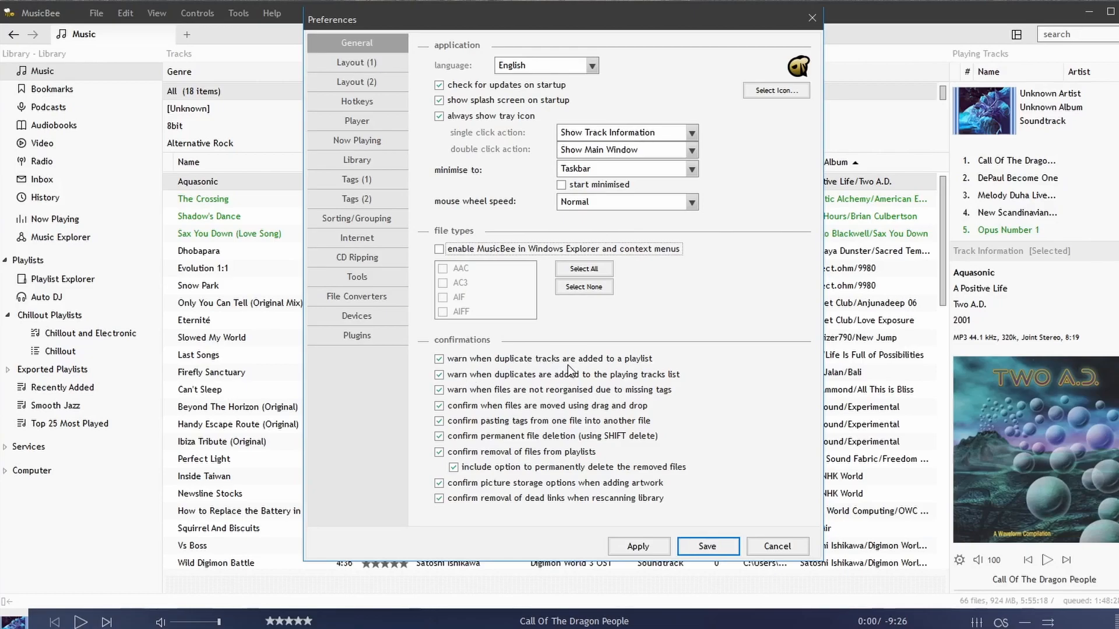
mouse_move(615, 380)
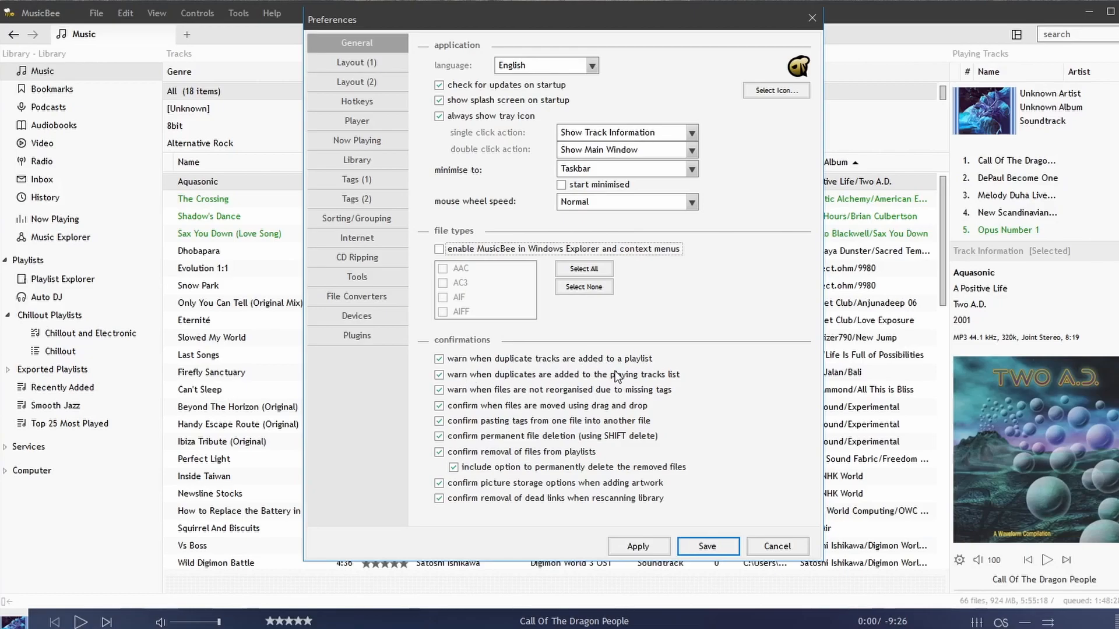
mouse_move(558, 392)
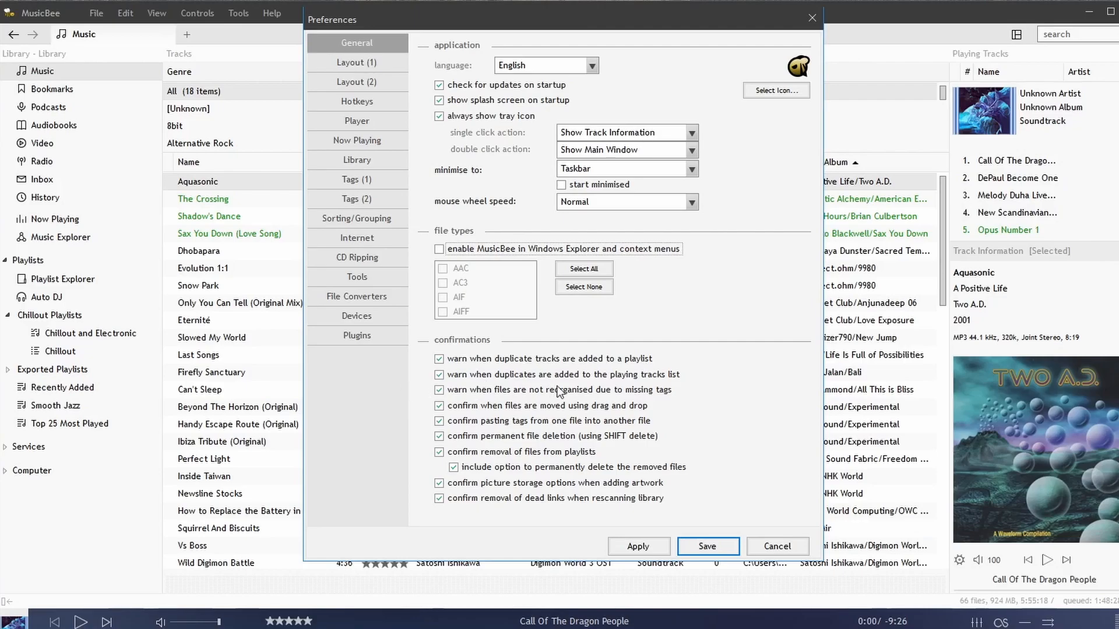
mouse_move(613, 386)
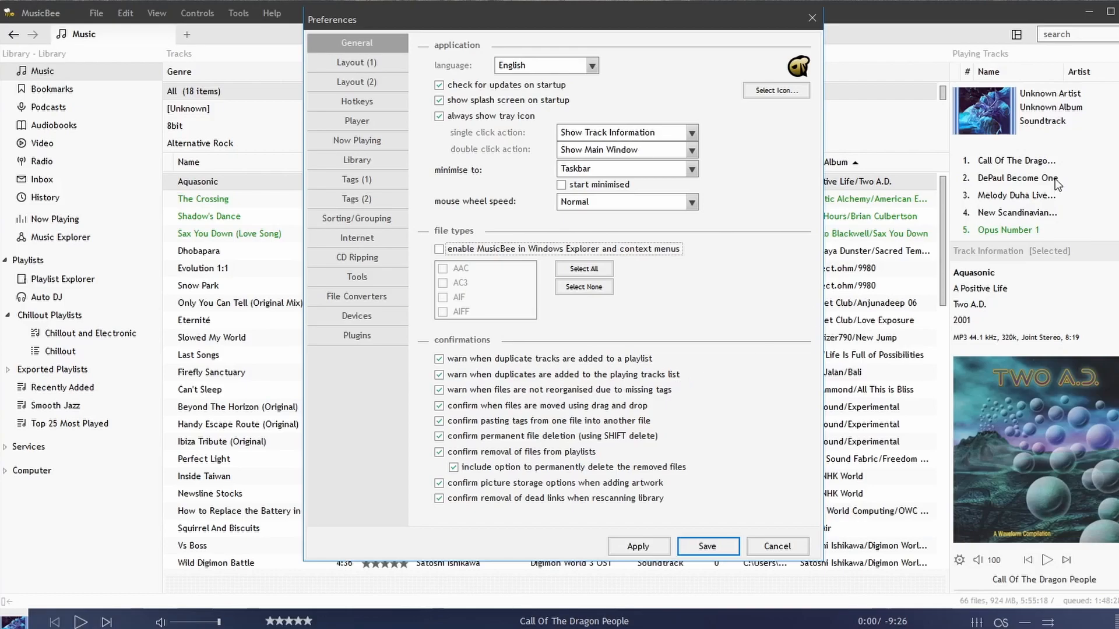
mouse_move(535, 402)
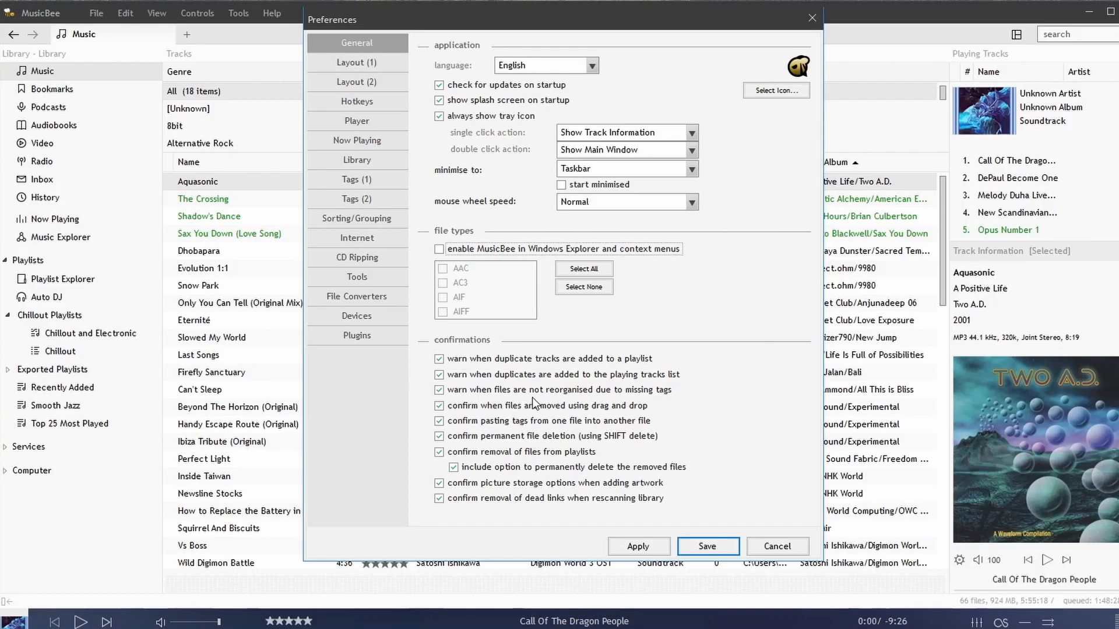
mouse_move(661, 404)
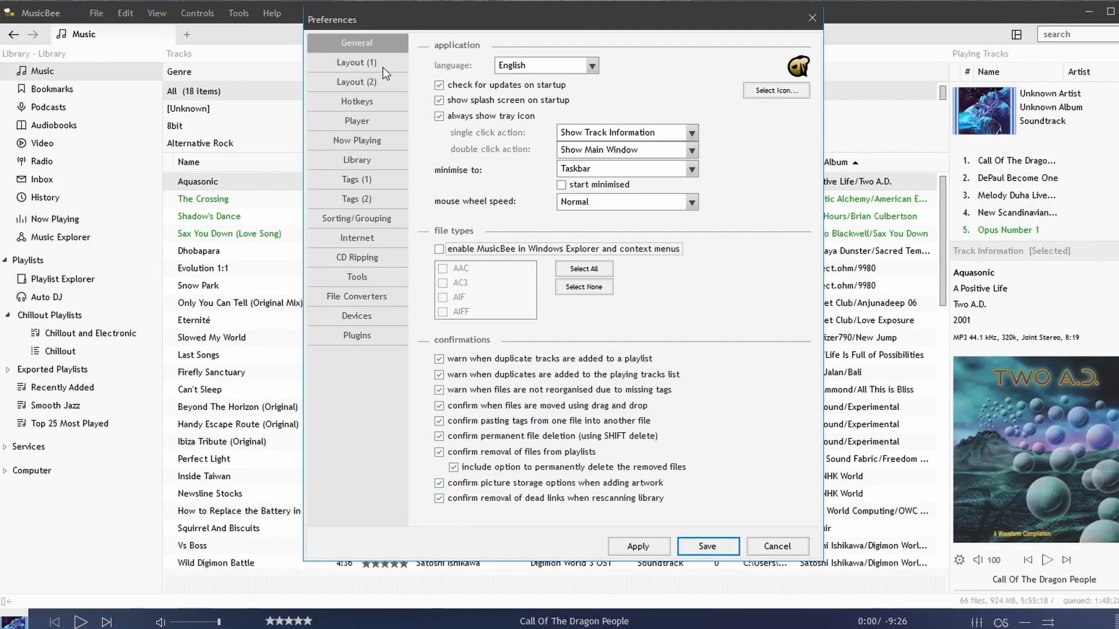
- Review Layout (1) main menu and tabs bar placement options, keeping the tabs bar below the caption bar, and begin Customise Layout
click(357, 62)
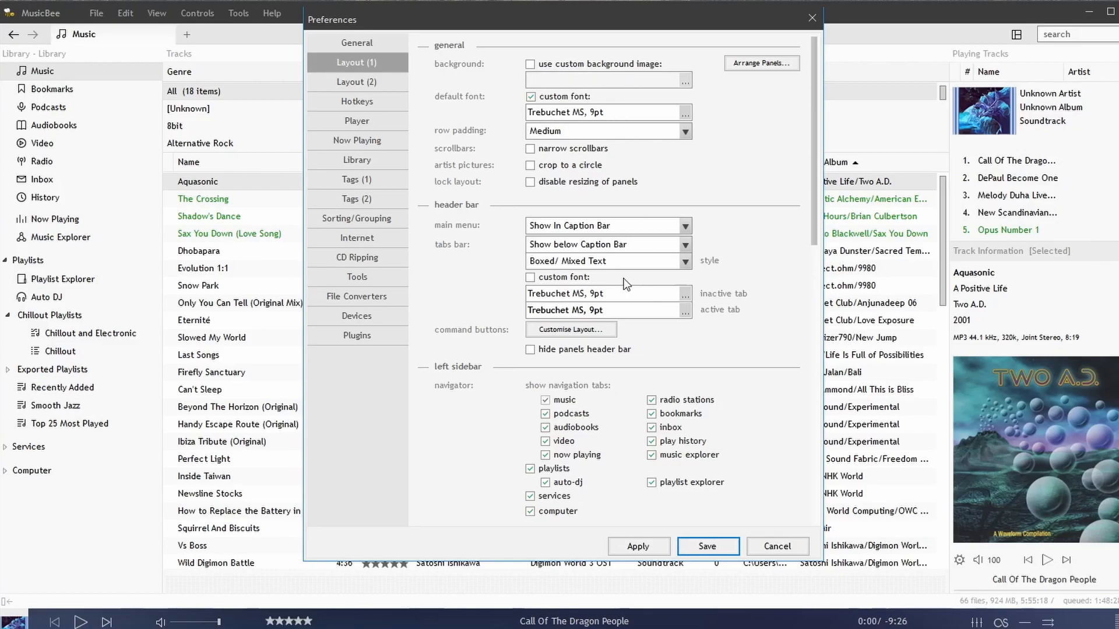
mouse_move(524, 264)
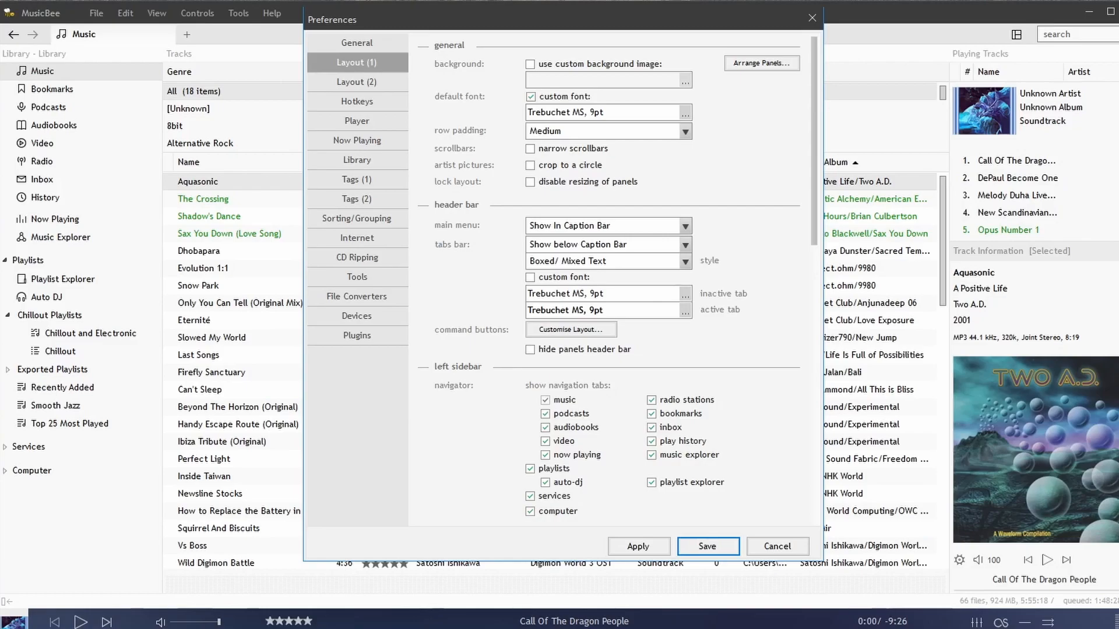
mouse_move(614, 222)
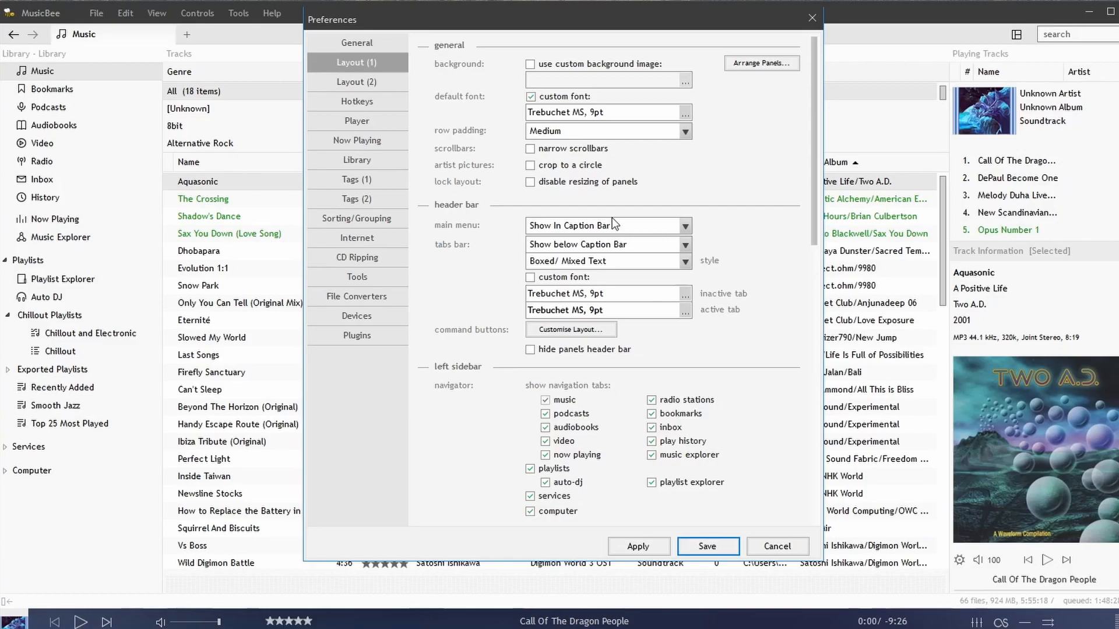
click(638, 547)
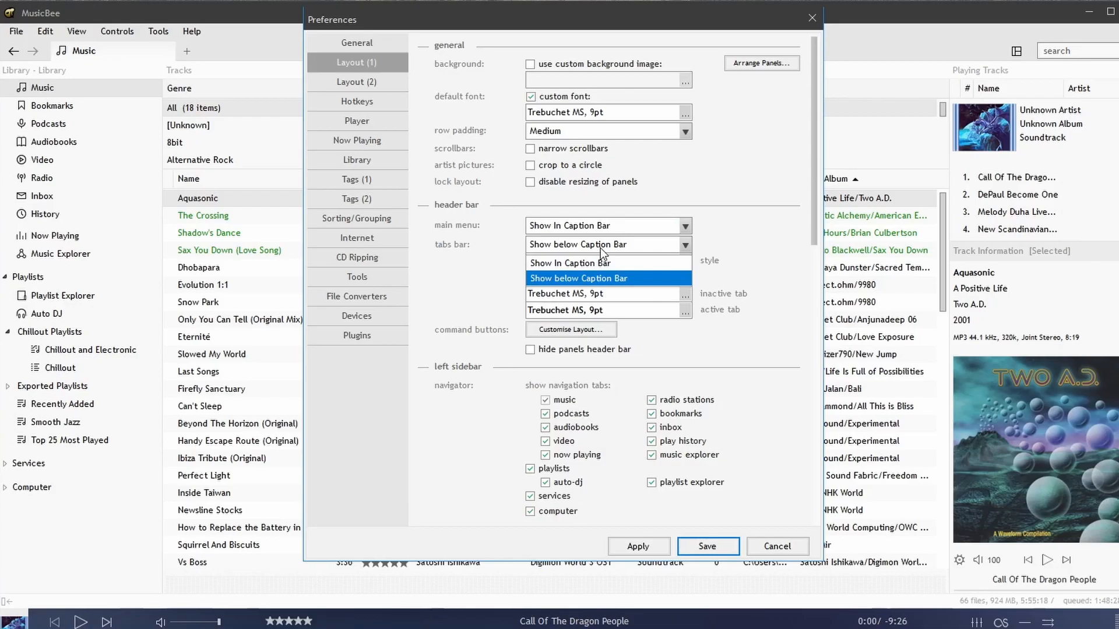
click(578, 277)
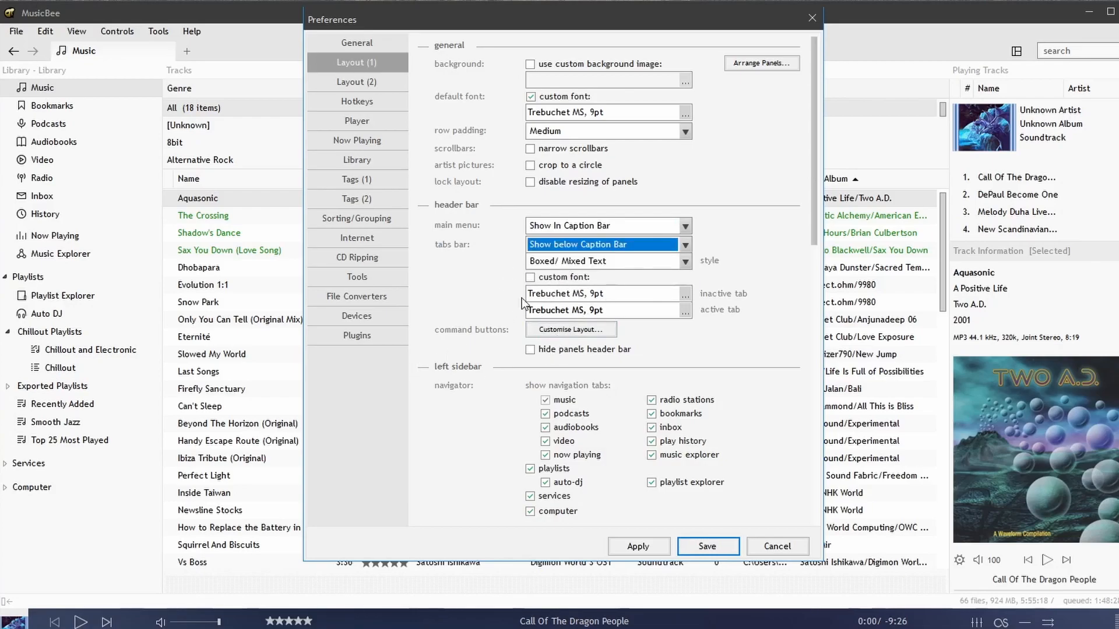
click(571, 328)
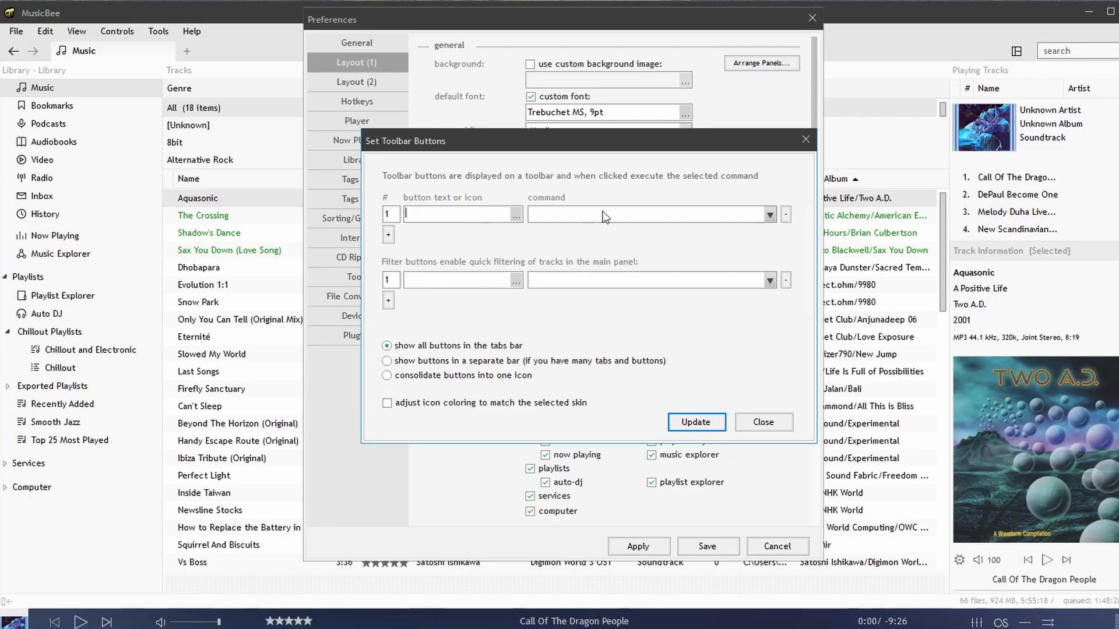
- Browse the toolbar button command choices and close Set Toolbar Buttons without adding any
click(769, 214)
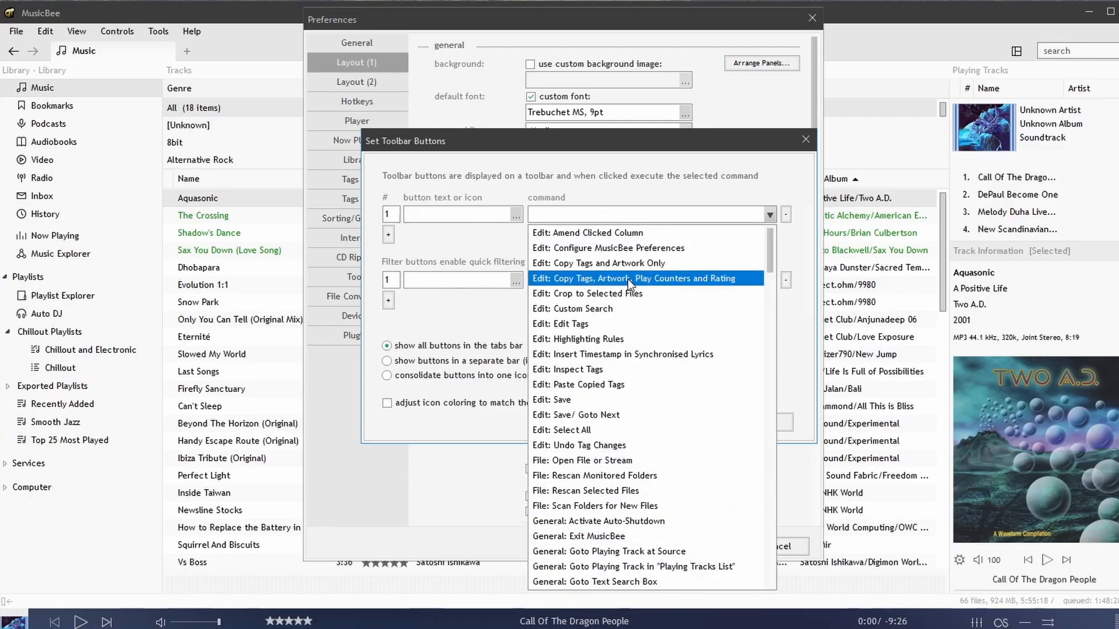
click(804, 140)
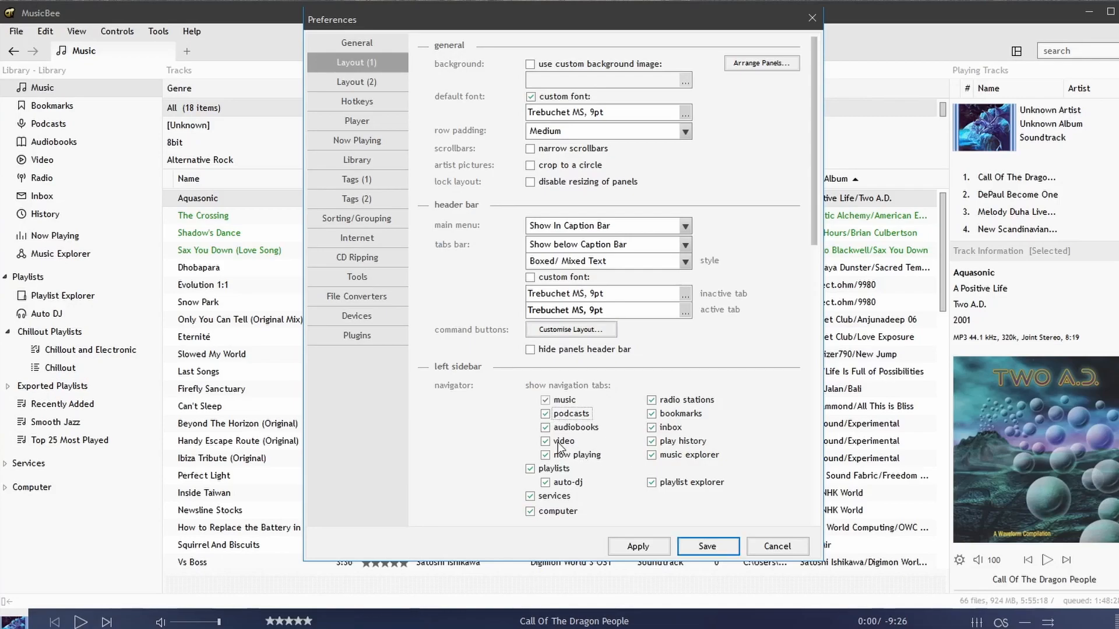
- Hide the video and bookmarks navigator tabs, then move on to the Layout (2) page
click(545, 427)
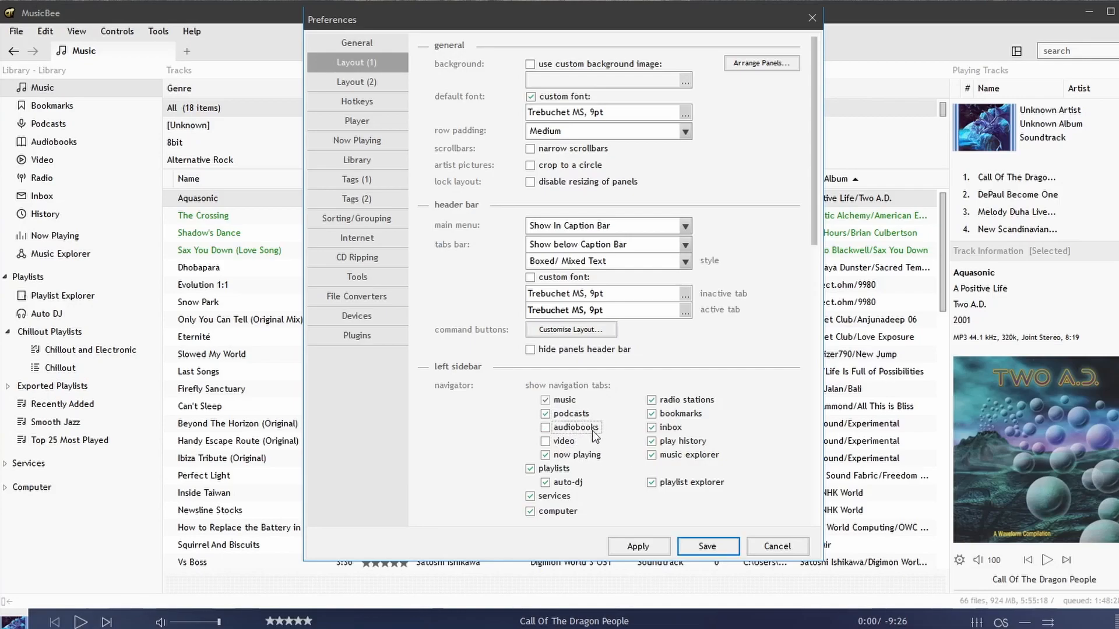
click(650, 414)
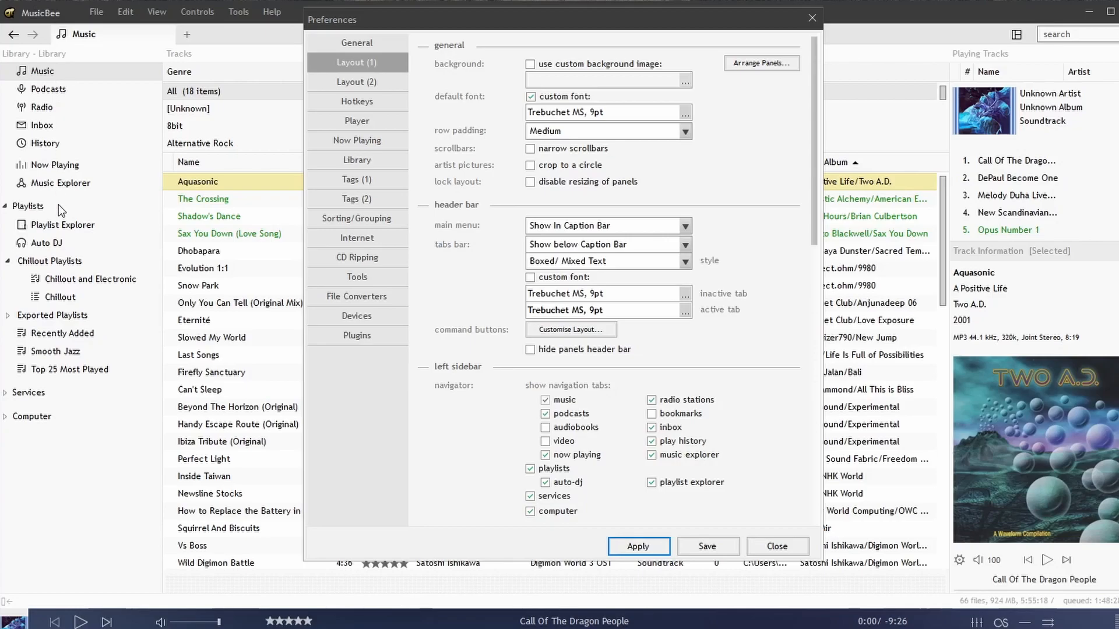
click(357, 82)
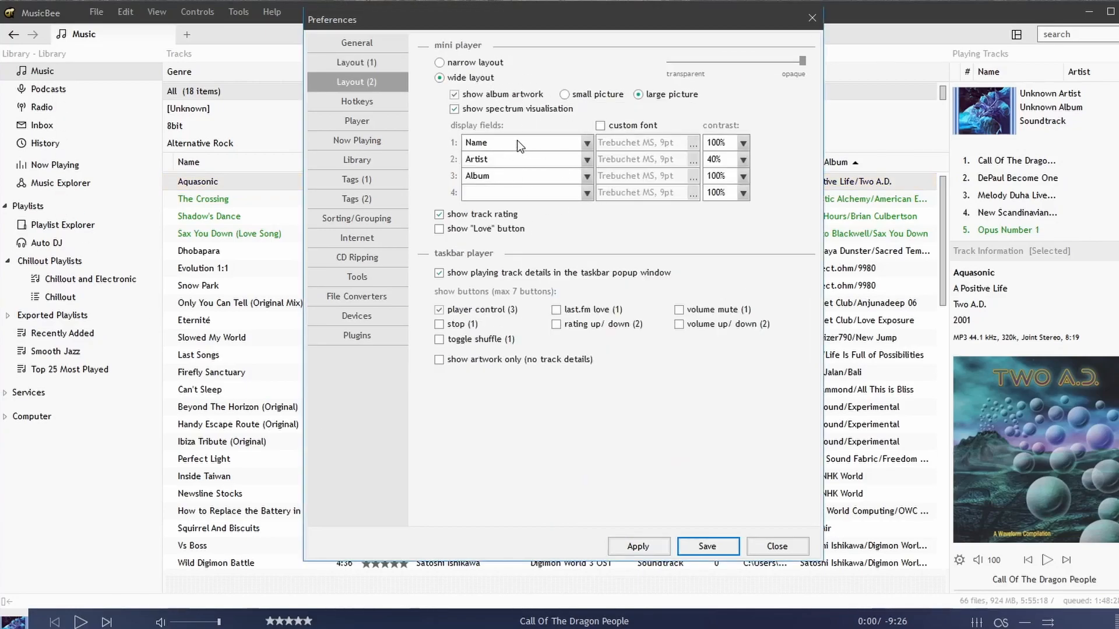
mouse_move(468, 261)
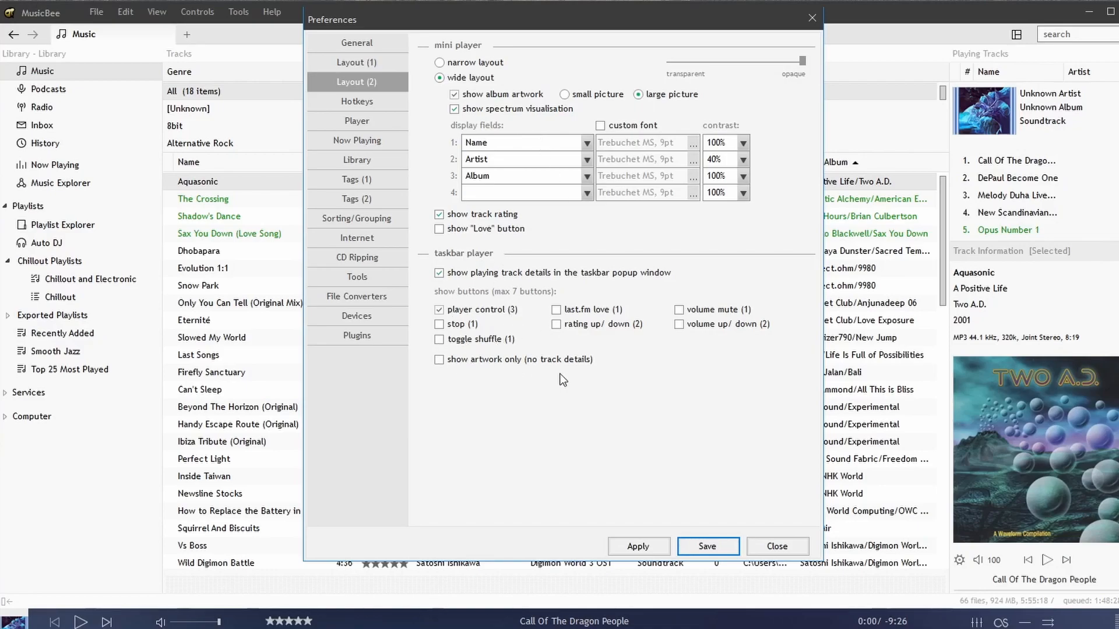
- Scroll through the Hotkeys action list and select Edit: Save for shortcut assignment
click(357, 101)
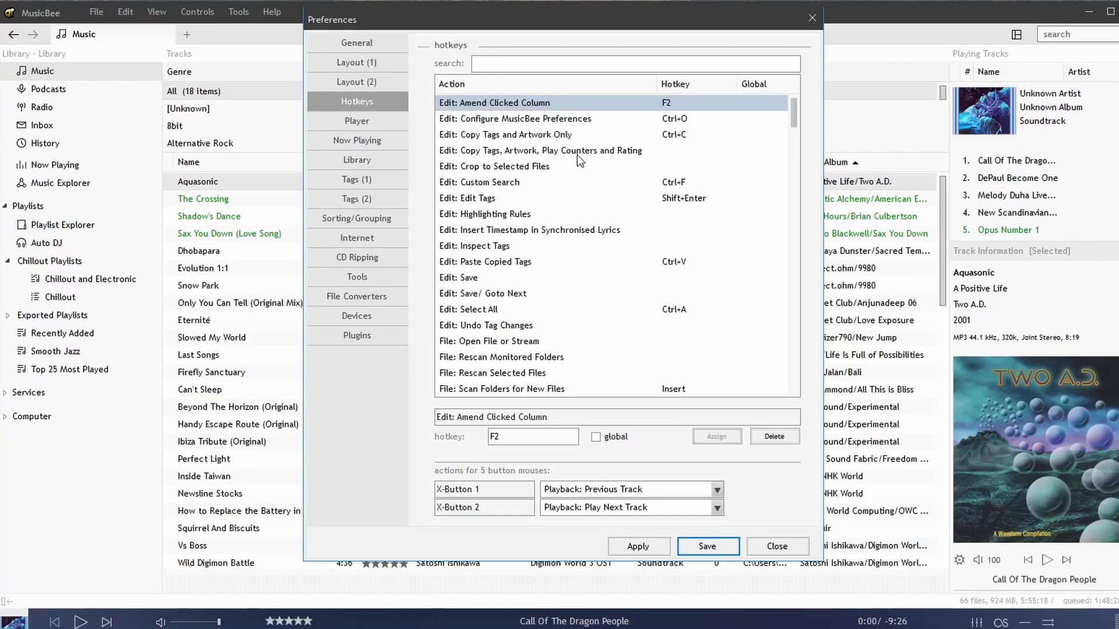
scroll(down, 3)
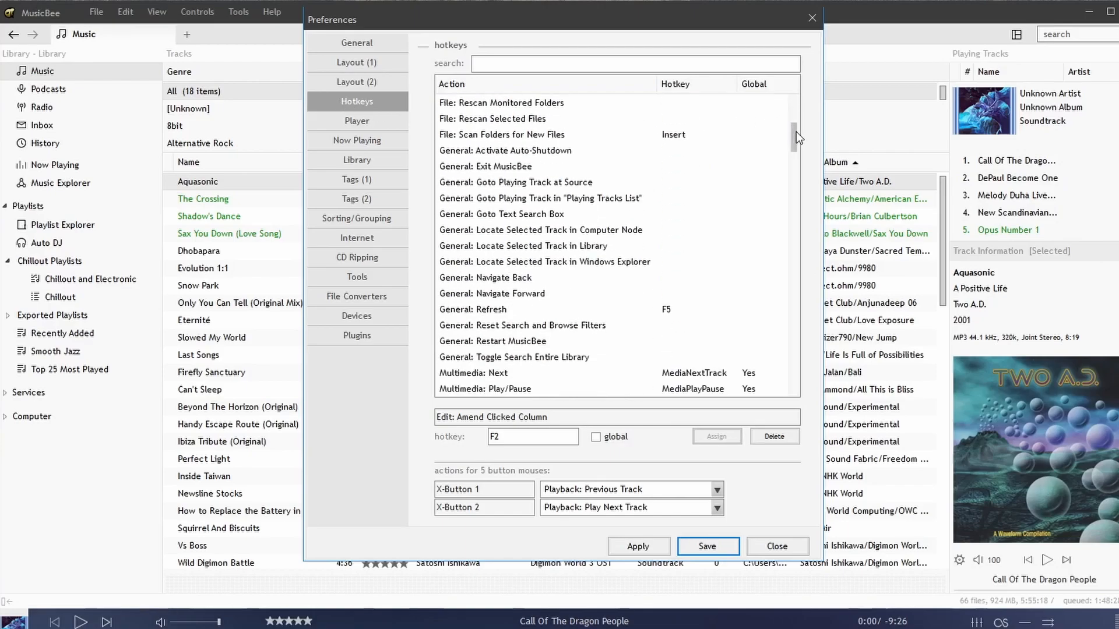
scroll(down, 3)
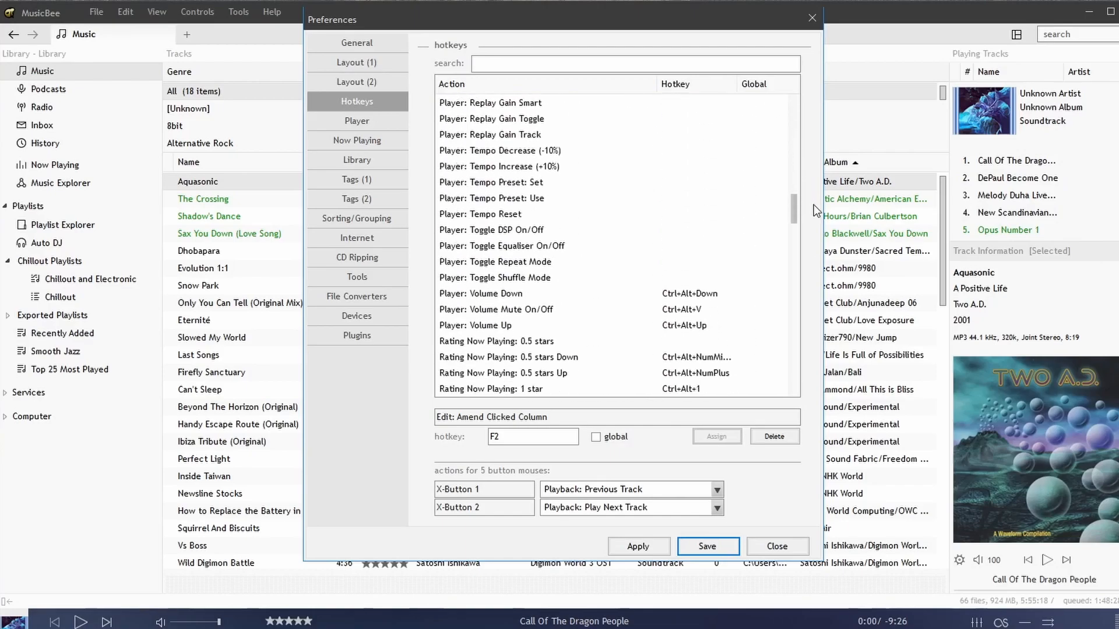
scroll(down, 3)
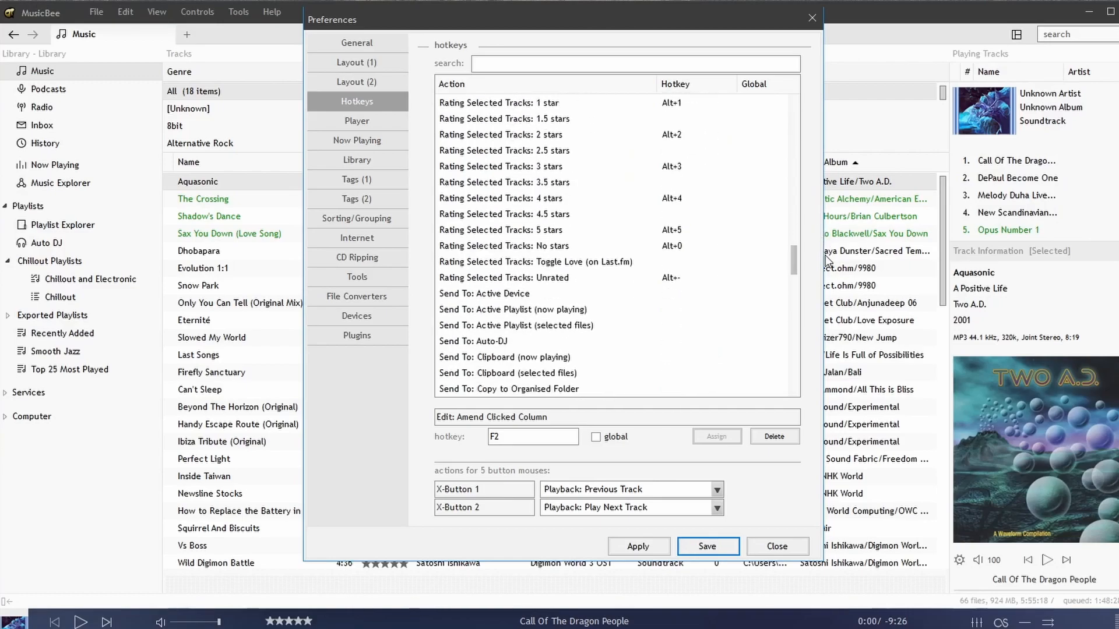
scroll(down, 3)
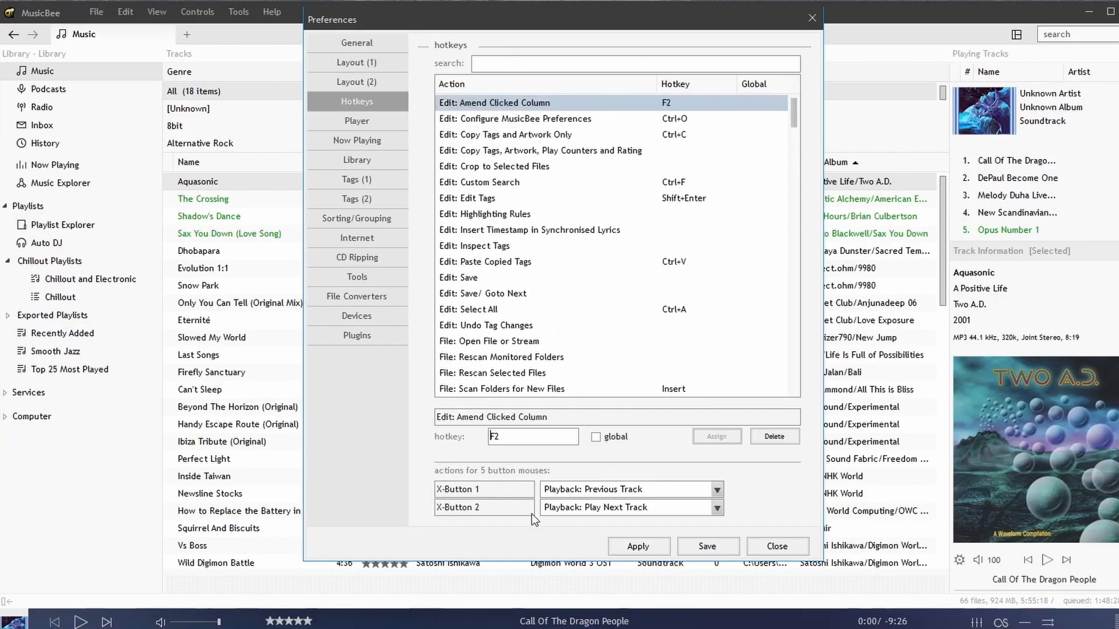
click(471, 277)
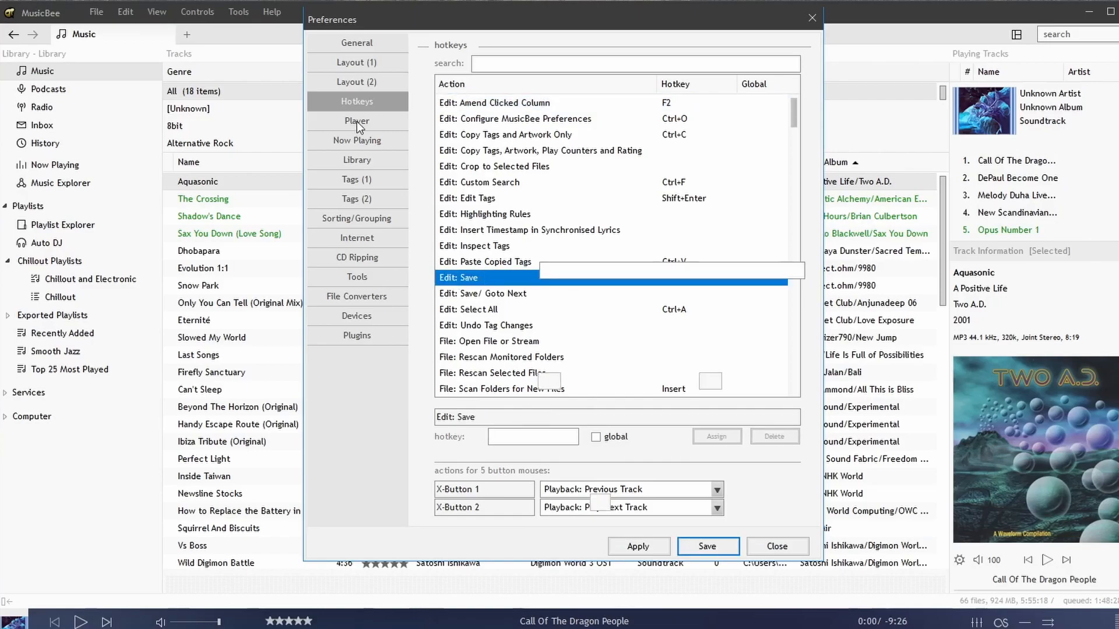
- Keep Primary Sound Driver as the Player output device and cancel the external player file picker
click(357, 120)
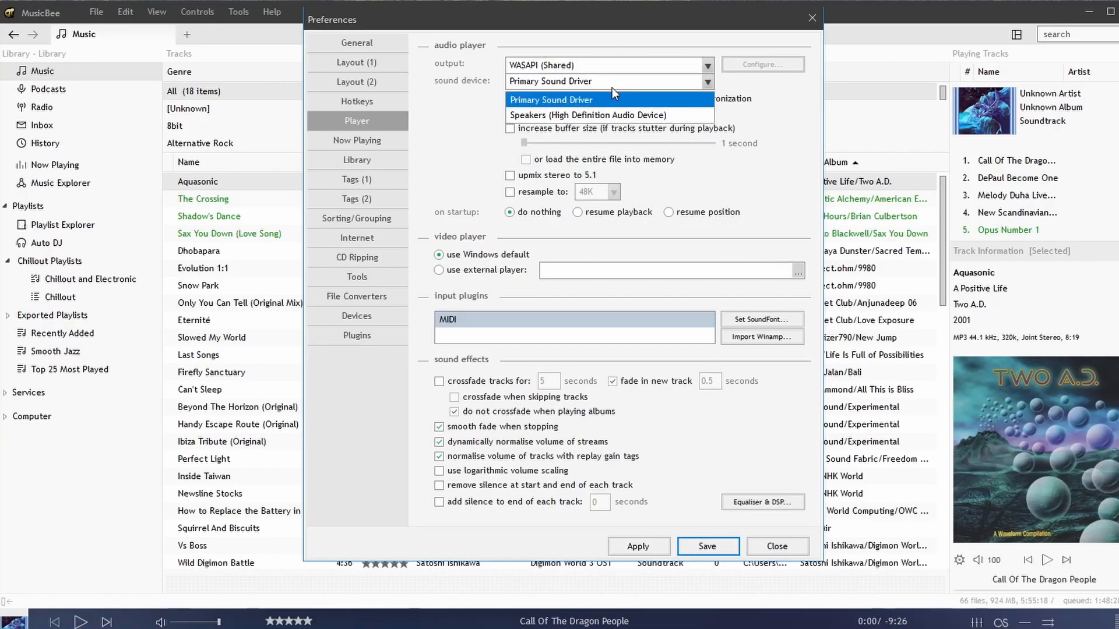
click(550, 101)
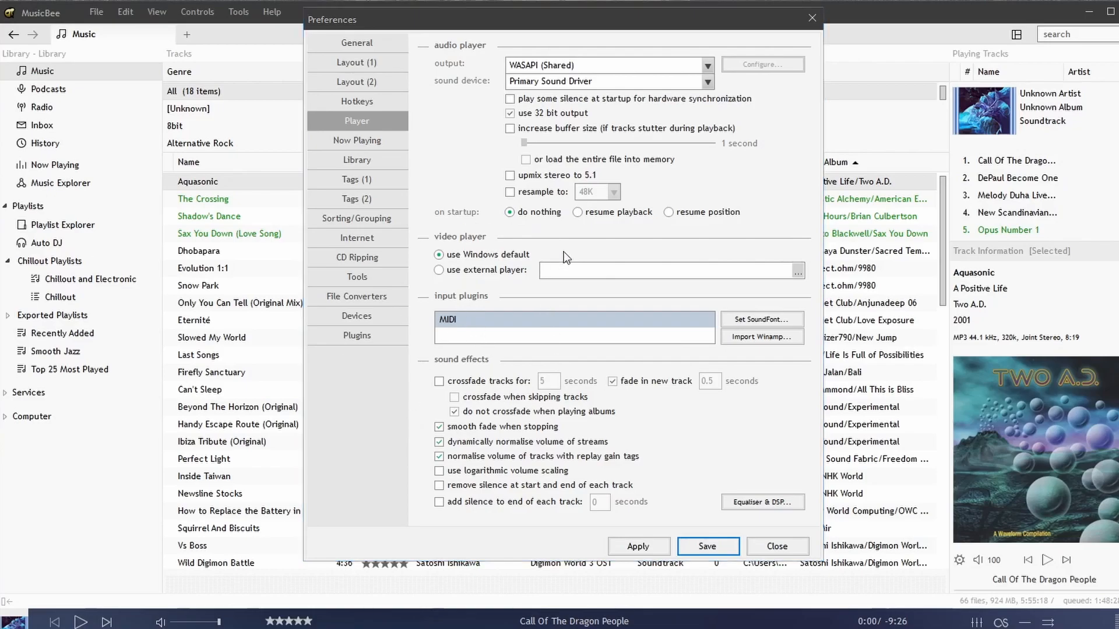
mouse_move(494, 285)
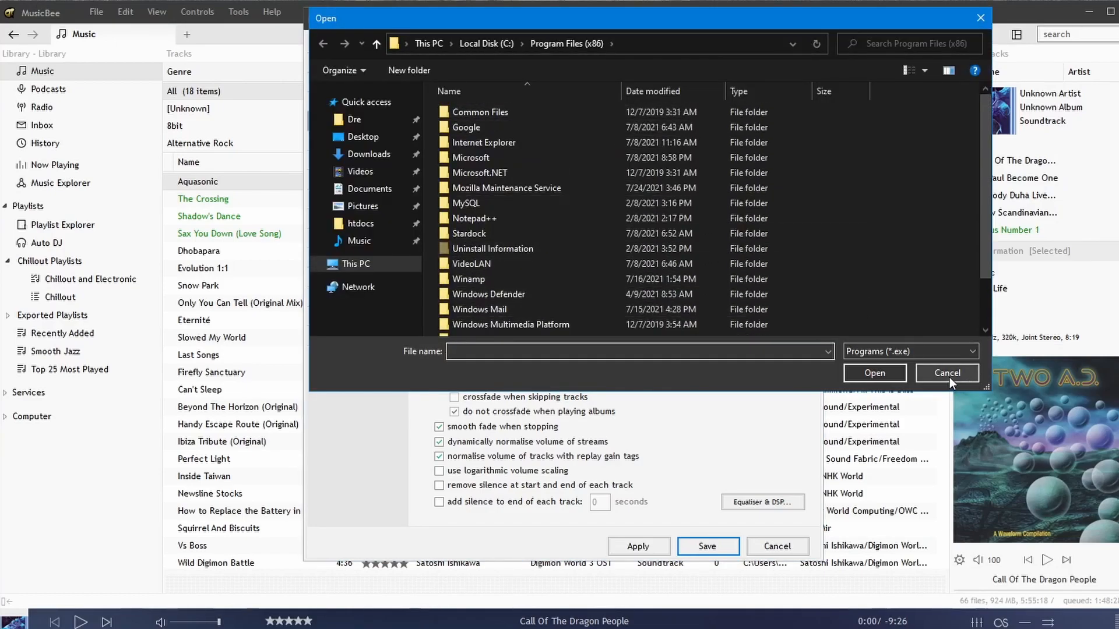
click(947, 373)
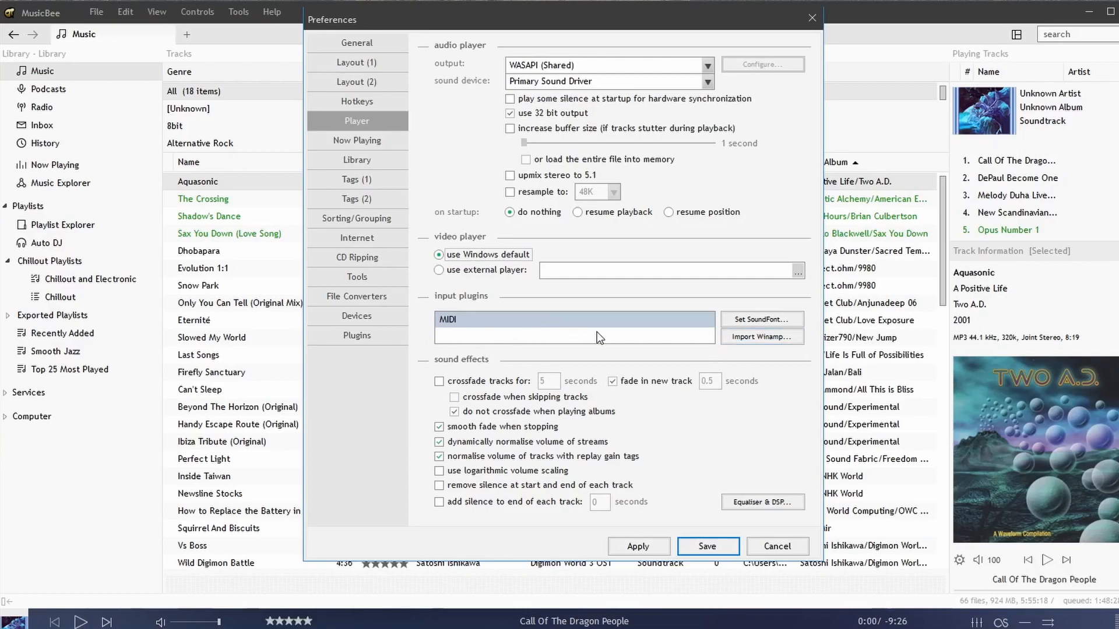
mouse_move(745, 355)
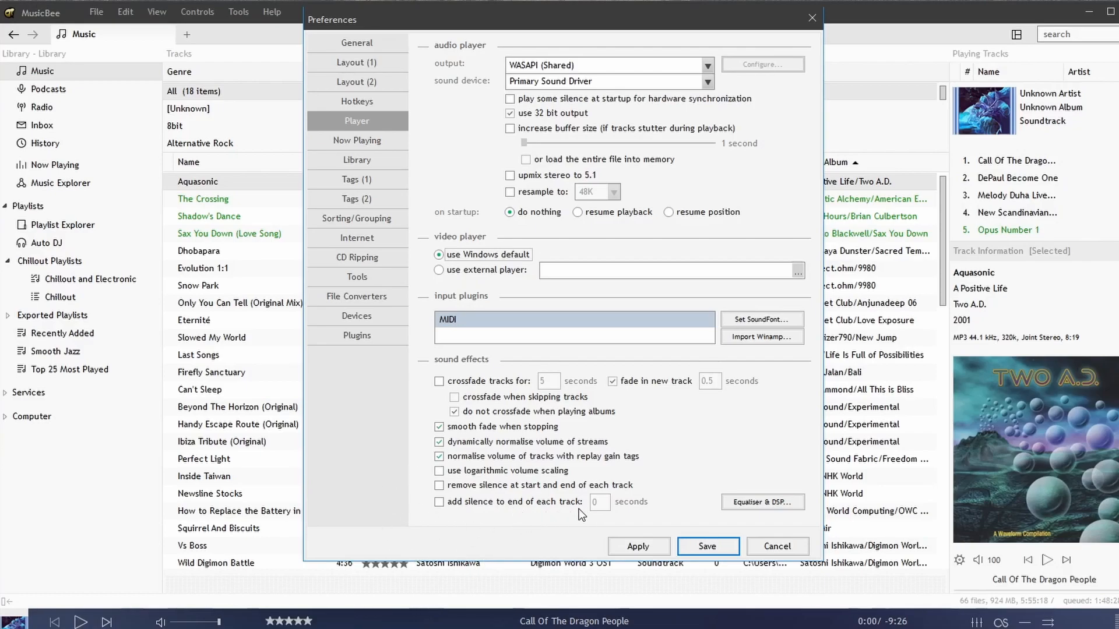
- Toggle adding silence after each track on and back off, then go into the Equaliser and DSP settings
click(438, 501)
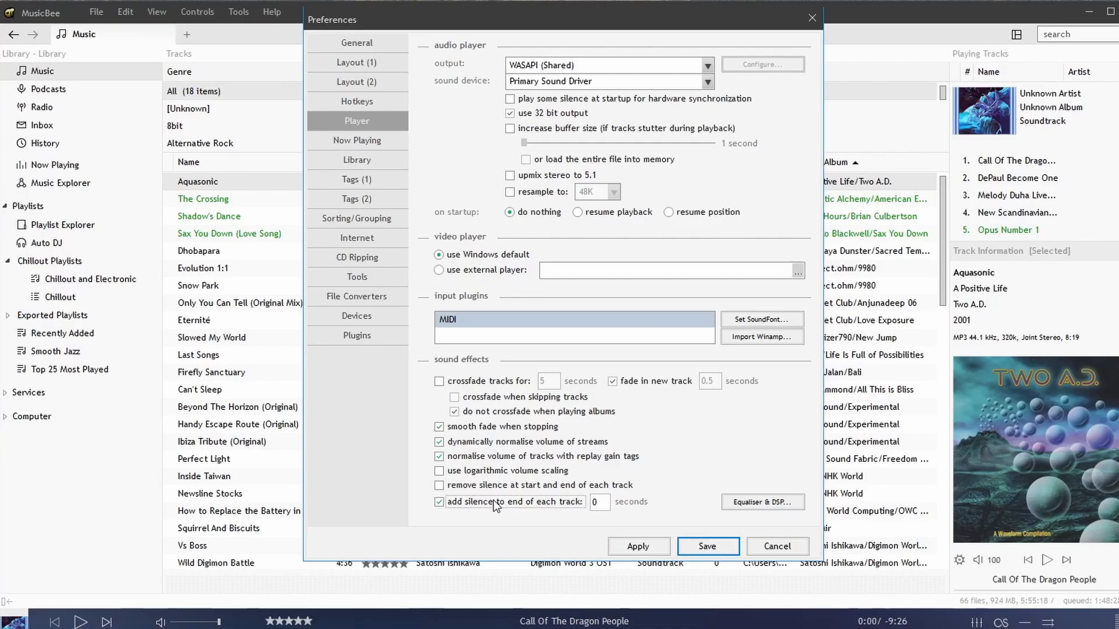
click(438, 501)
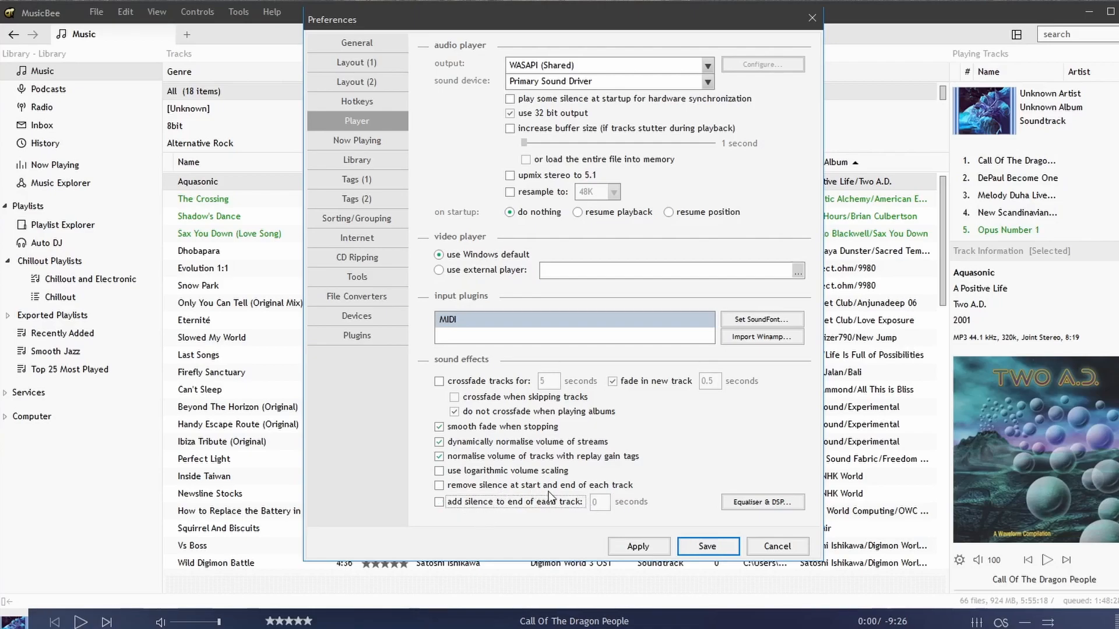
mouse_move(646, 504)
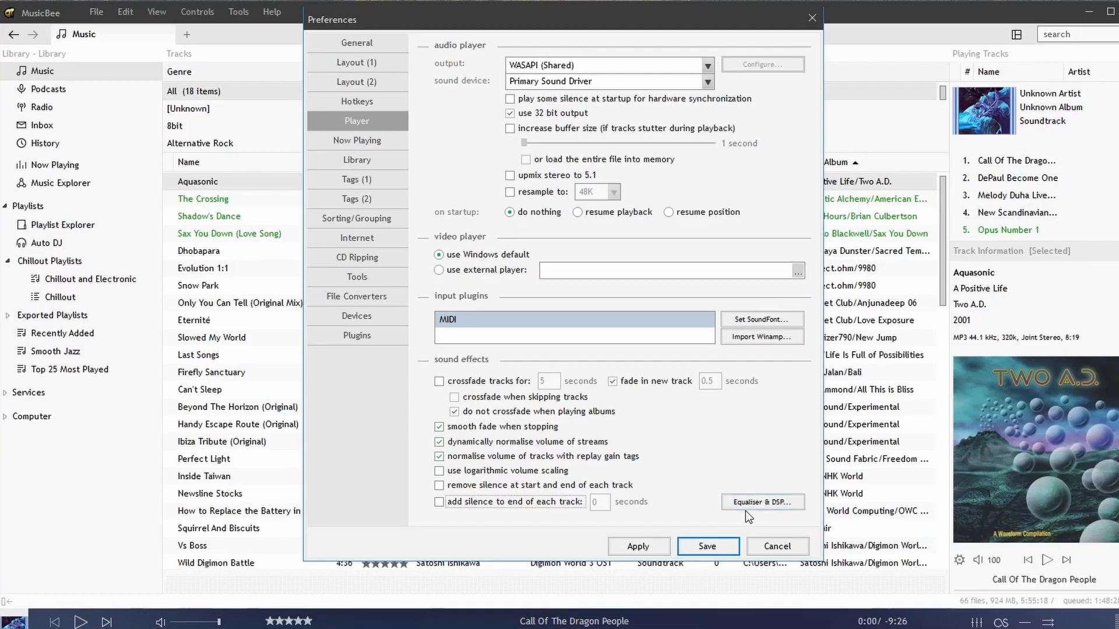
click(762, 501)
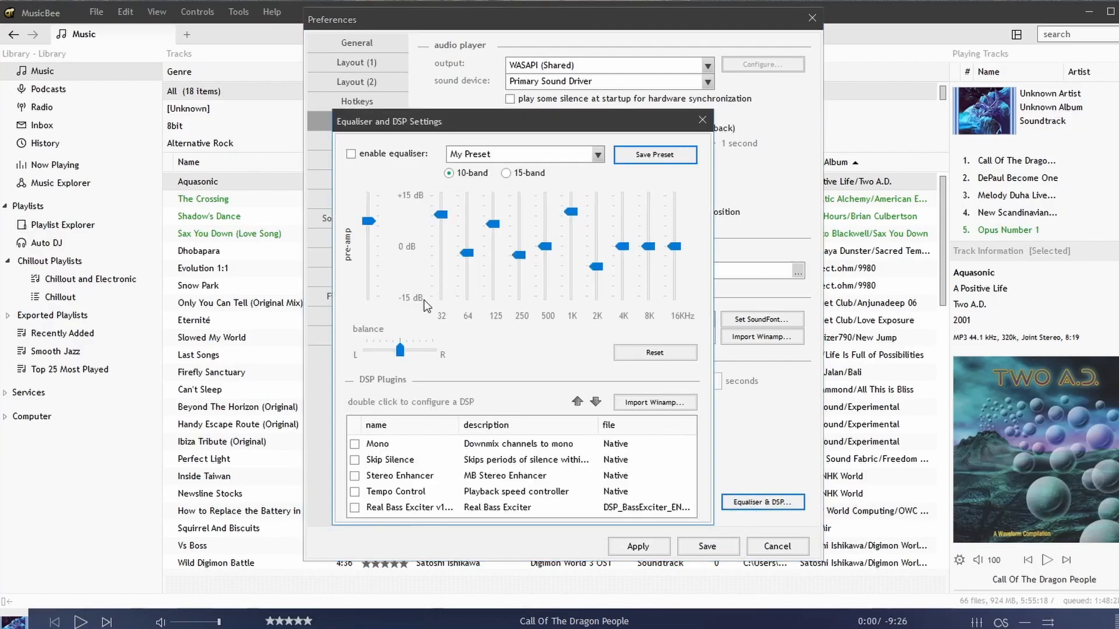
mouse_move(586, 360)
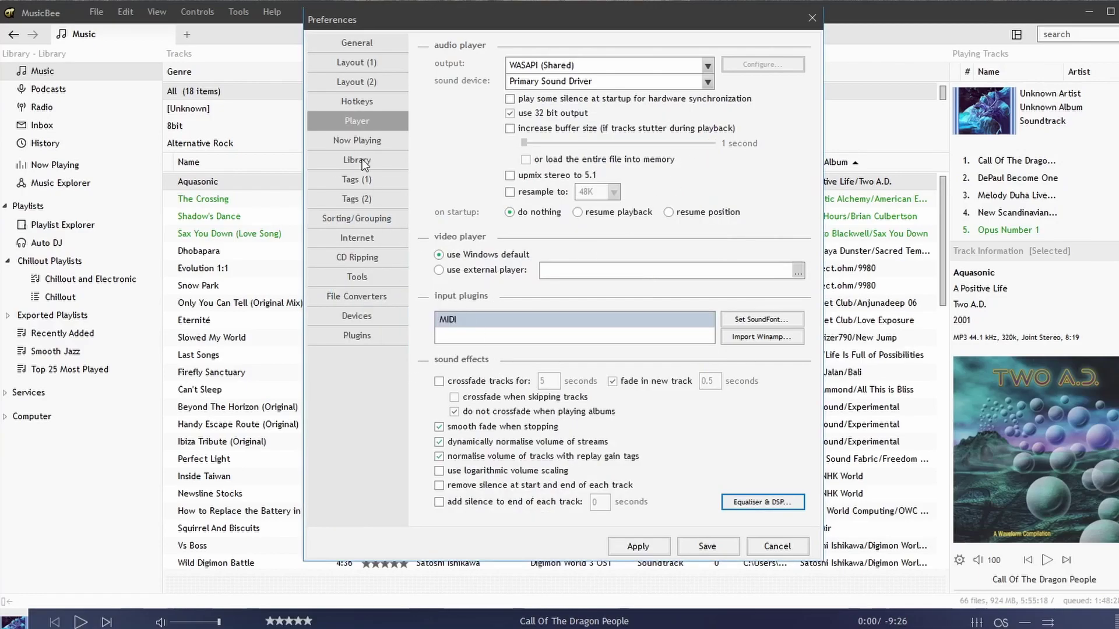
- Review the Play Now double-click choices and enable highlighting the playing track in the playing tracks panel
click(356, 140)
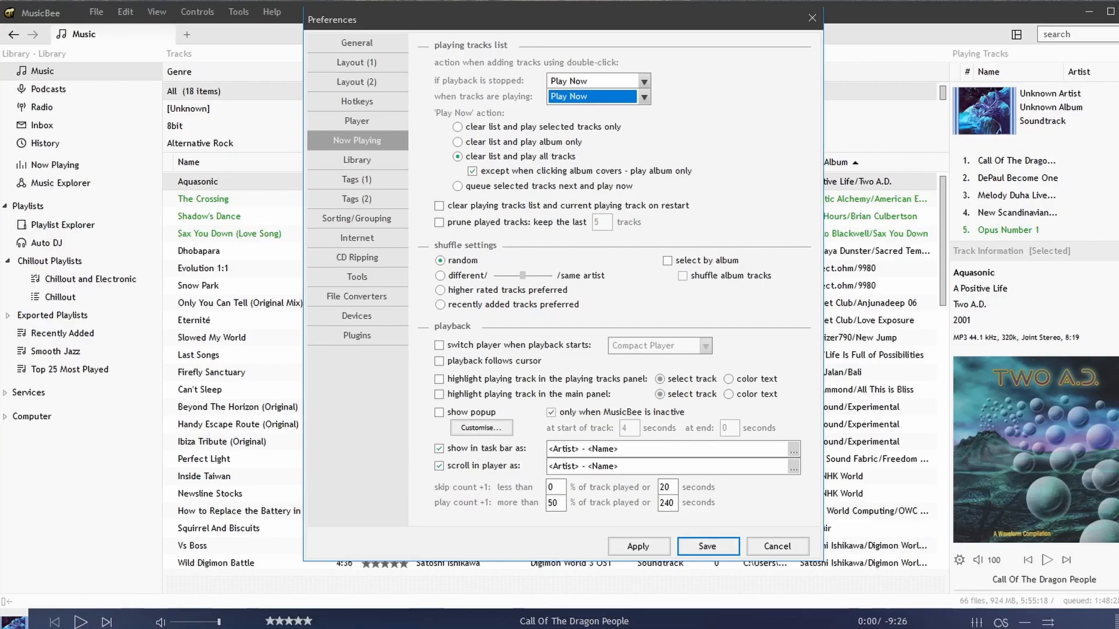
click(643, 80)
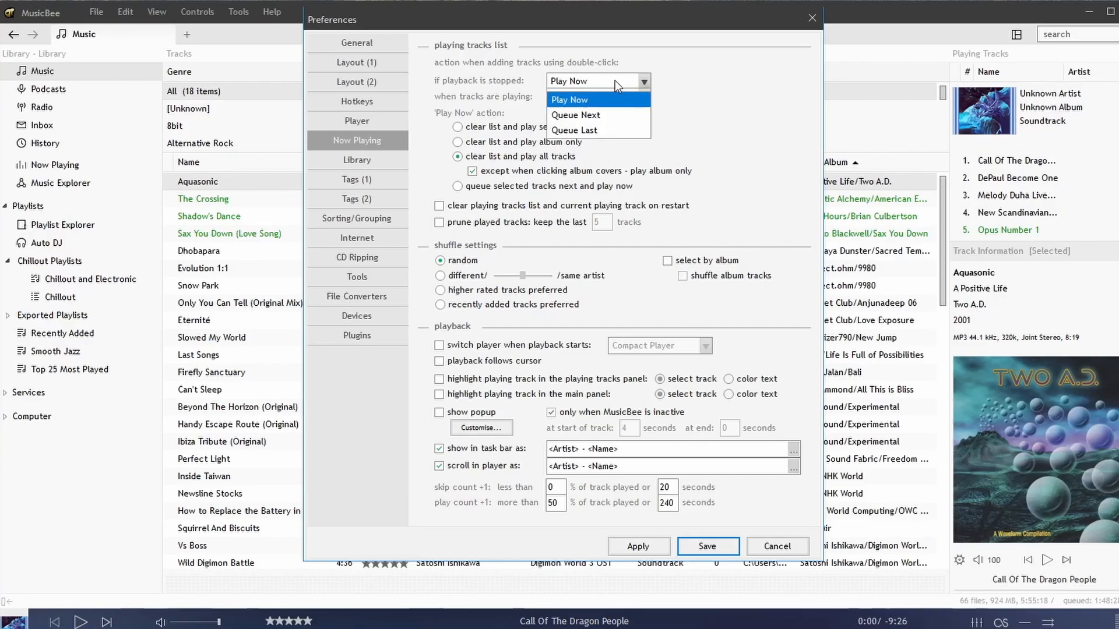
mouse_move(582, 130)
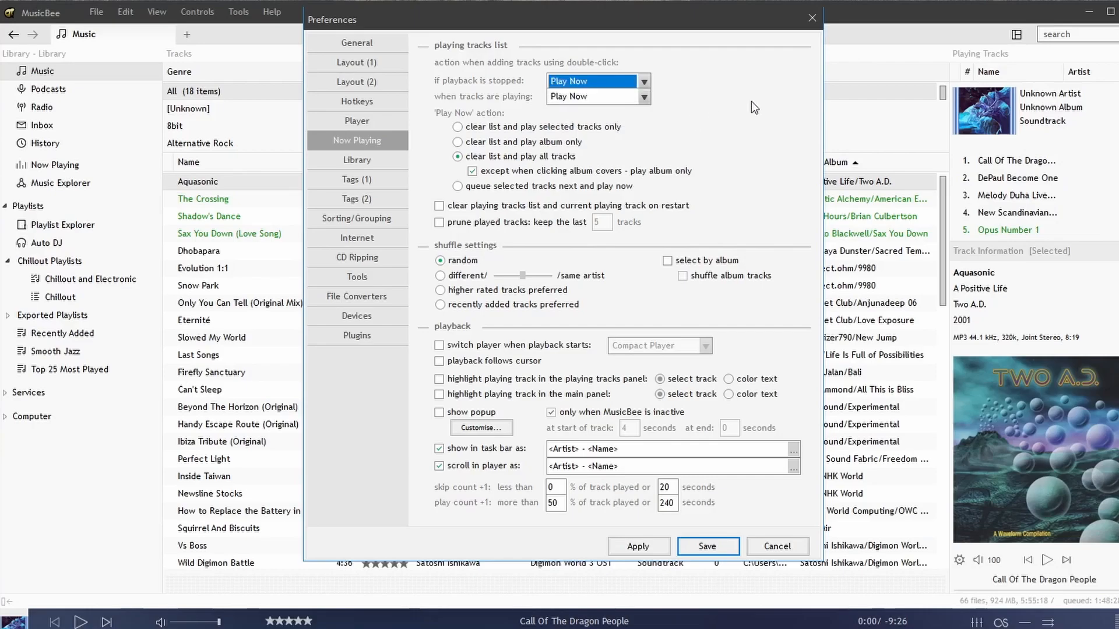
mouse_move(417, 270)
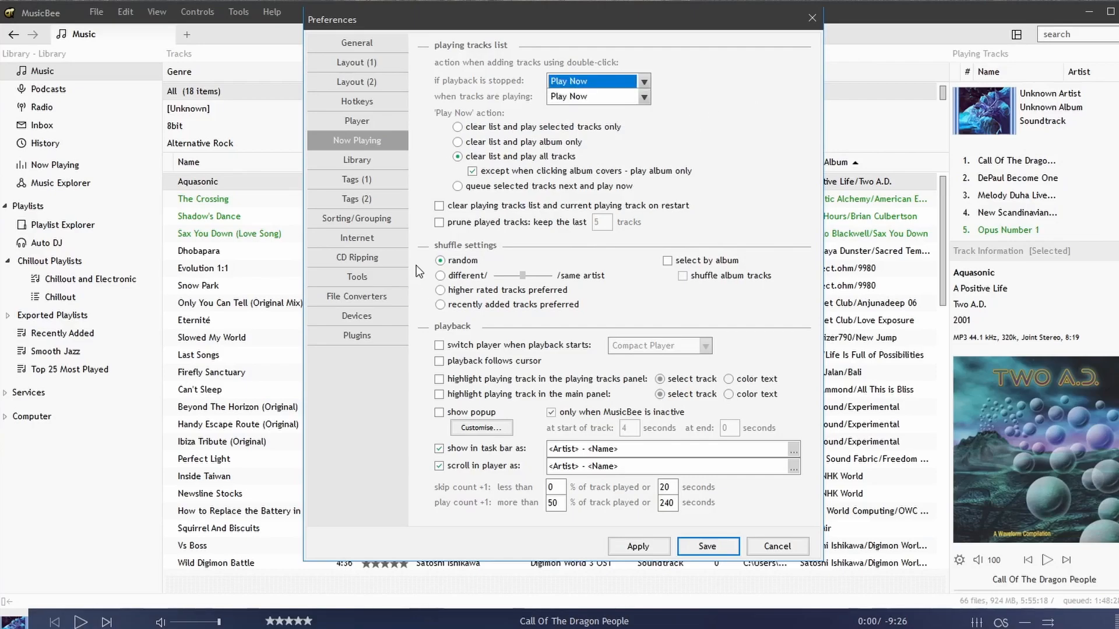
mouse_move(540, 377)
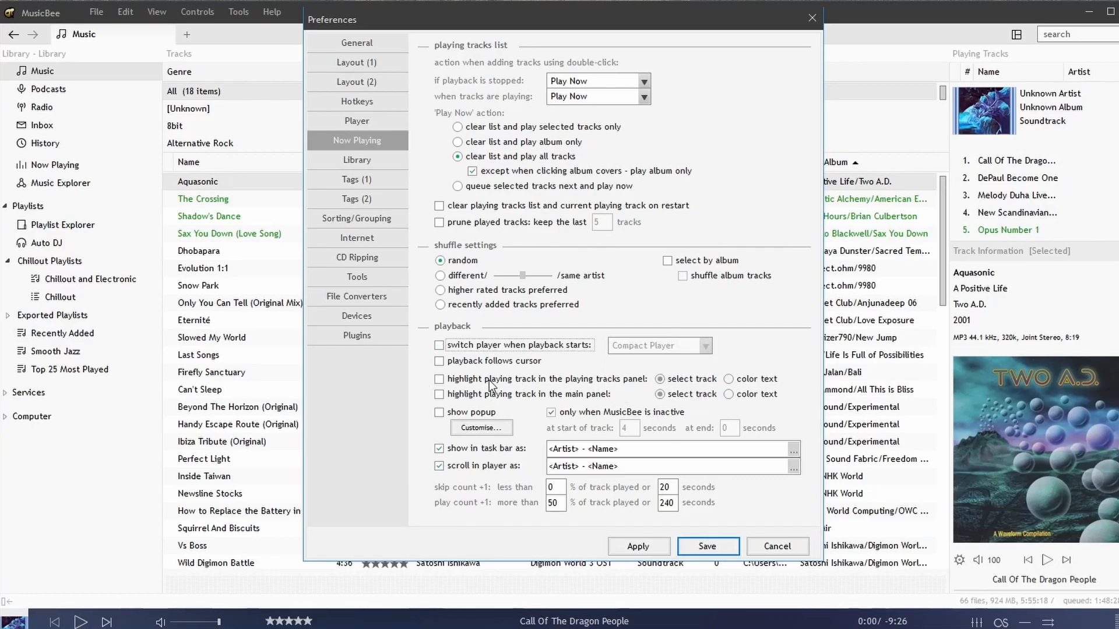
mouse_move(612, 397)
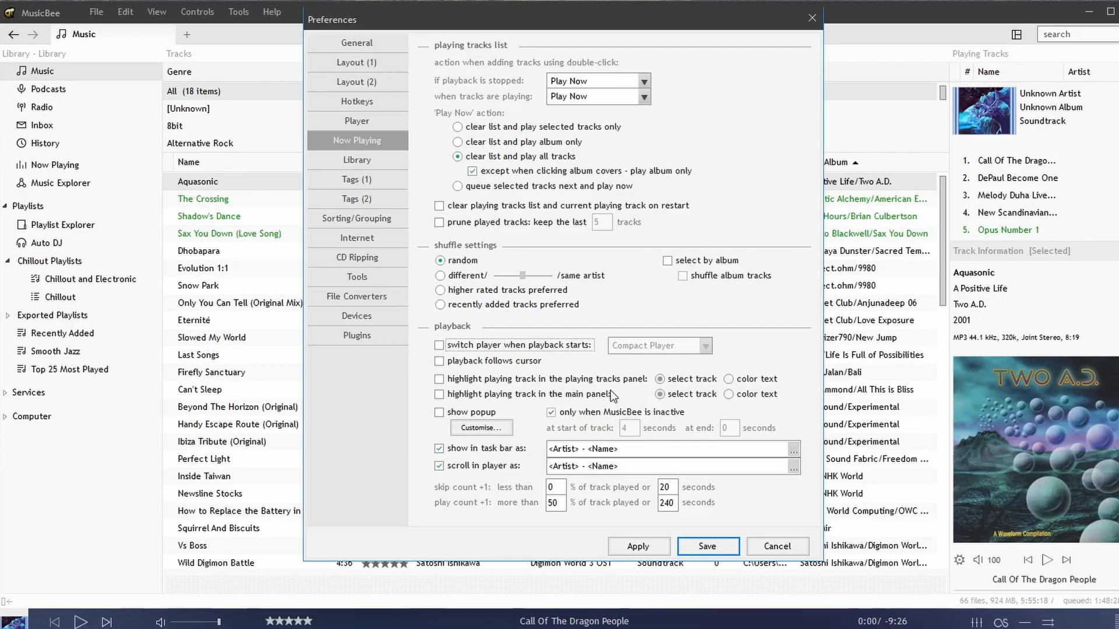
click(439, 379)
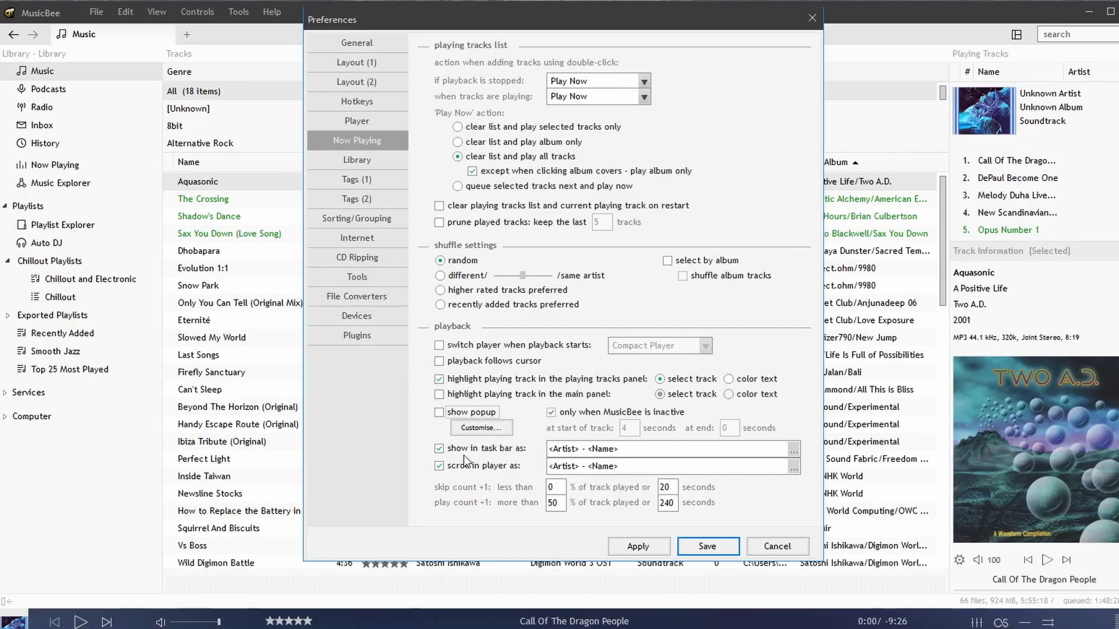
mouse_move(516, 466)
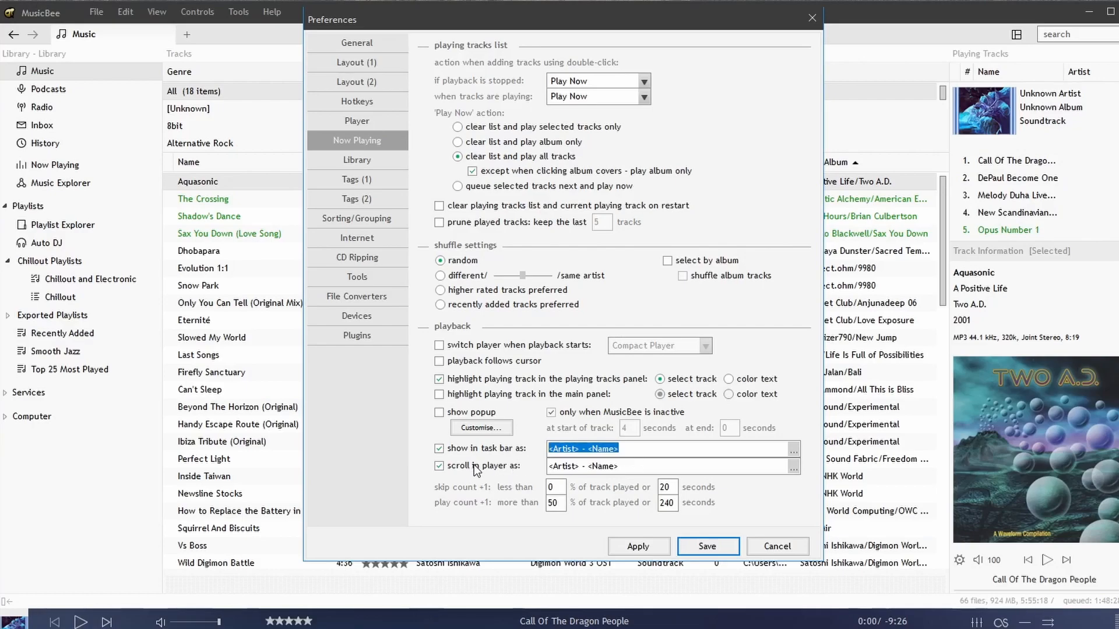
- Look over the Library page's monitored folders section without changing anything
click(356, 160)
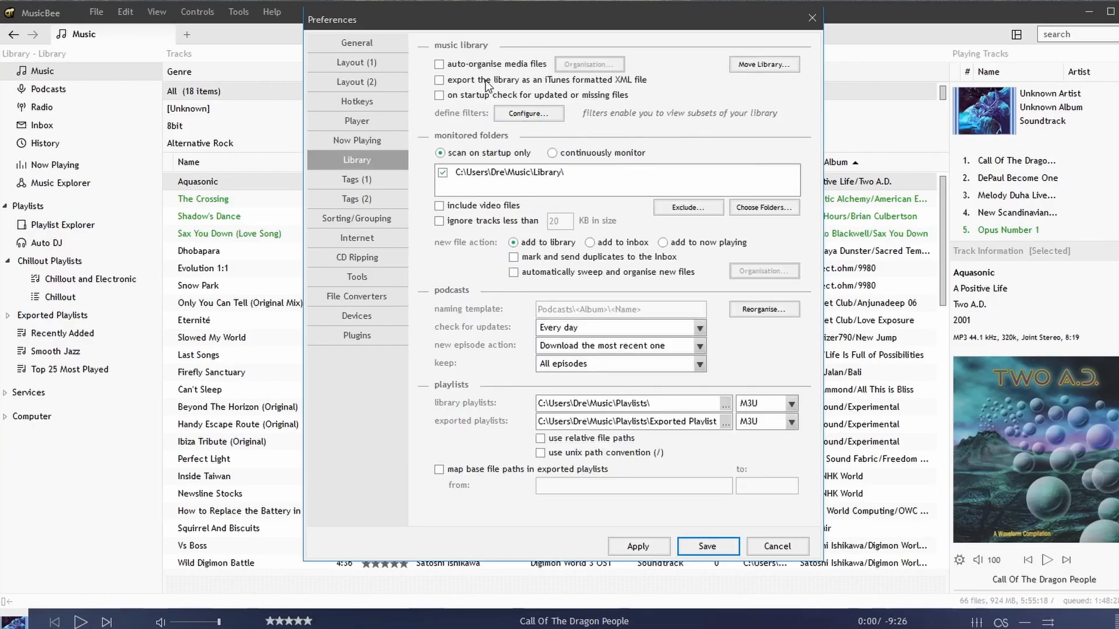
mouse_move(517, 76)
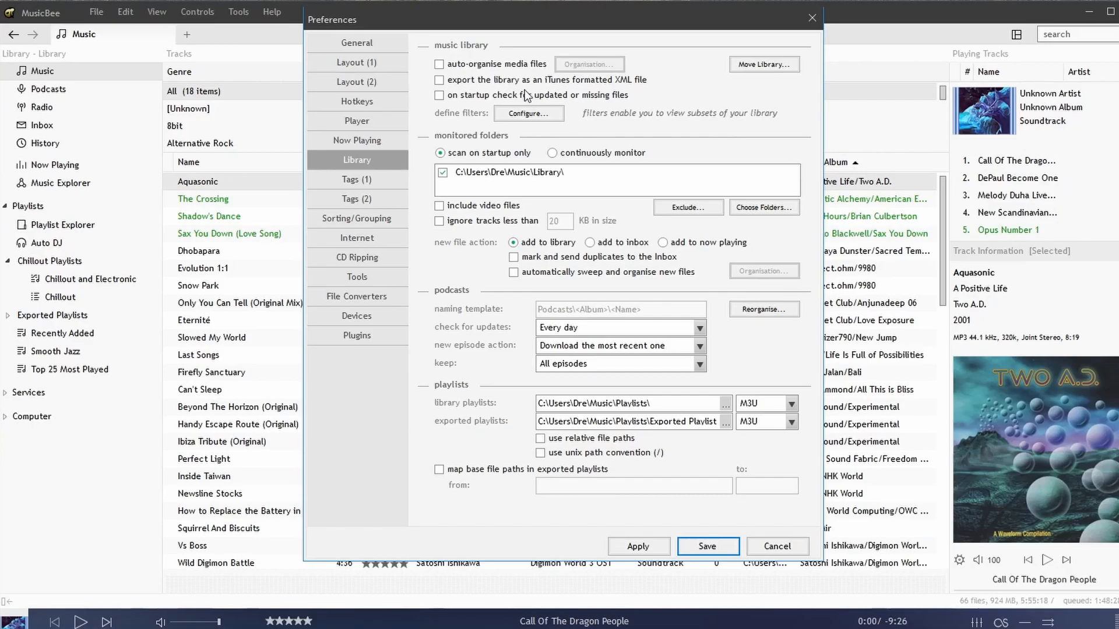
mouse_move(519, 200)
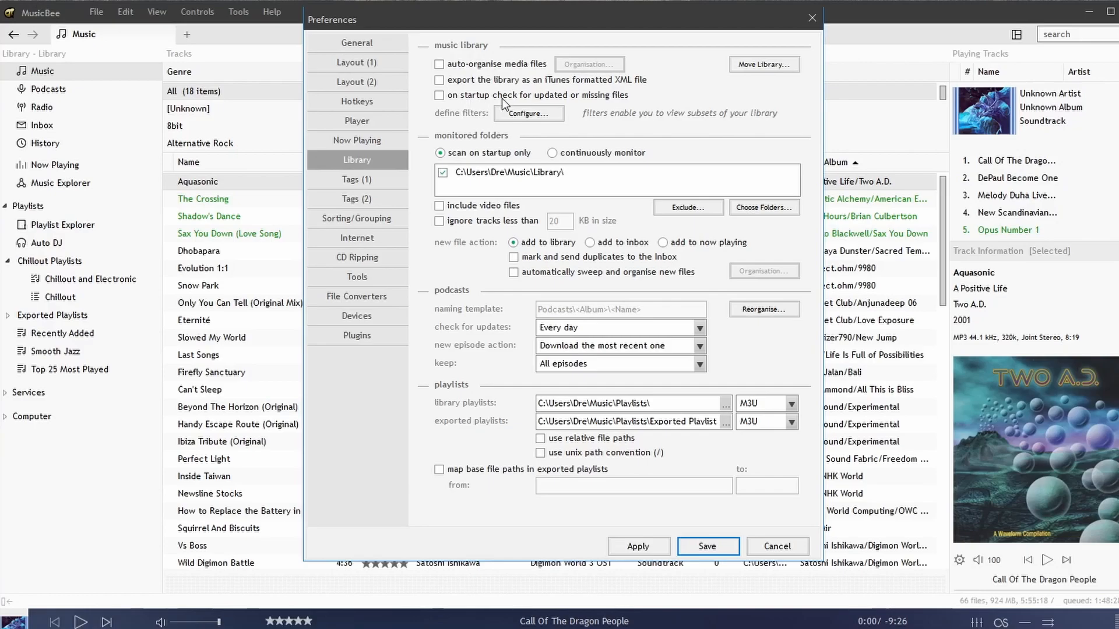
mouse_move(520, 155)
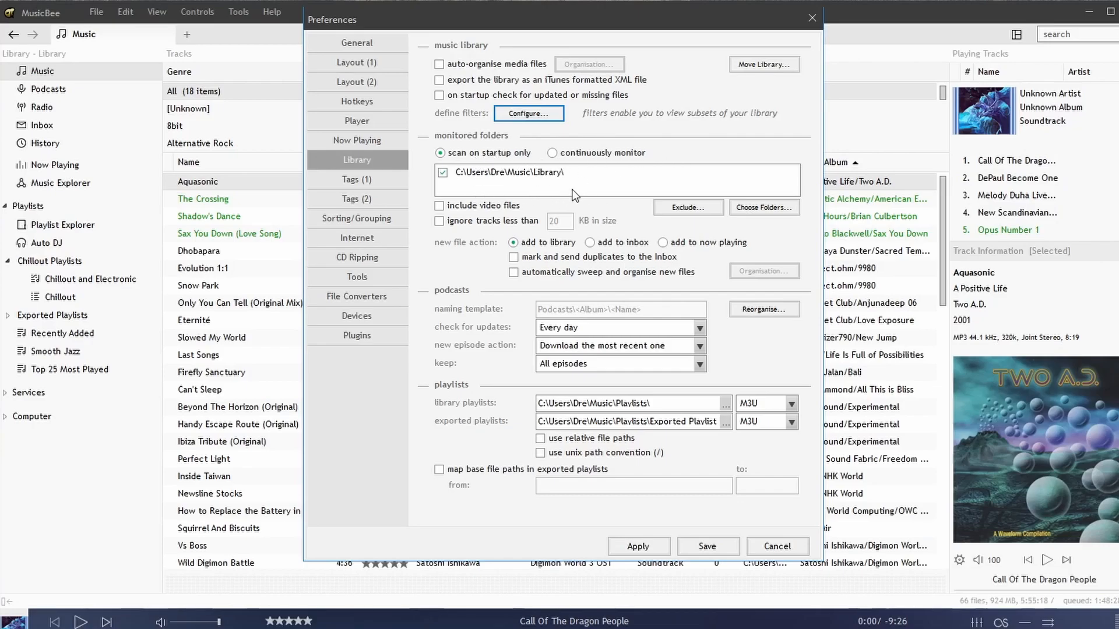
mouse_move(515, 217)
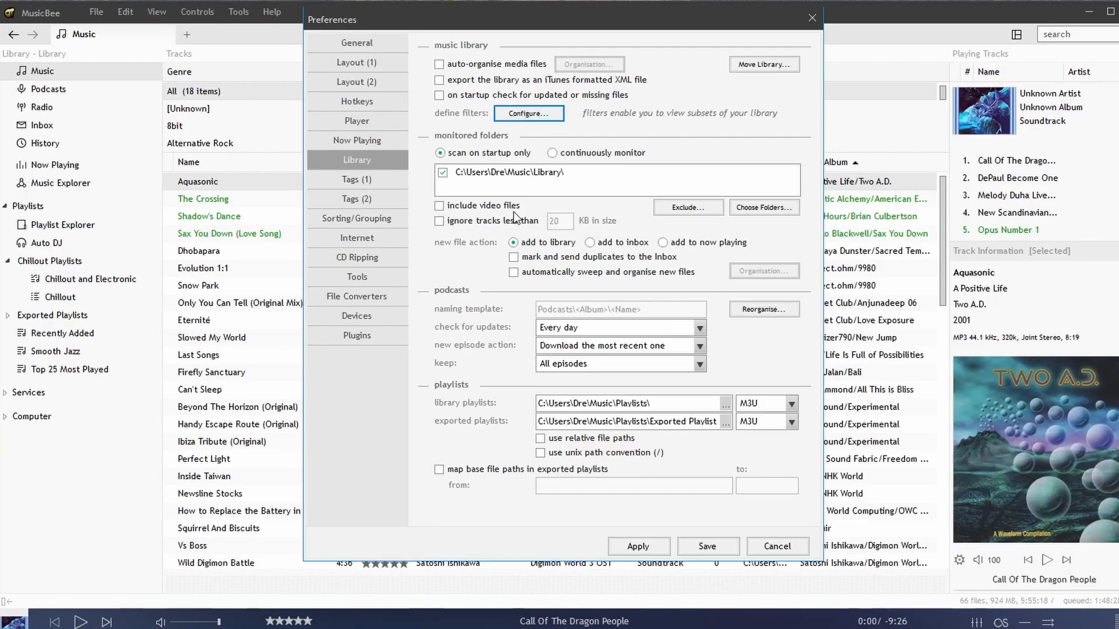
mouse_move(622, 266)
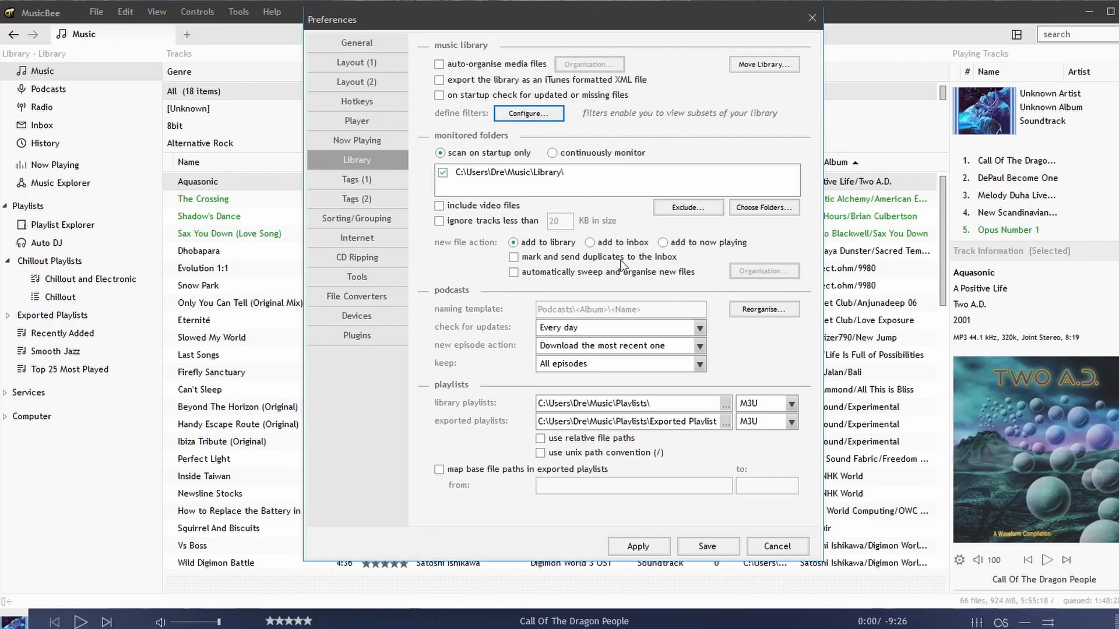
mouse_move(763, 208)
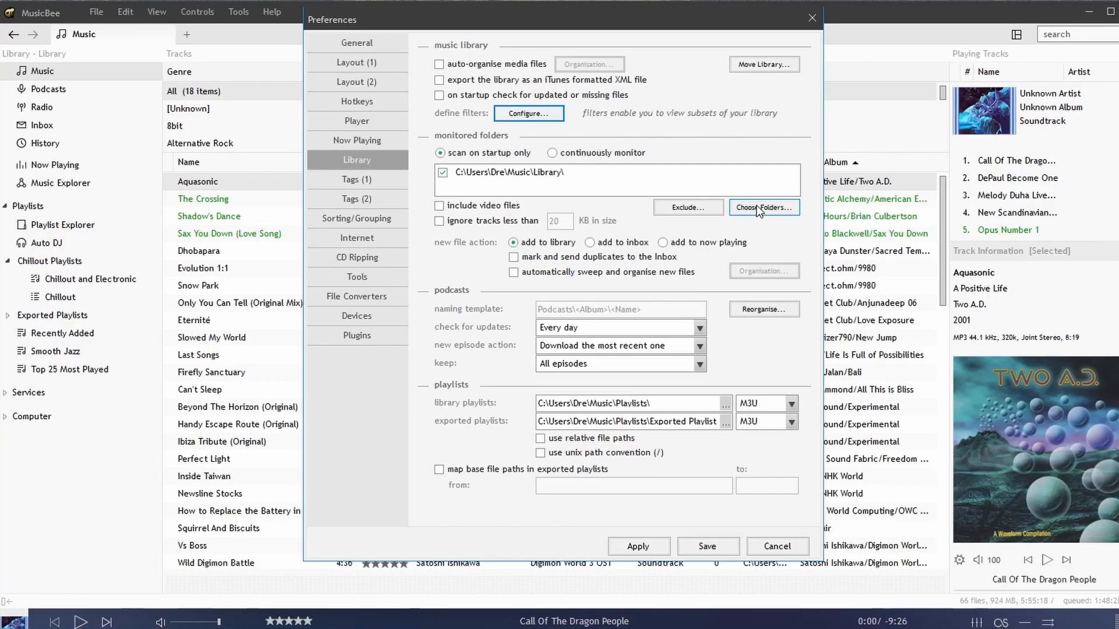
click(764, 208)
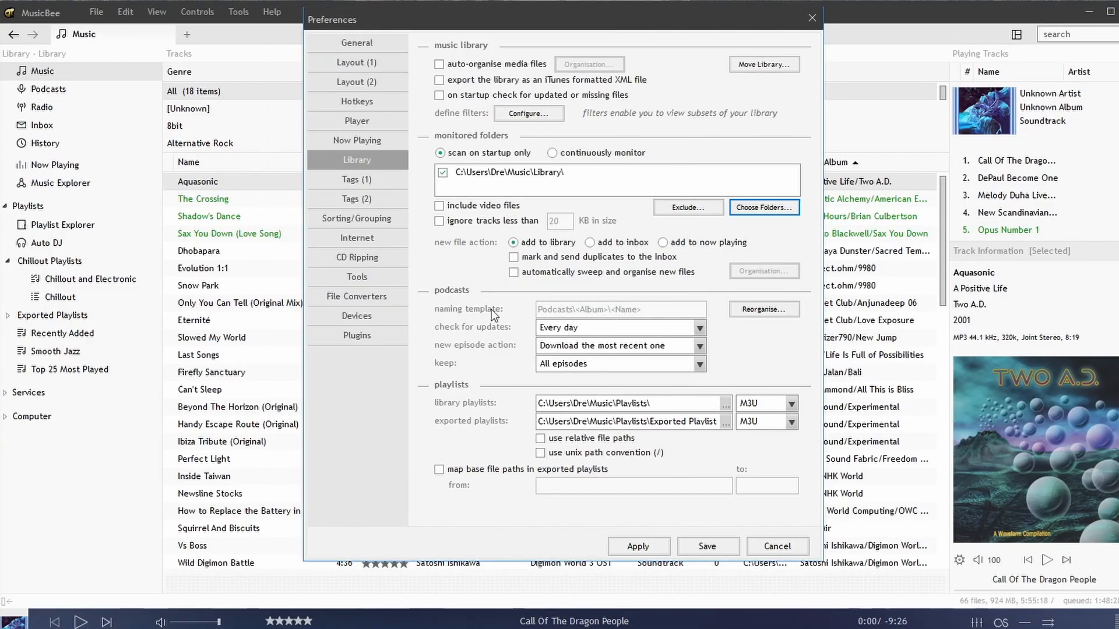
mouse_move(569, 343)
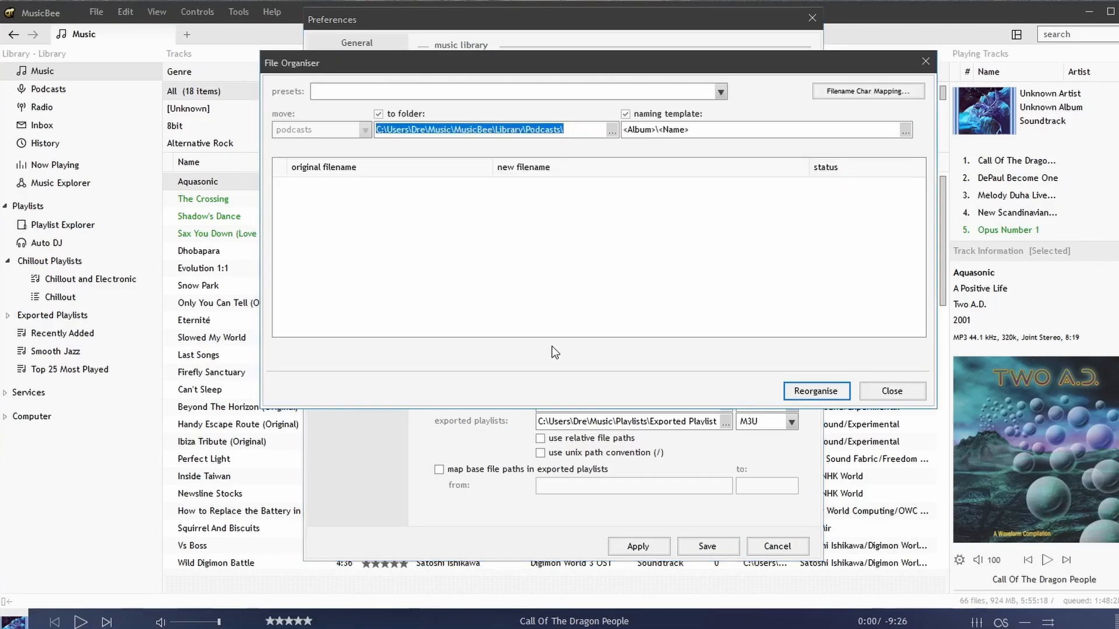
mouse_move(361, 84)
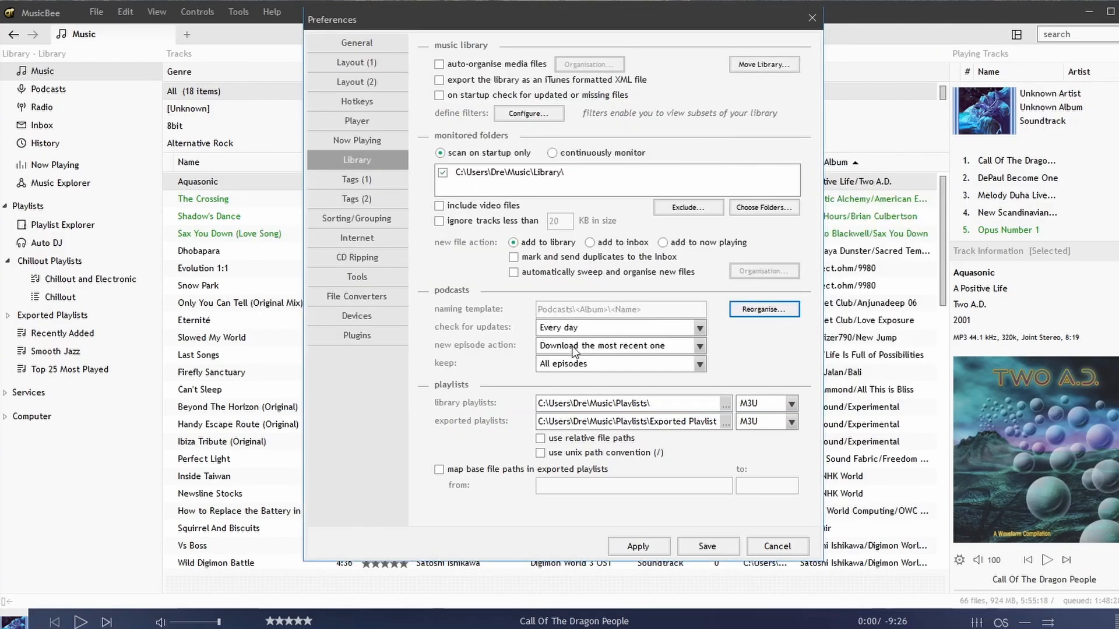
click(698, 327)
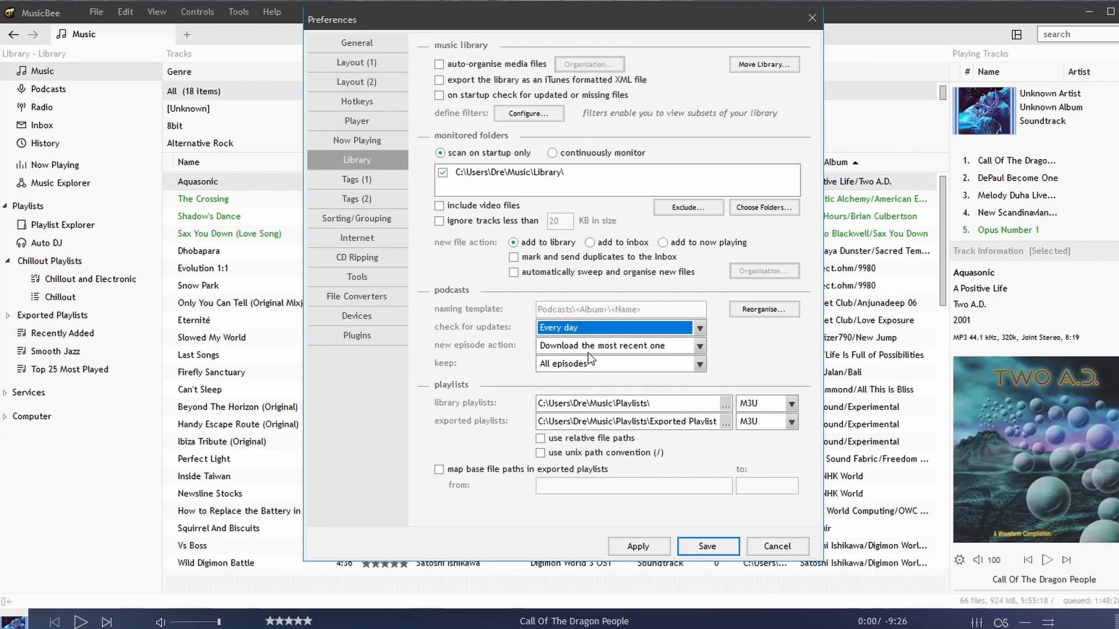
click(698, 345)
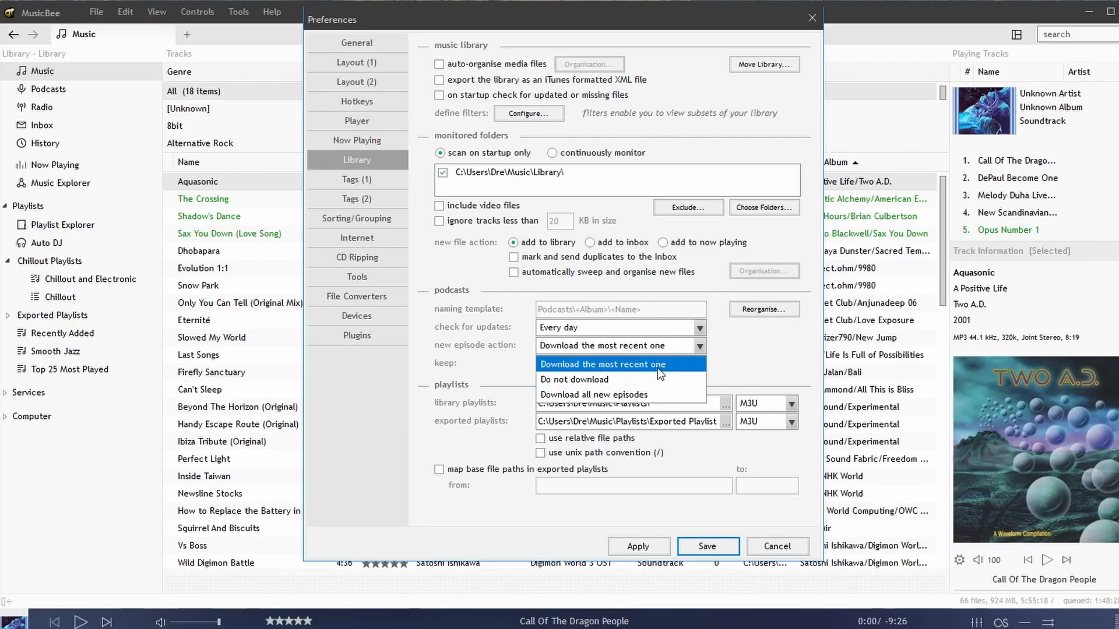
mouse_move(593, 394)
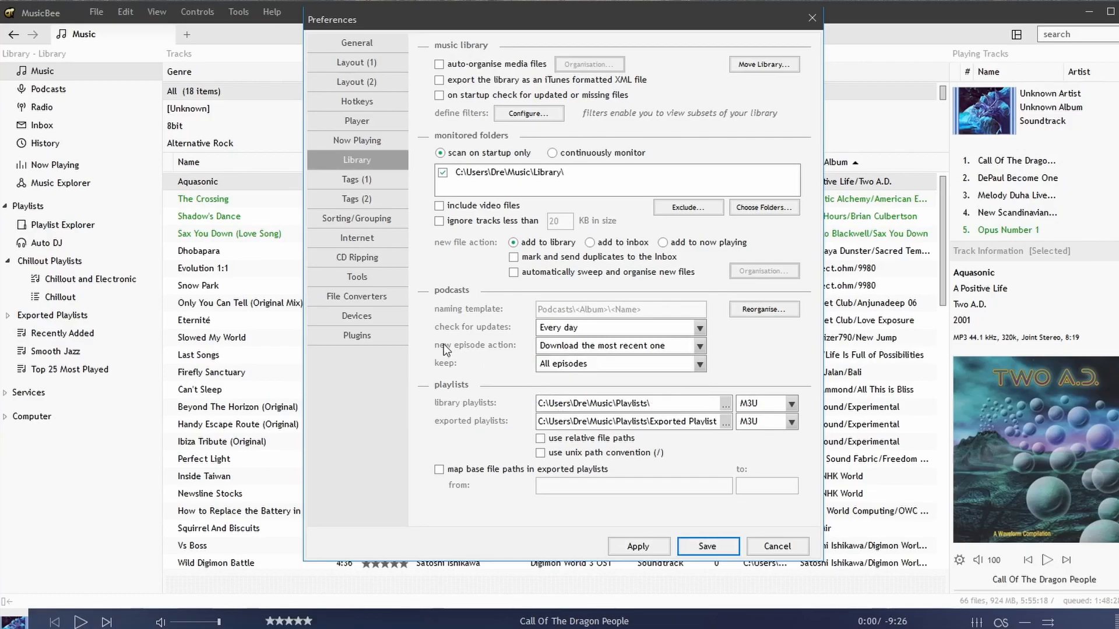
mouse_move(483, 417)
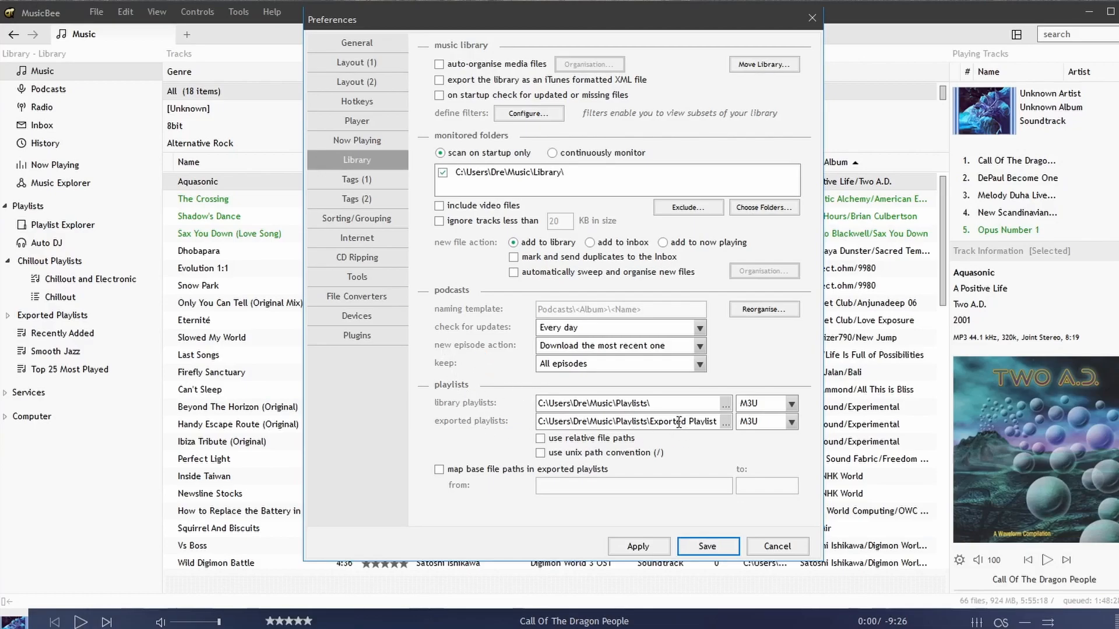
triple_click(622, 403)
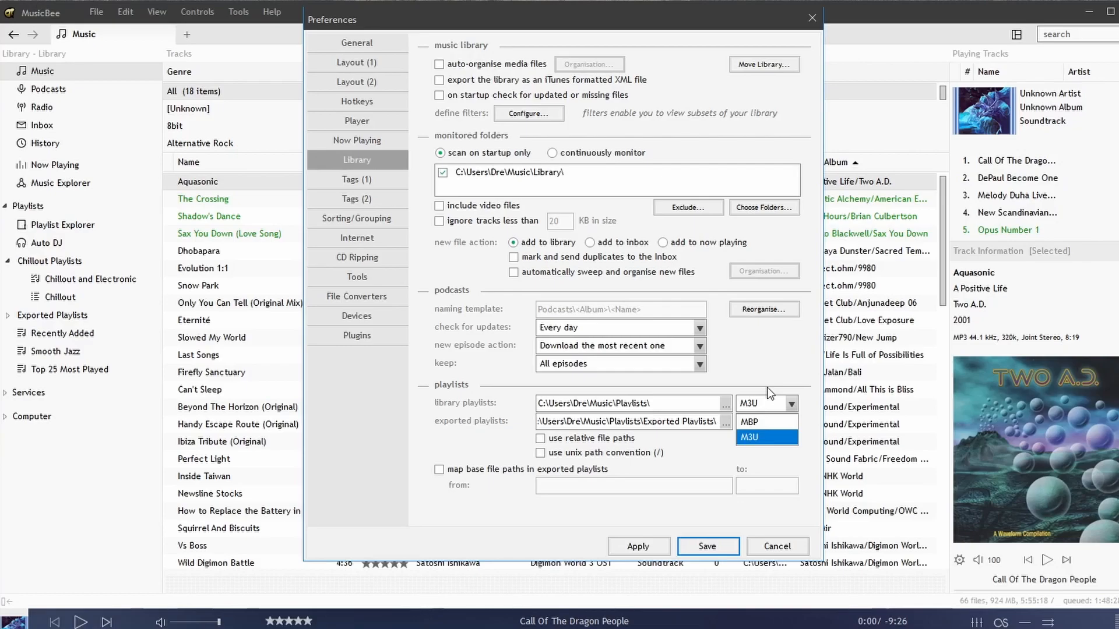
click(760, 437)
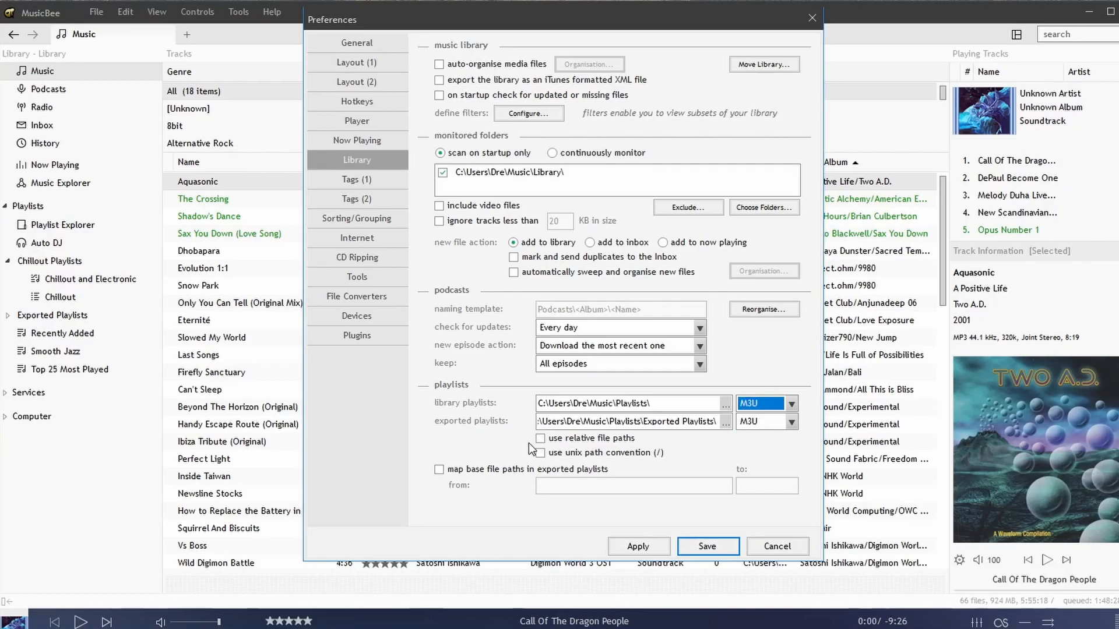
mouse_move(620, 461)
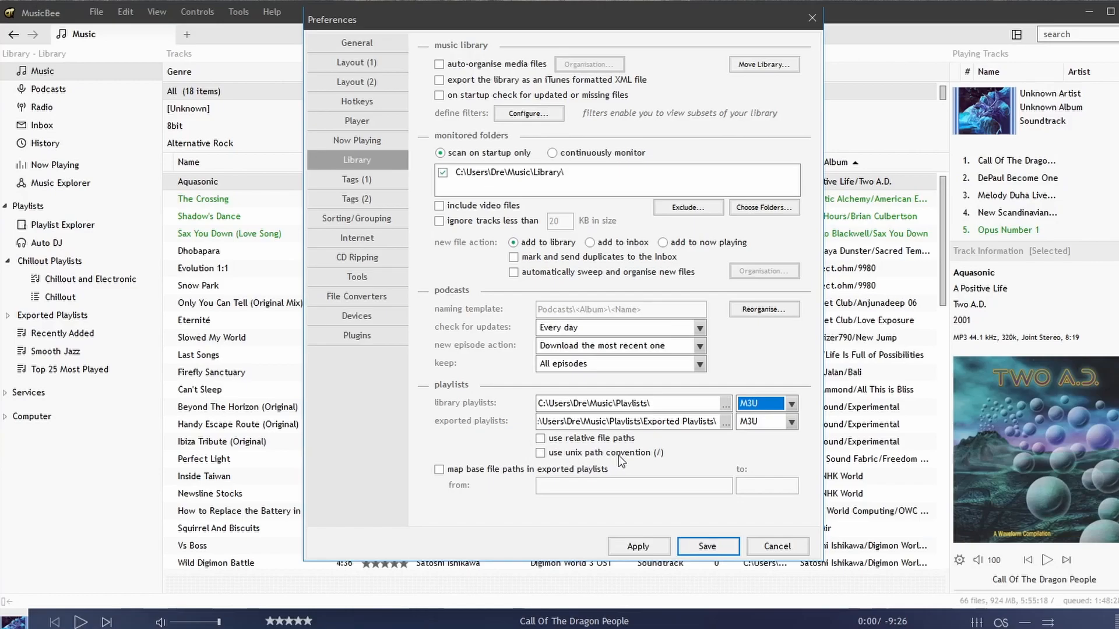
mouse_move(667, 468)
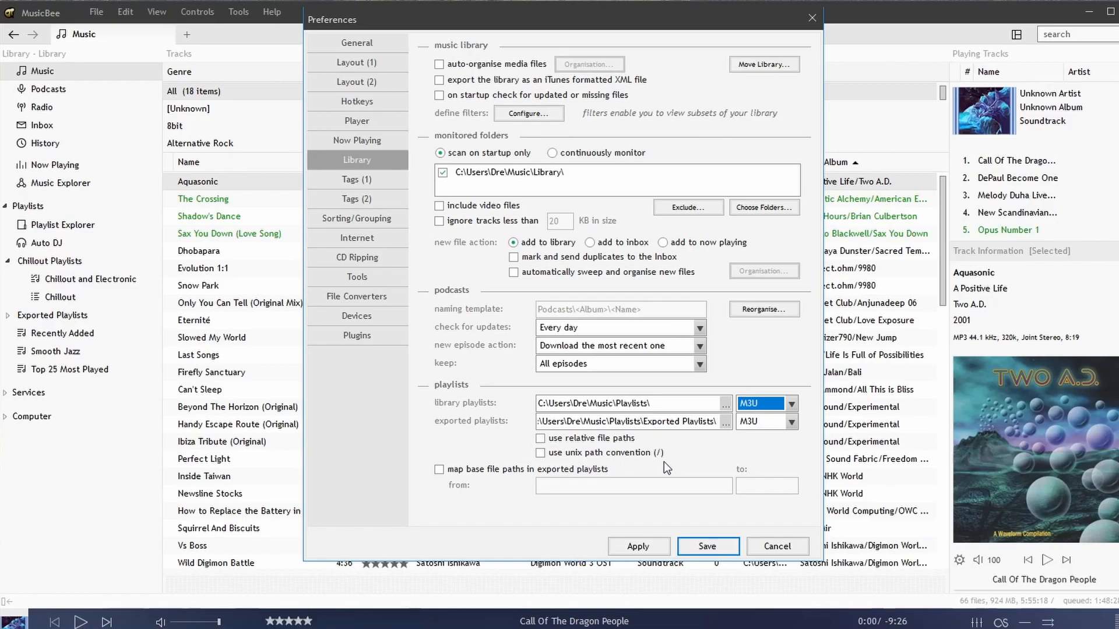
click(356, 179)
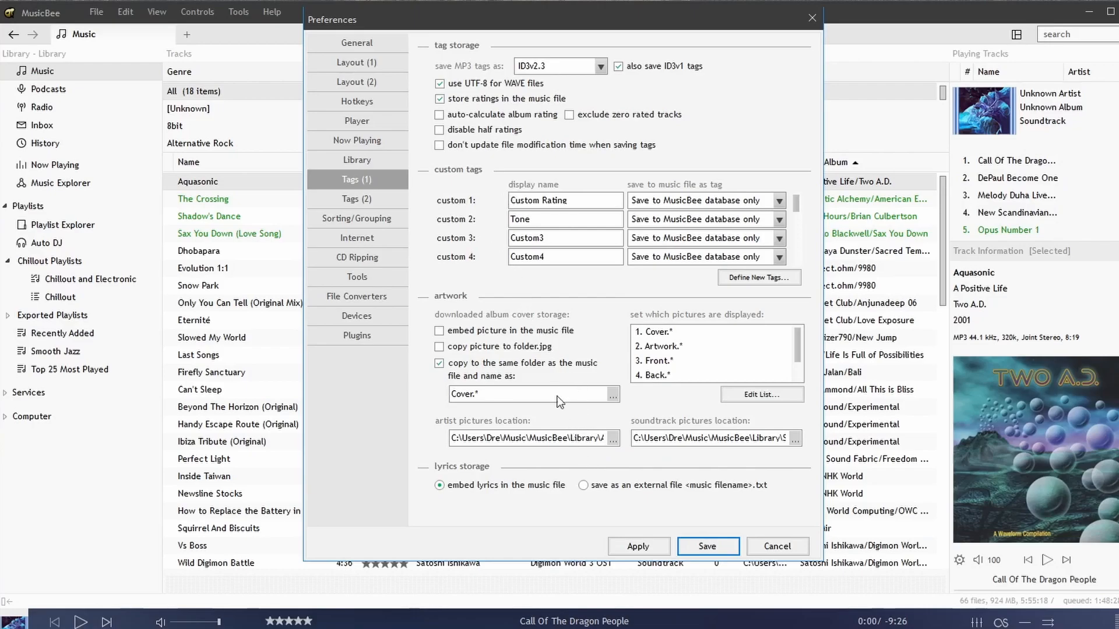
mouse_move(533, 298)
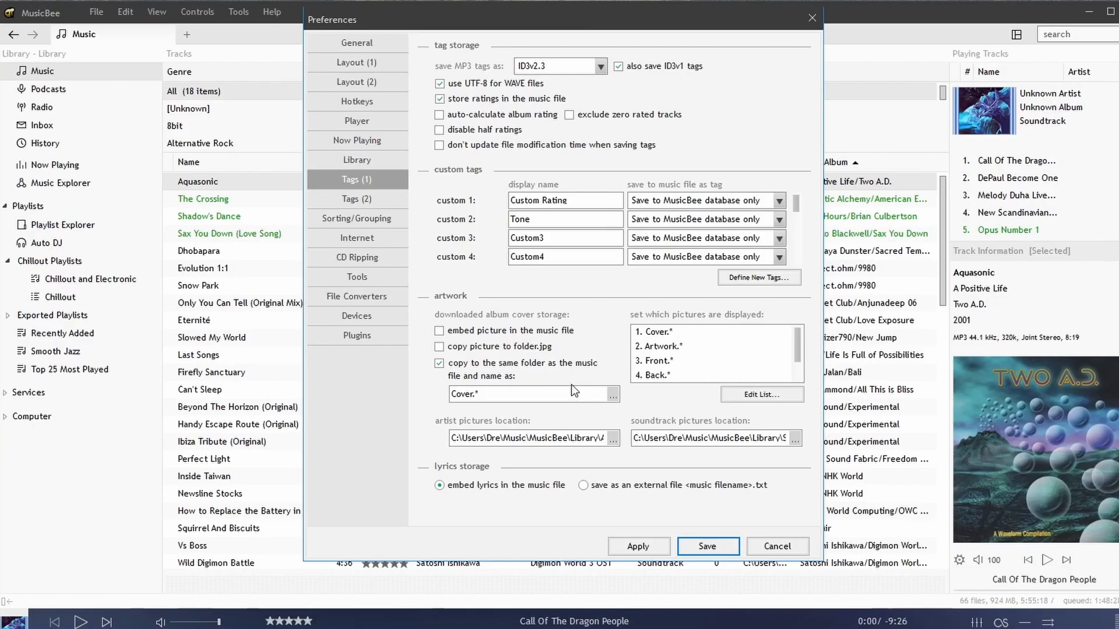
mouse_move(520, 492)
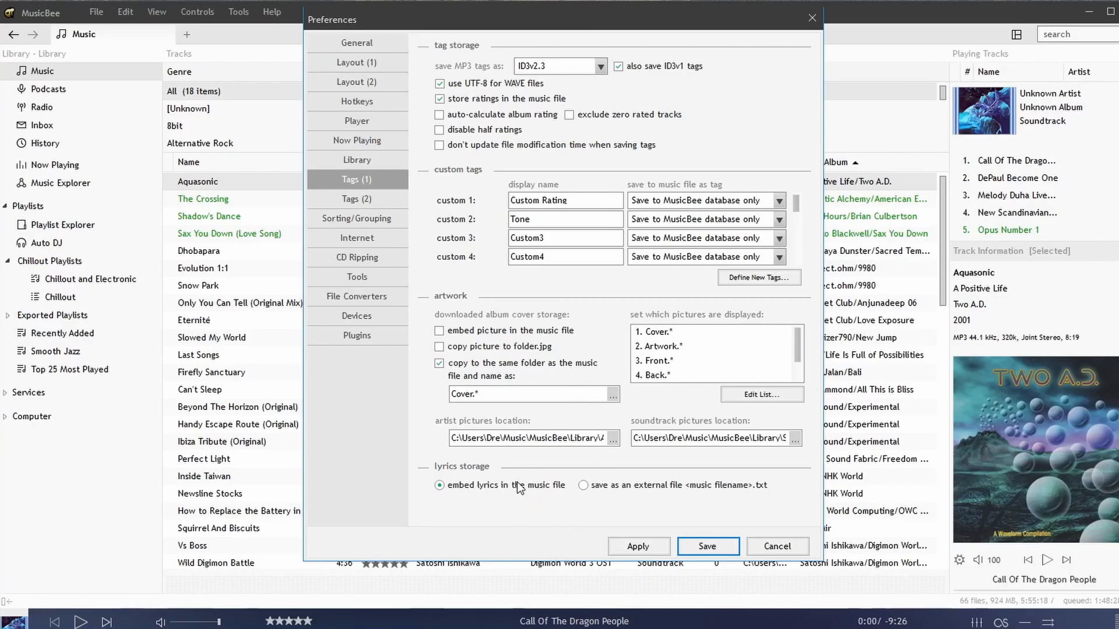
- Show the Tags (2) page with tag handling and auto-tagging for lyrics, artwork and tags
click(356, 199)
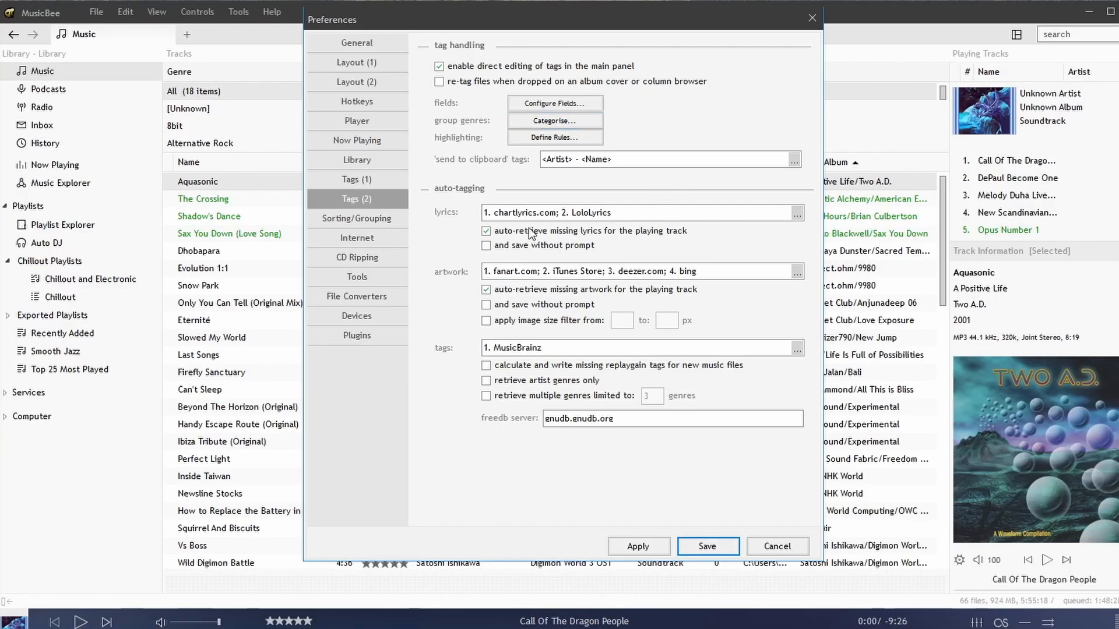
mouse_move(722, 287)
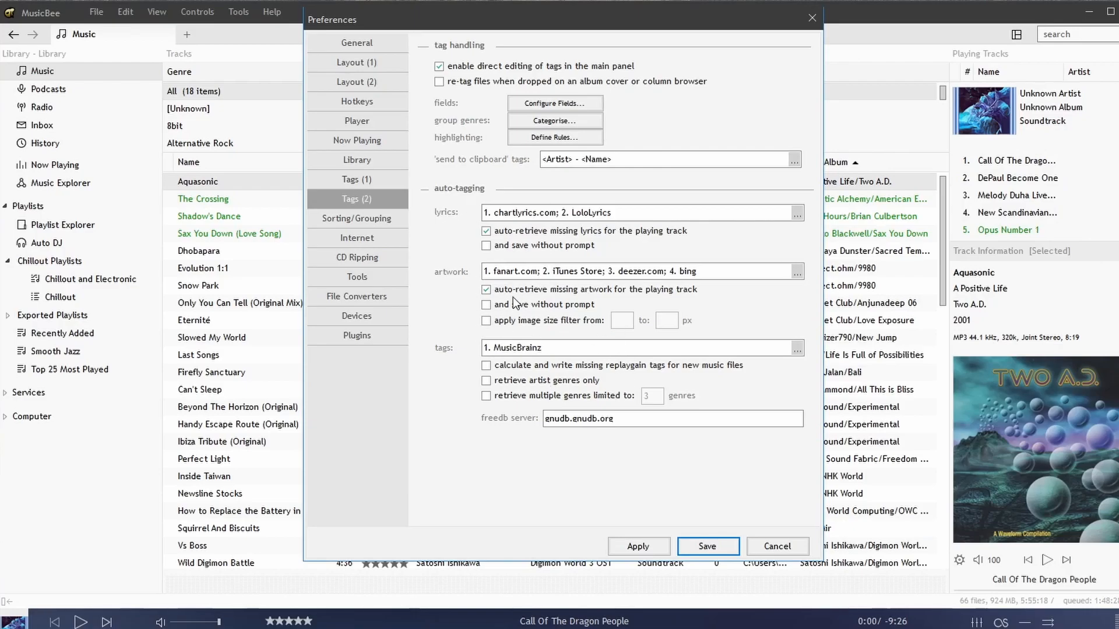
mouse_move(418, 282)
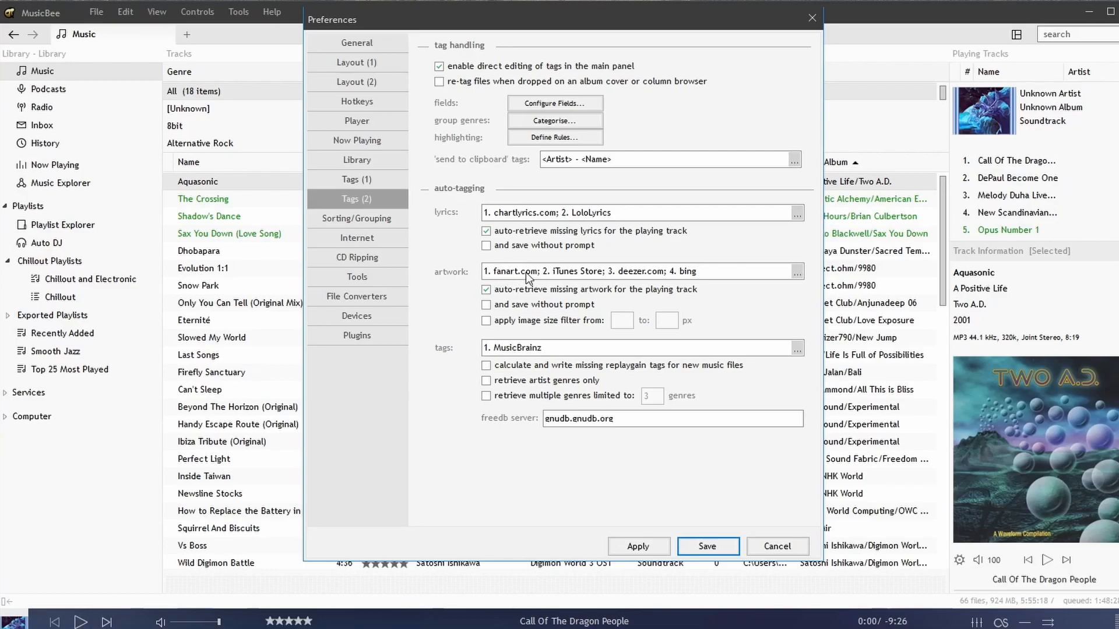
mouse_move(722, 286)
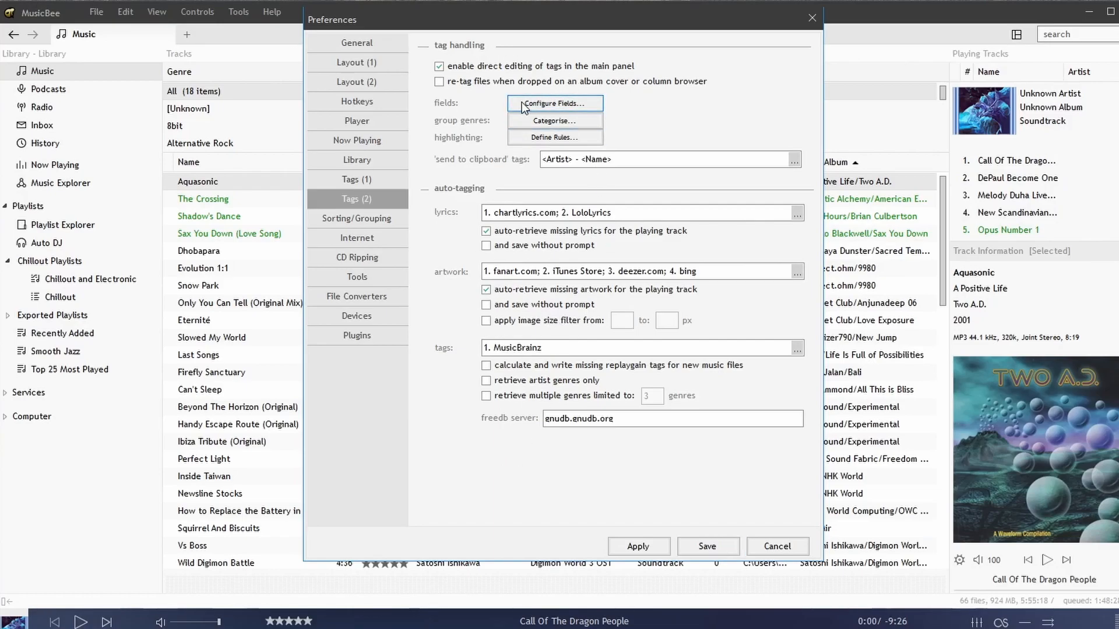
click(555, 102)
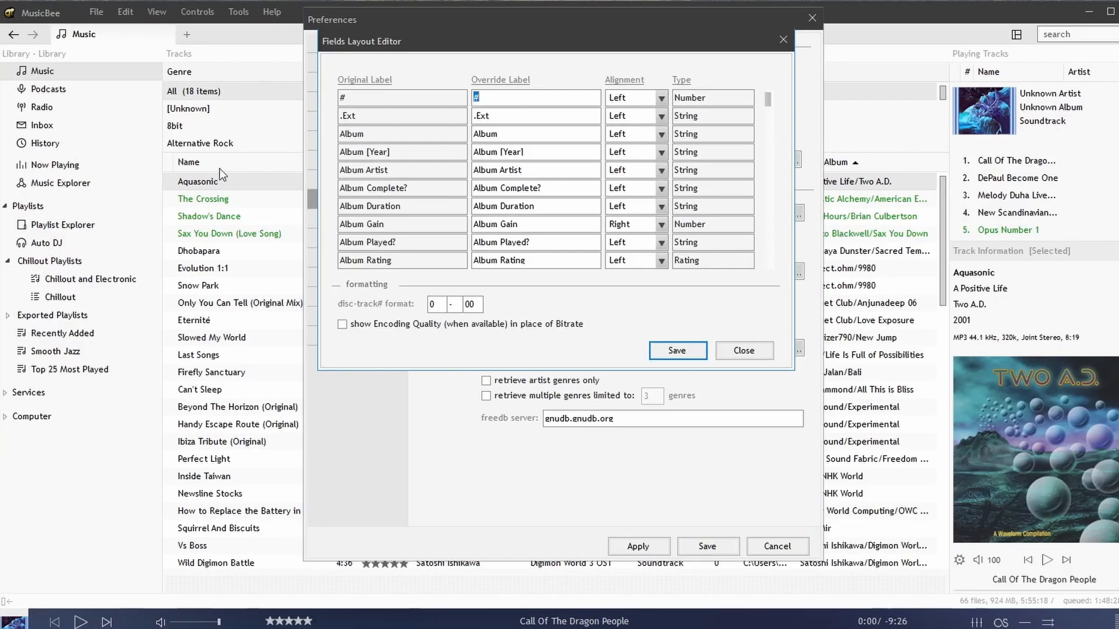
mouse_move(212, 167)
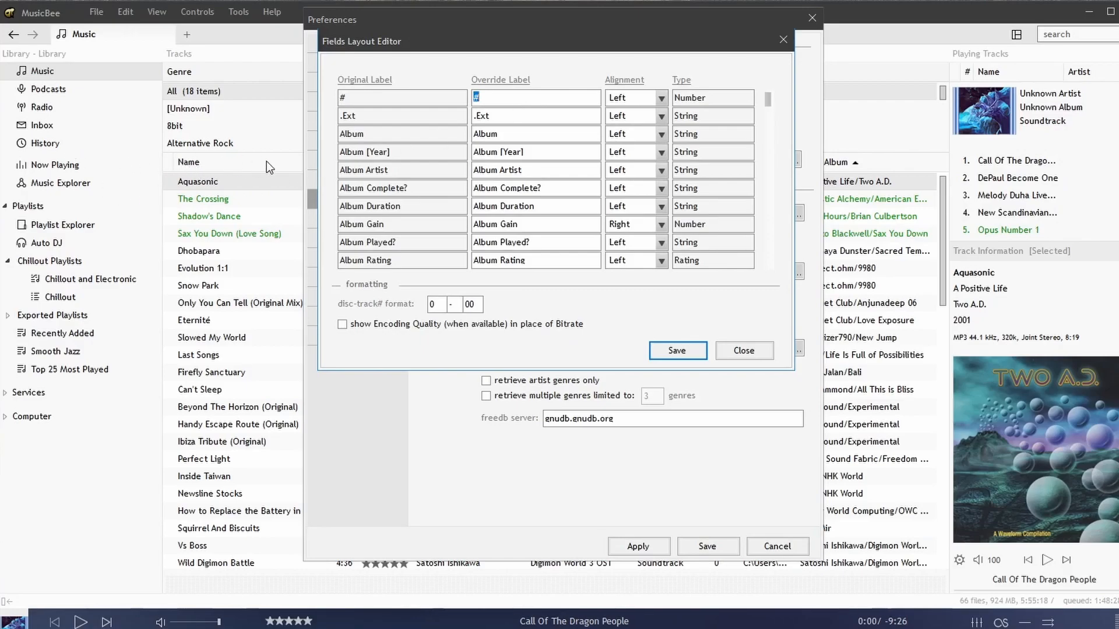
mouse_move(780, 95)
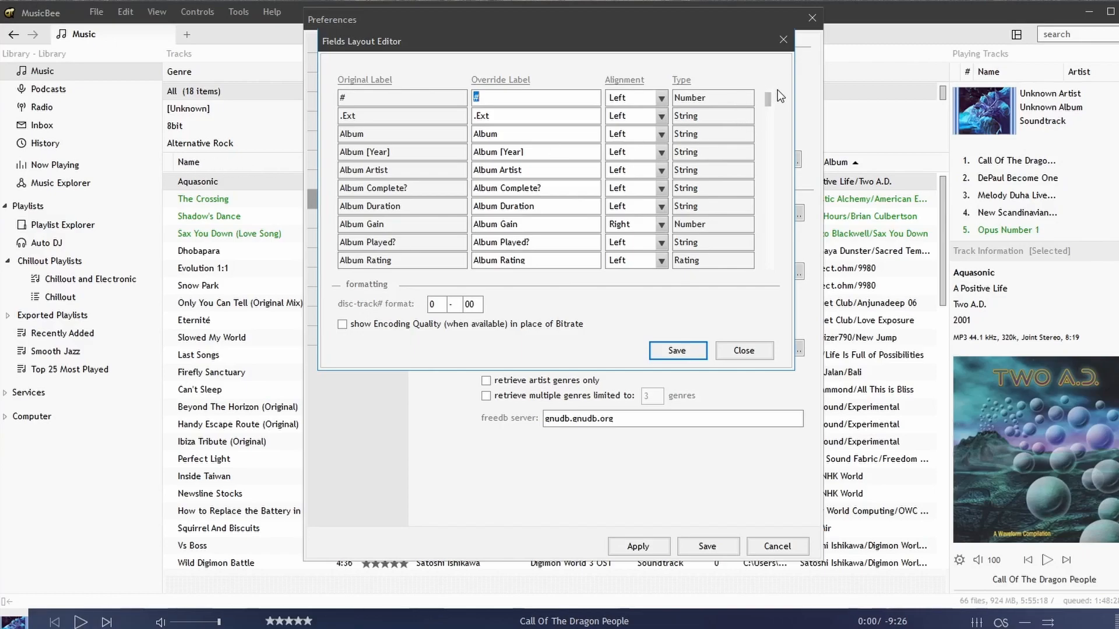
scroll(down, 3)
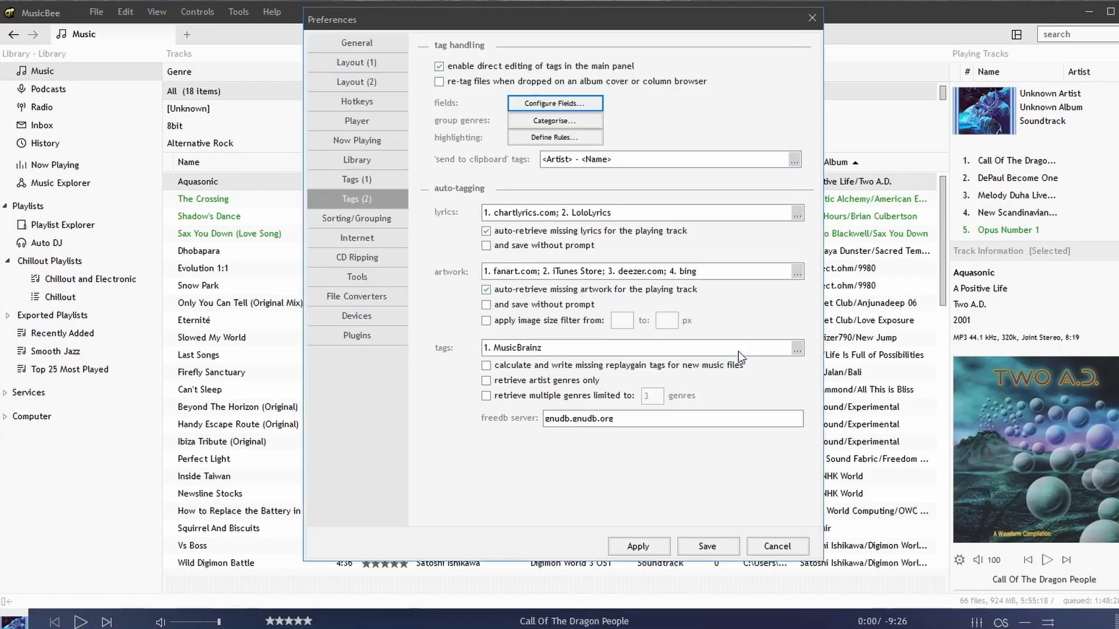
mouse_move(513, 159)
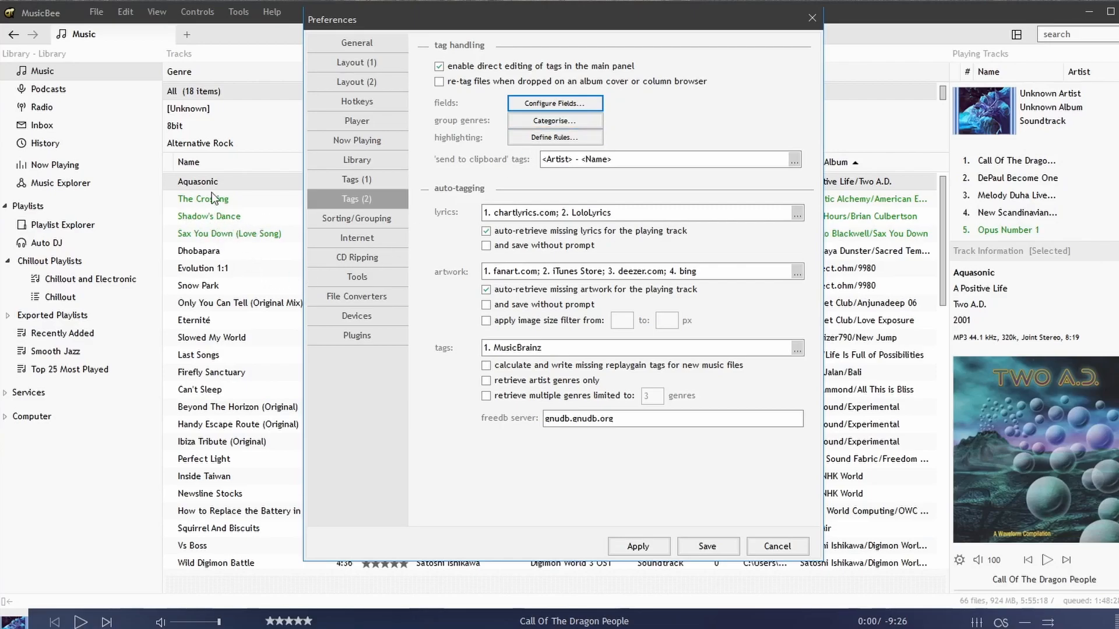
mouse_move(520, 141)
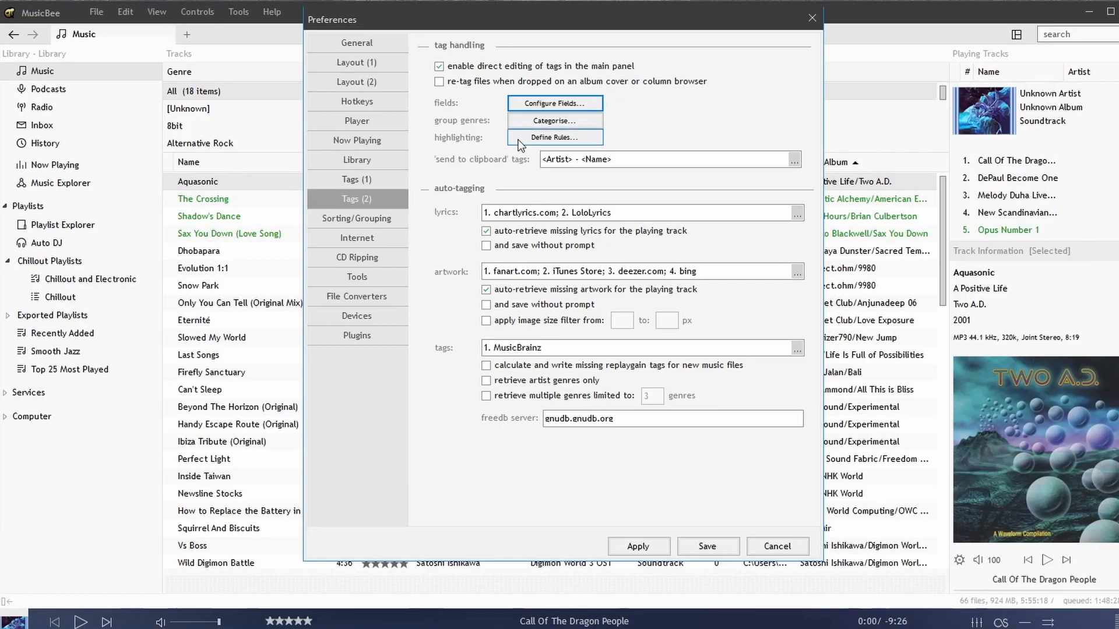
click(554, 137)
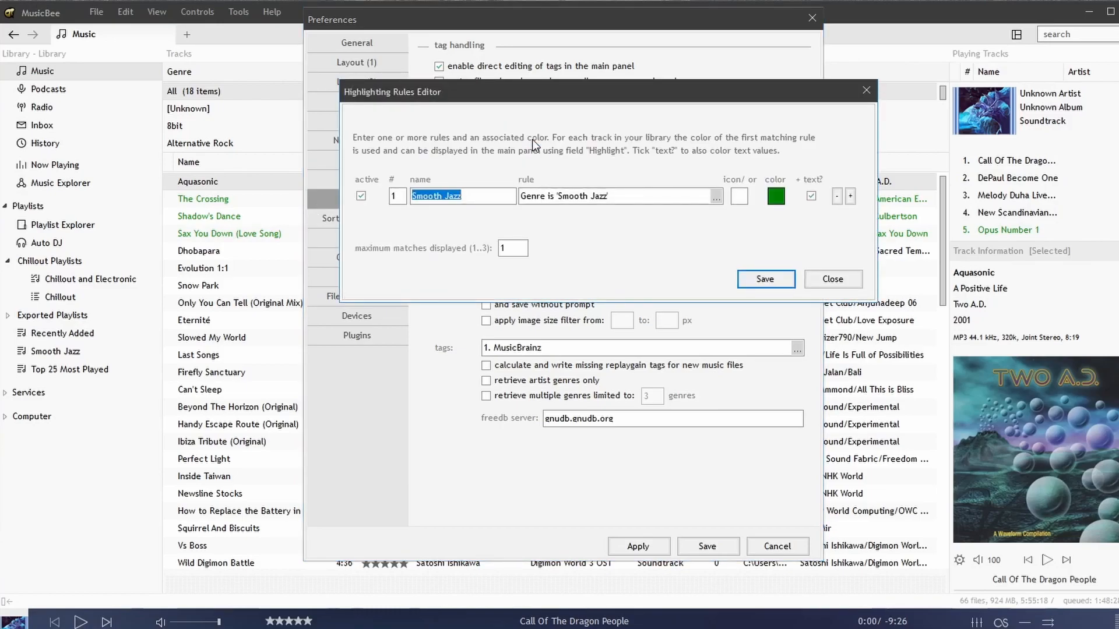
click(462, 195)
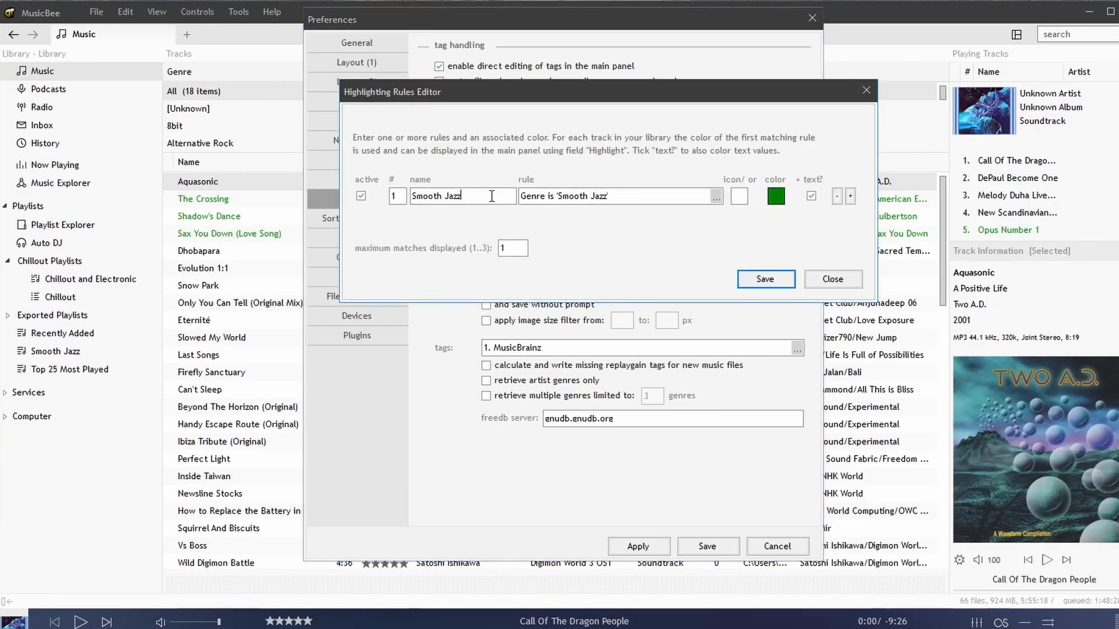
mouse_move(624, 205)
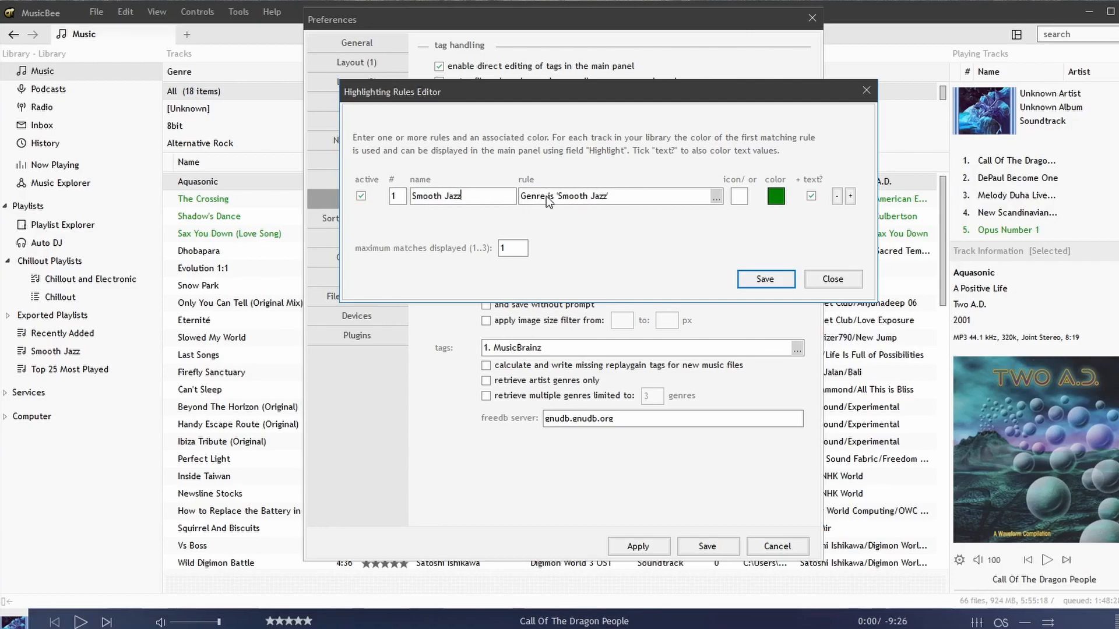
click(716, 196)
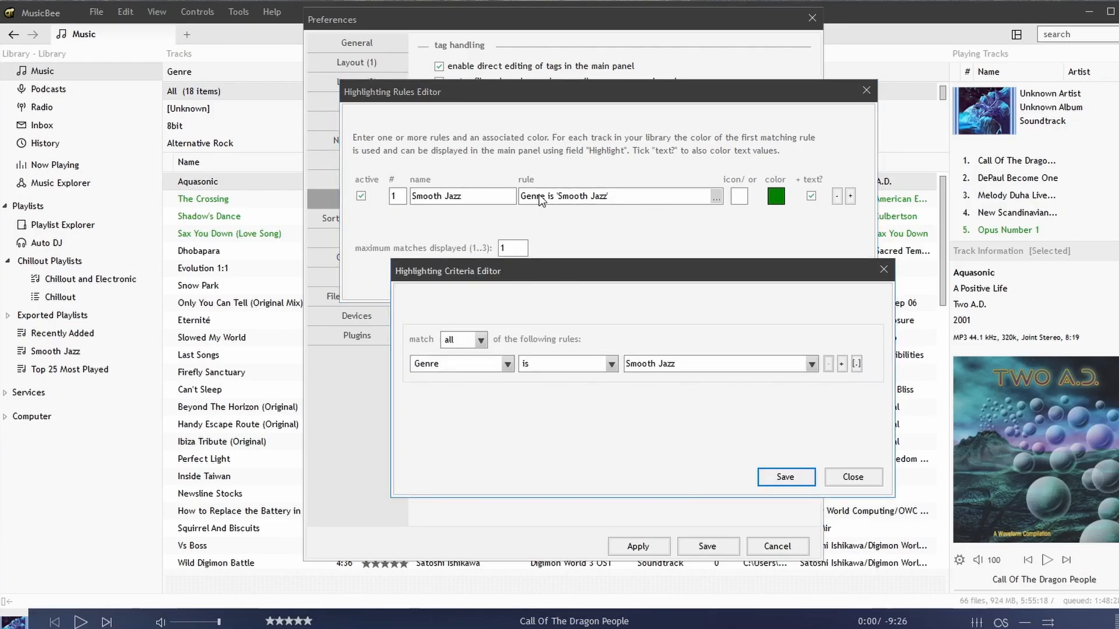
click(786, 477)
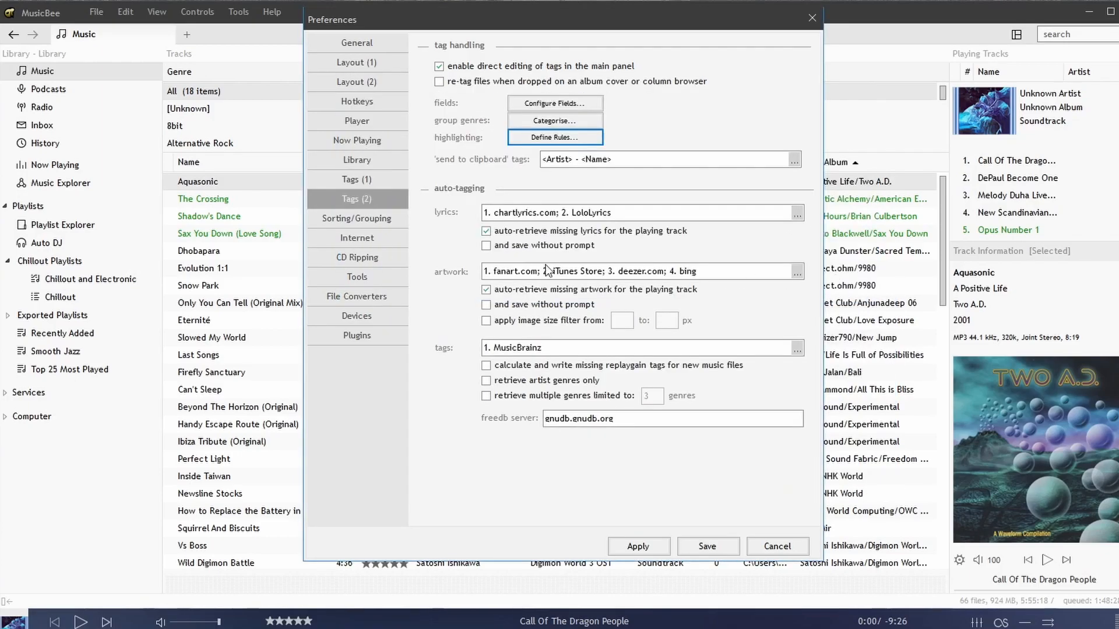
- On Sorting/Grouping, browse Sorting Set 1's sort-by fields and close it unchanged
click(357, 219)
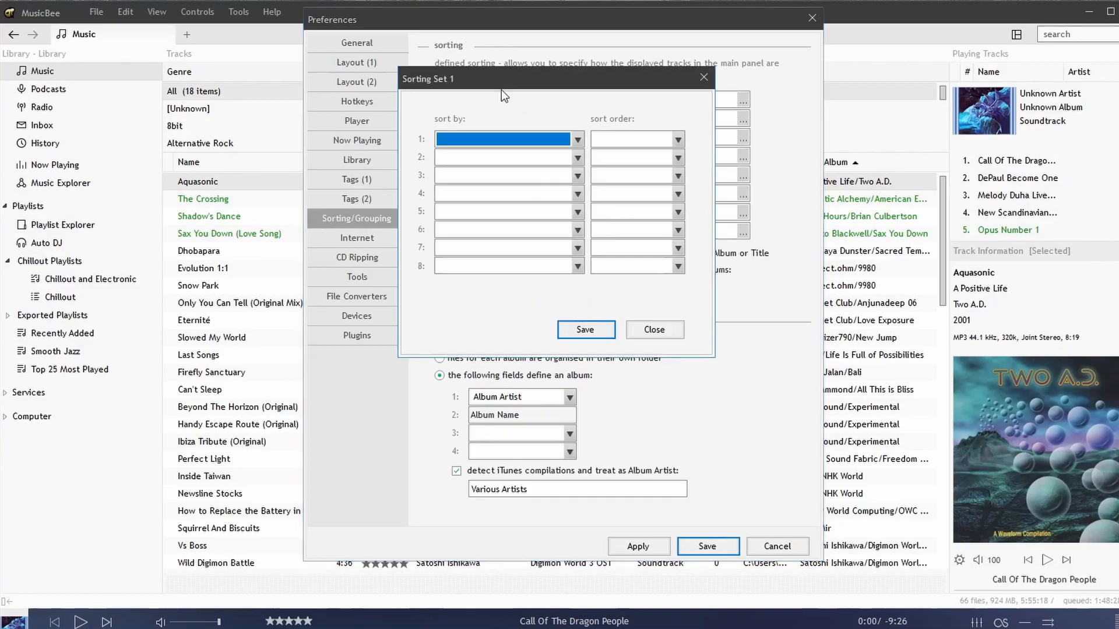
click(576, 139)
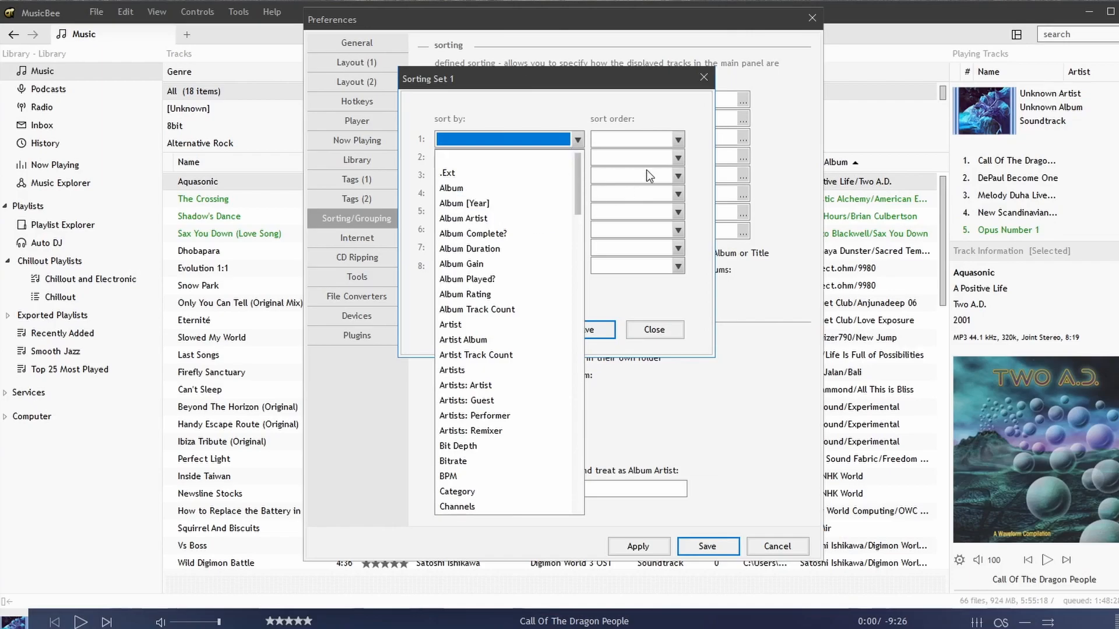
click(654, 330)
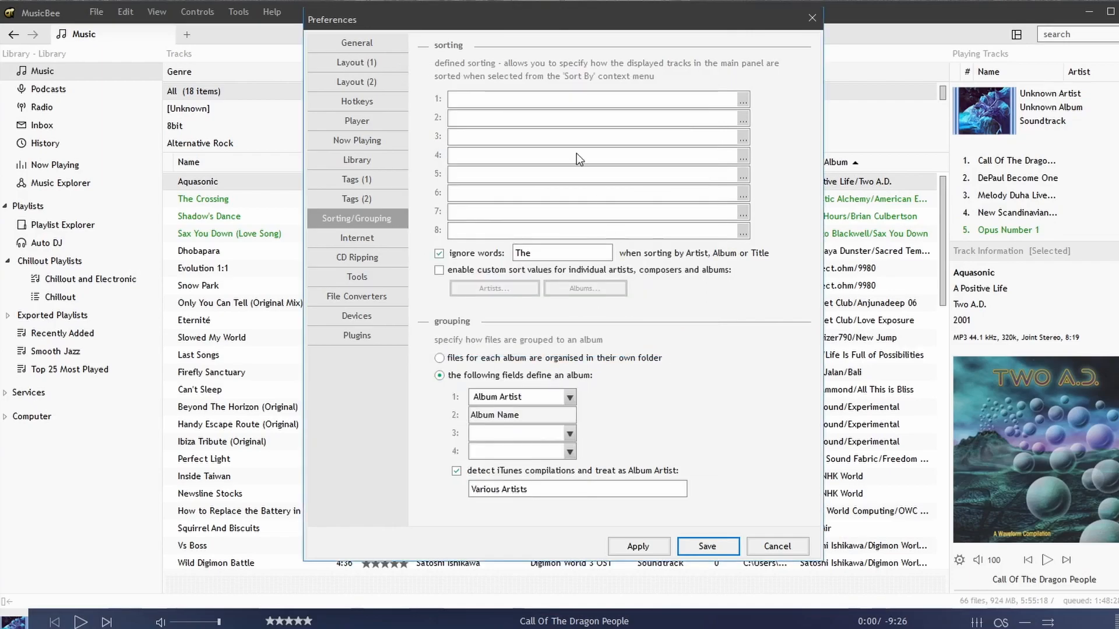
mouse_move(564, 262)
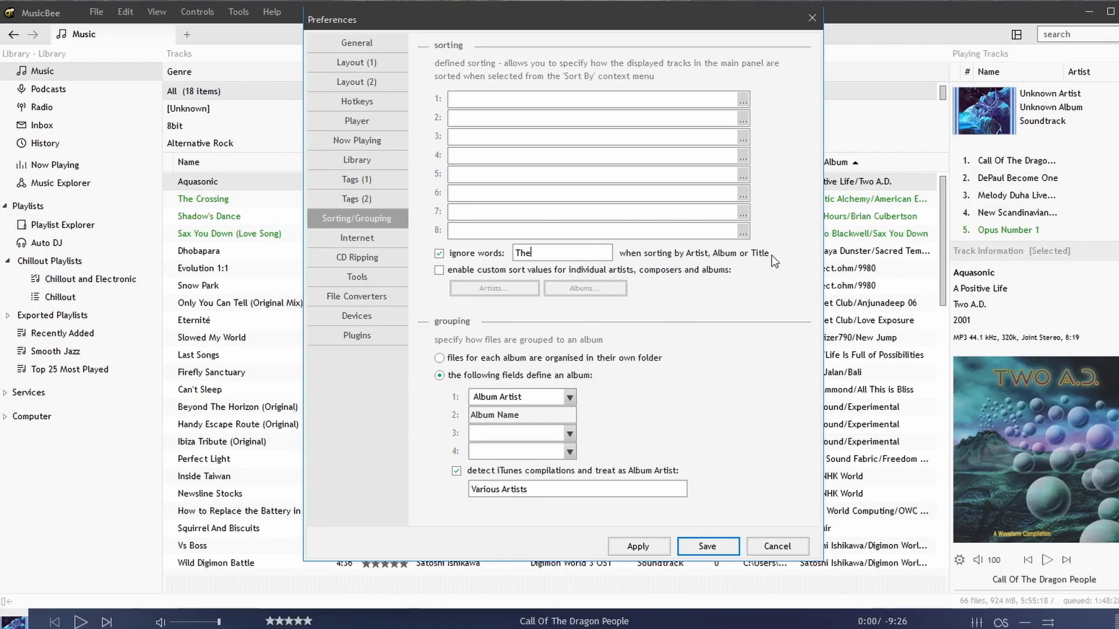
mouse_move(528, 345)
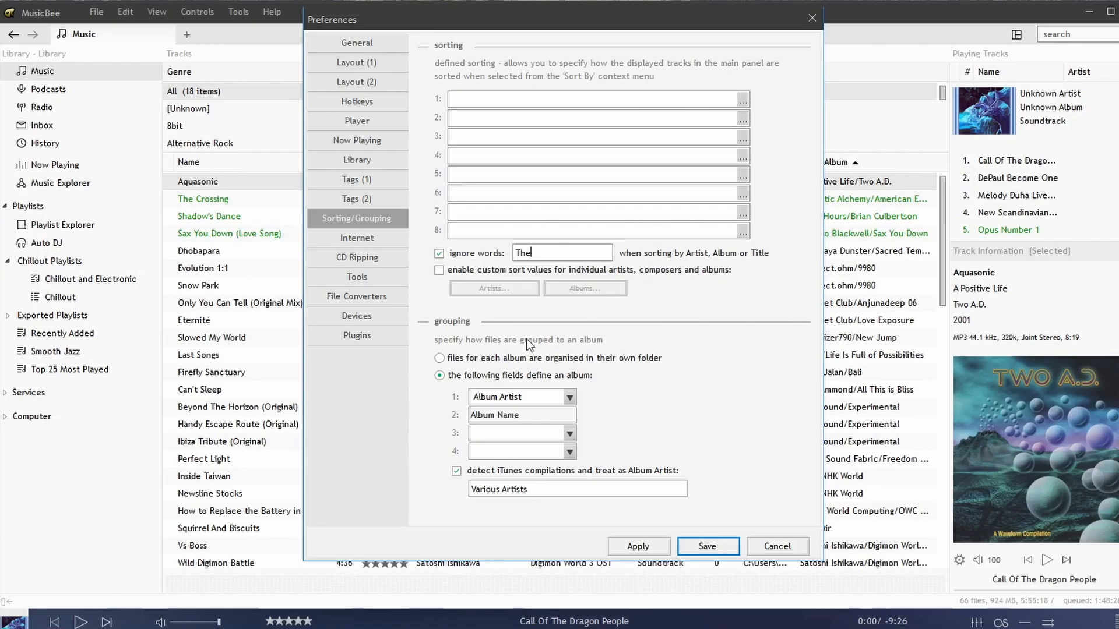
mouse_move(569, 459)
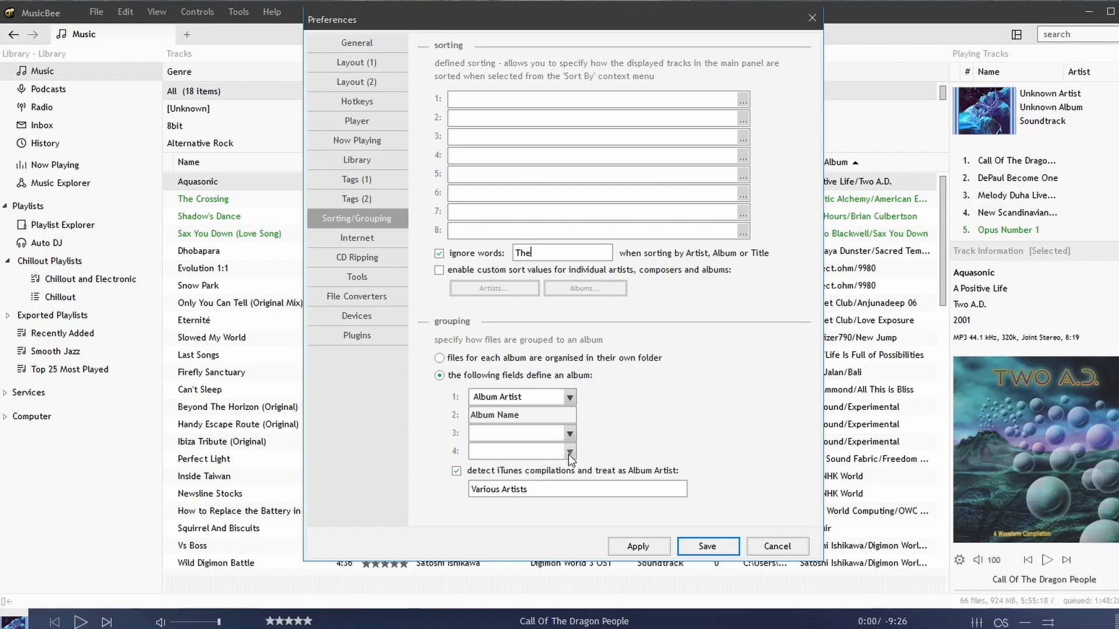
mouse_move(545, 407)
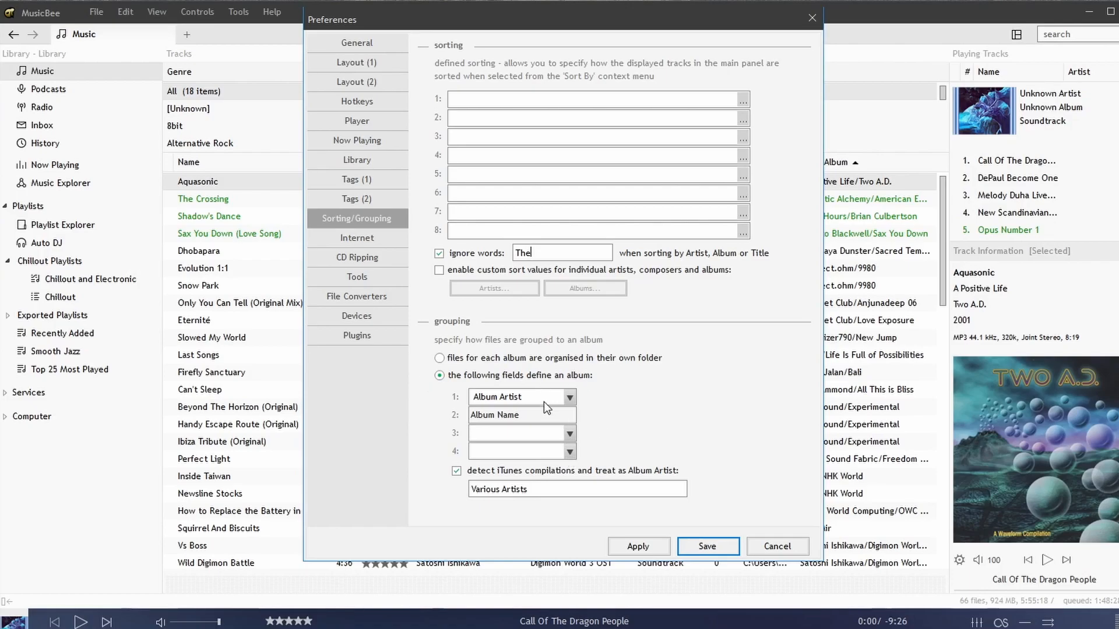
mouse_move(606, 368)
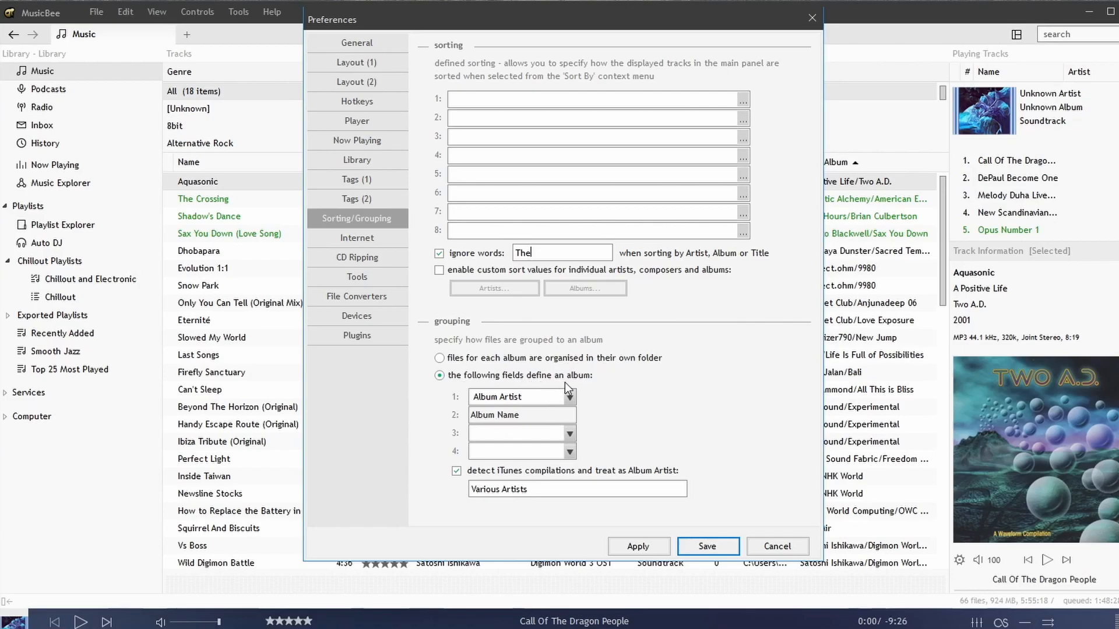
- Visit the Internet page's first custom web link name, then move on to CD Ripping
click(356, 238)
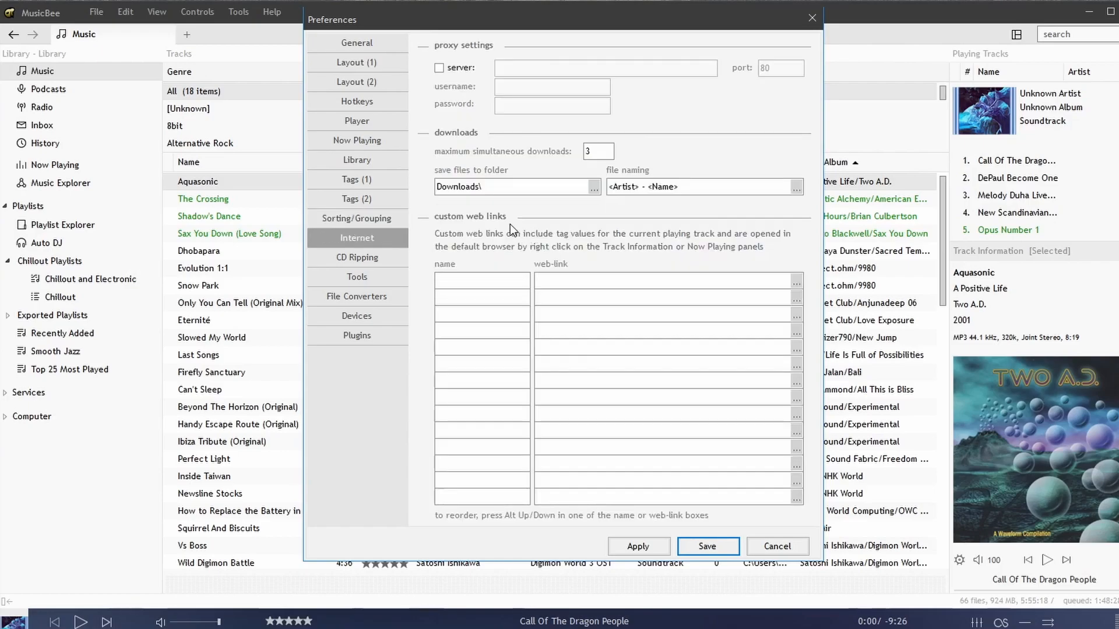
mouse_move(475, 238)
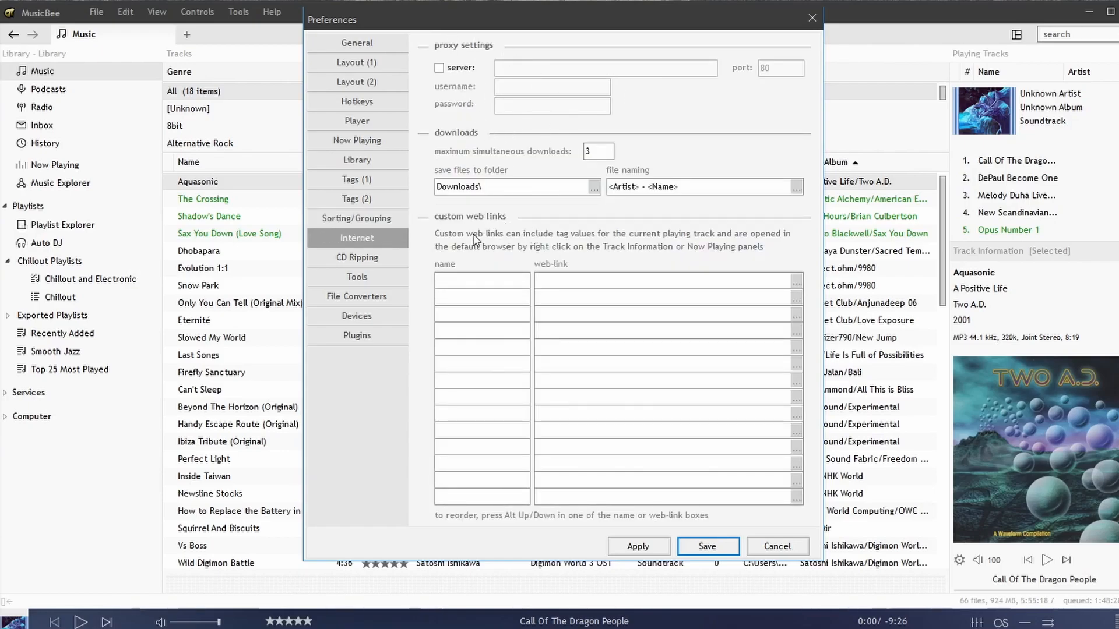
click(501, 187)
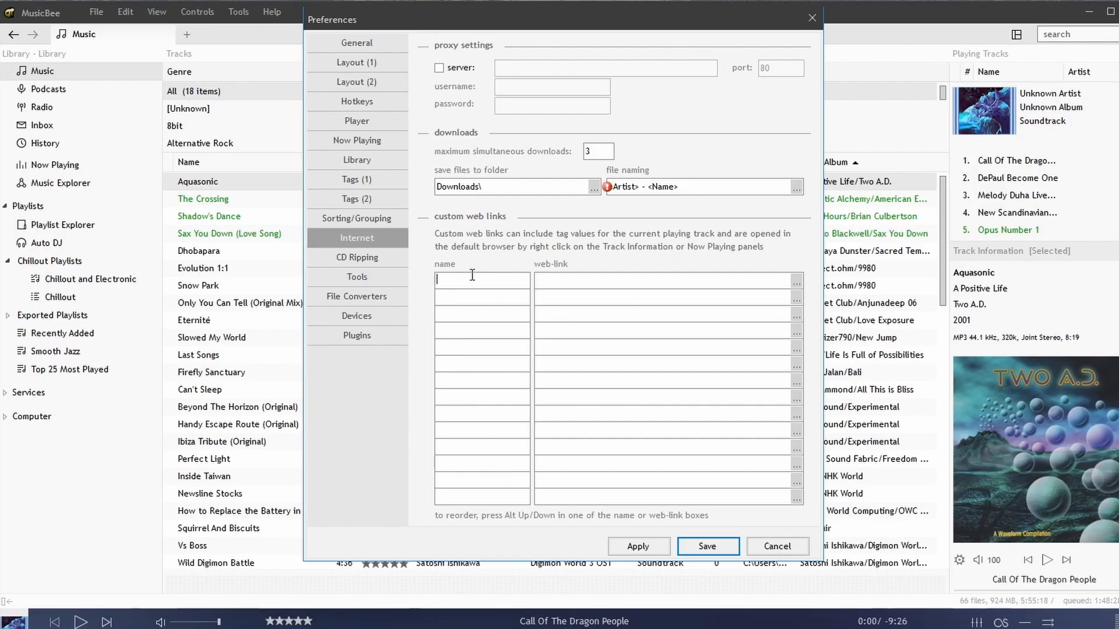
click(357, 277)
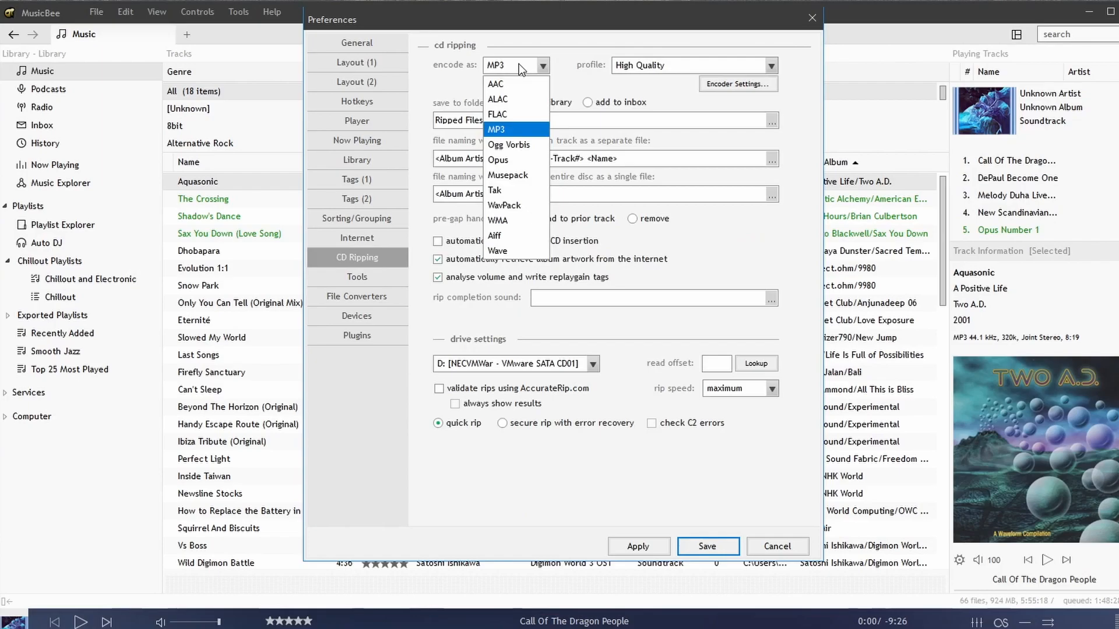
mouse_move(514, 222)
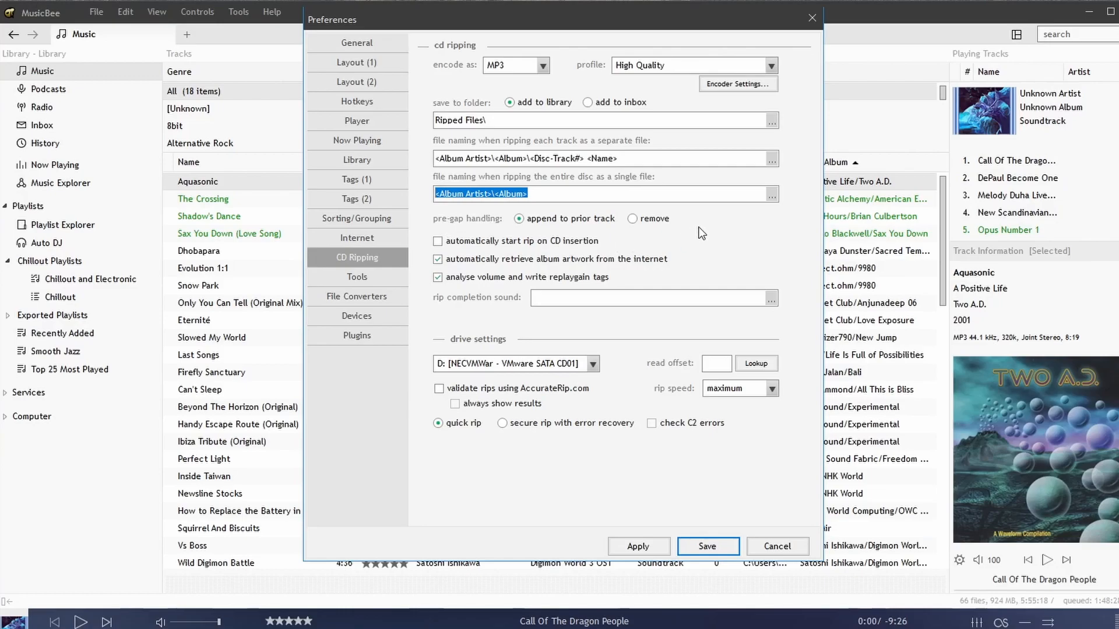
mouse_move(468, 224)
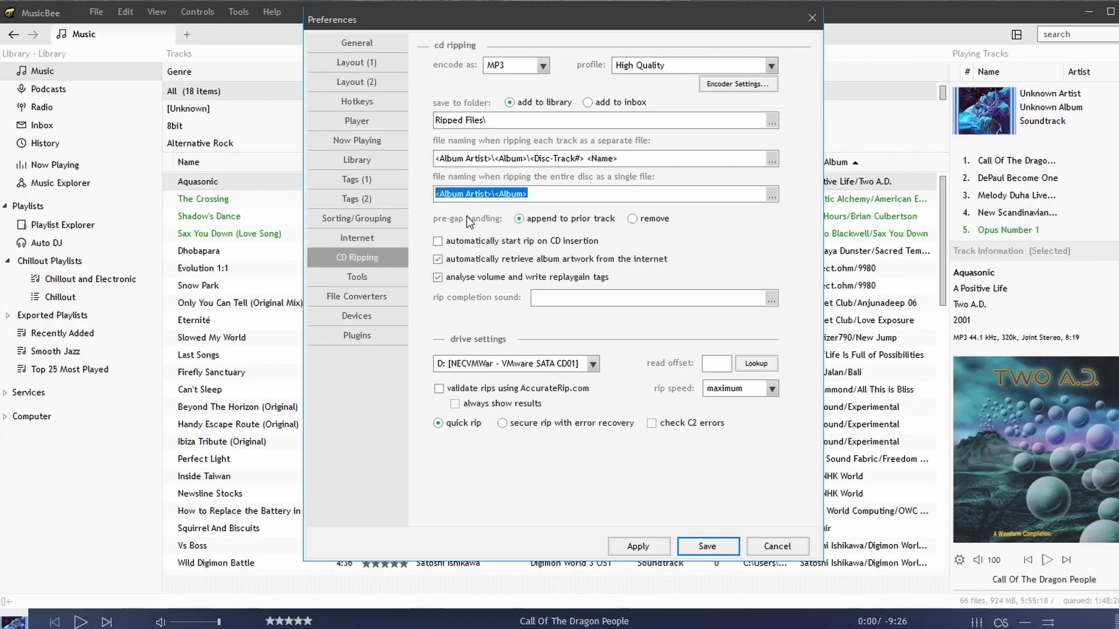
mouse_move(567, 251)
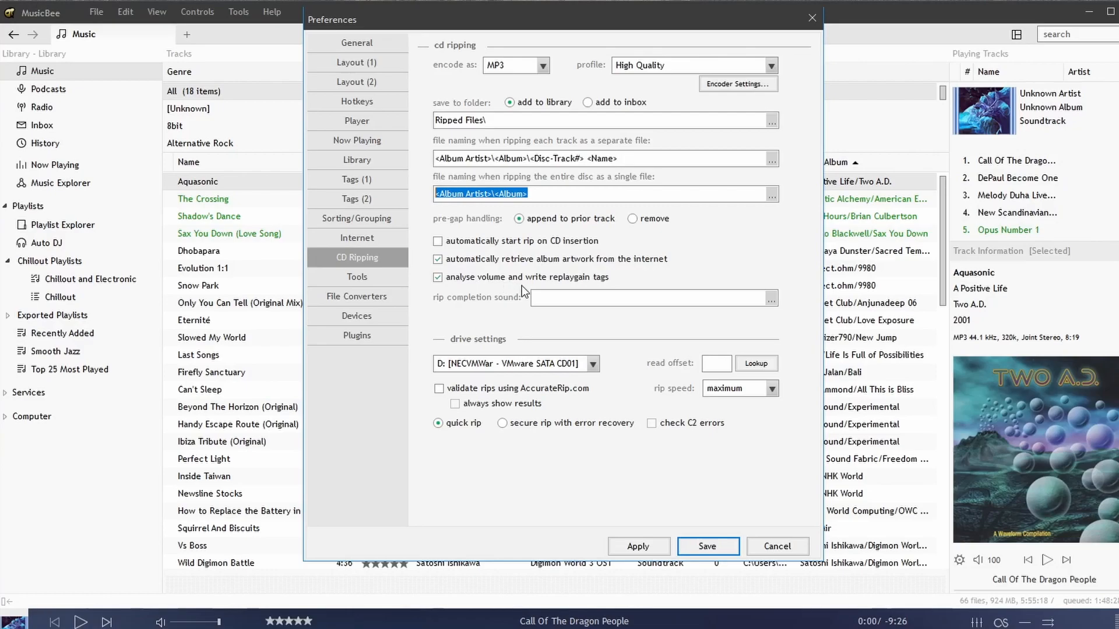
mouse_move(534, 371)
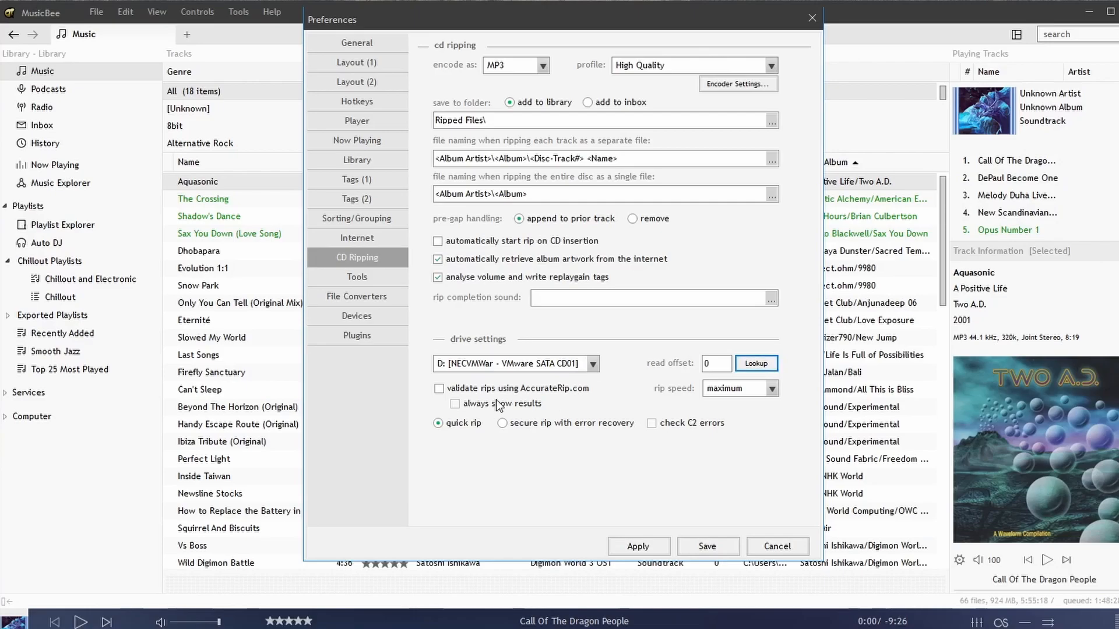
mouse_move(636, 412)
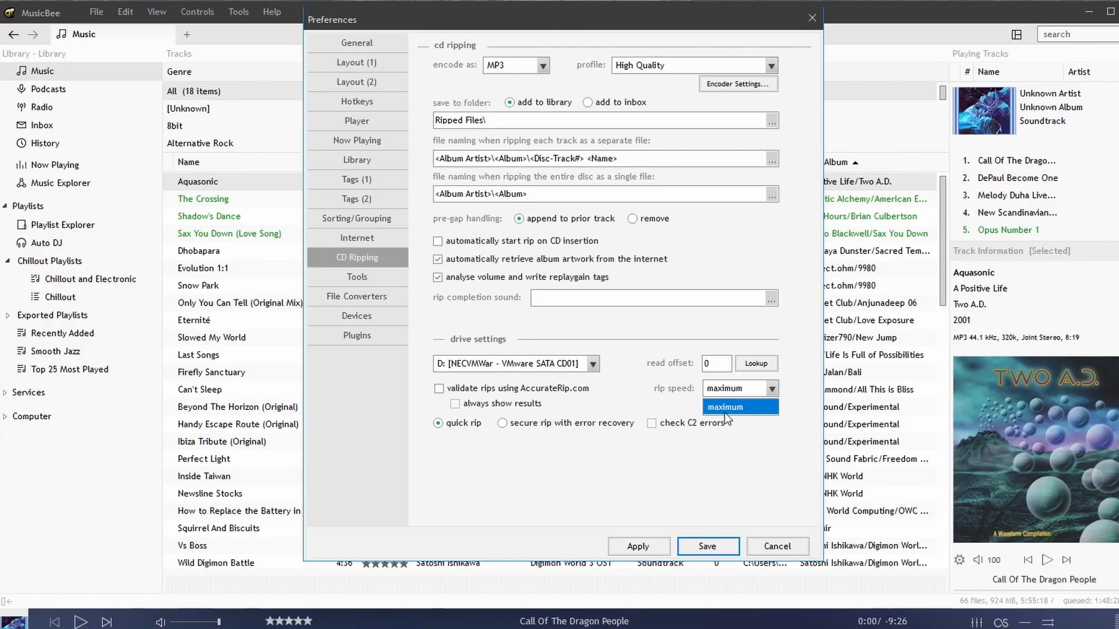
- Keep the CD rip speed at maximum with read offset 0 and MP3 encoding
click(725, 407)
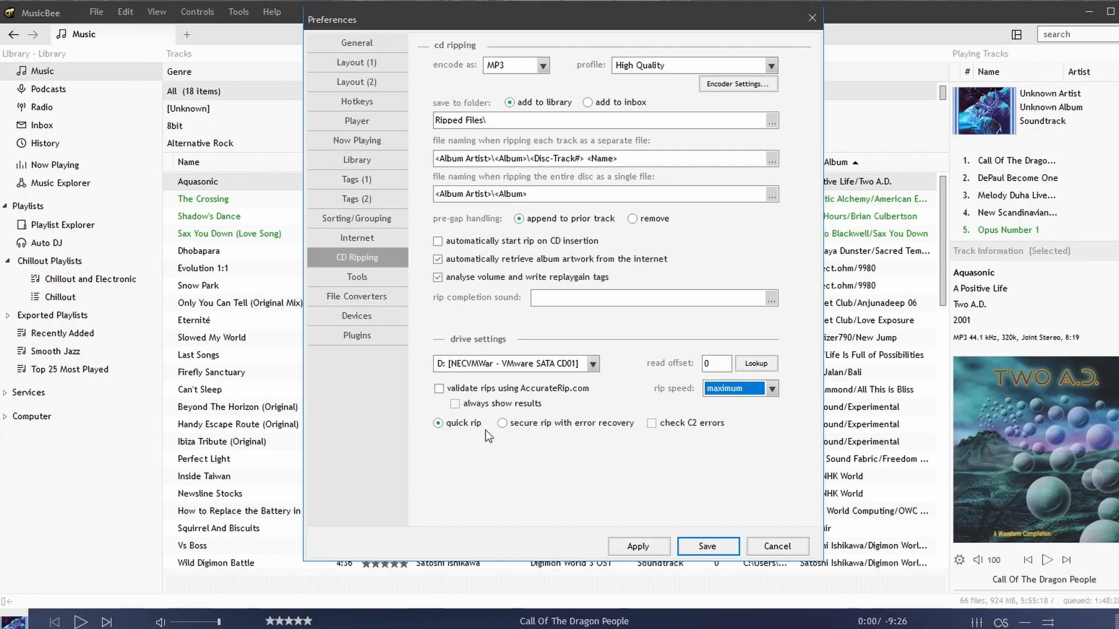
mouse_move(610, 433)
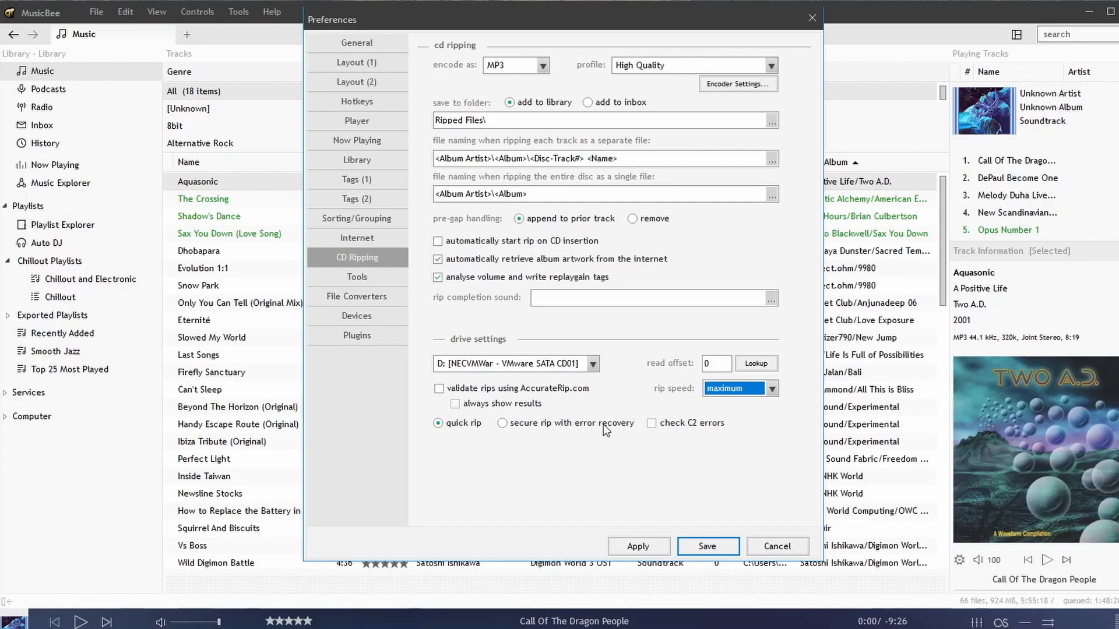
mouse_move(349, 292)
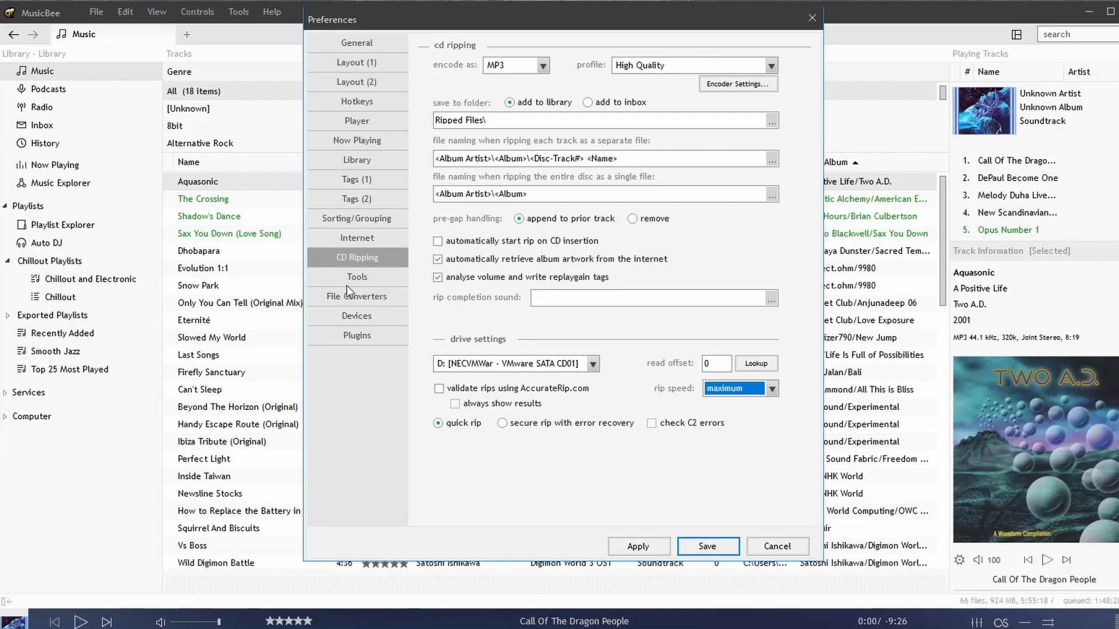
- On the Tools page, visit the empty first external application name and path fields
click(357, 278)
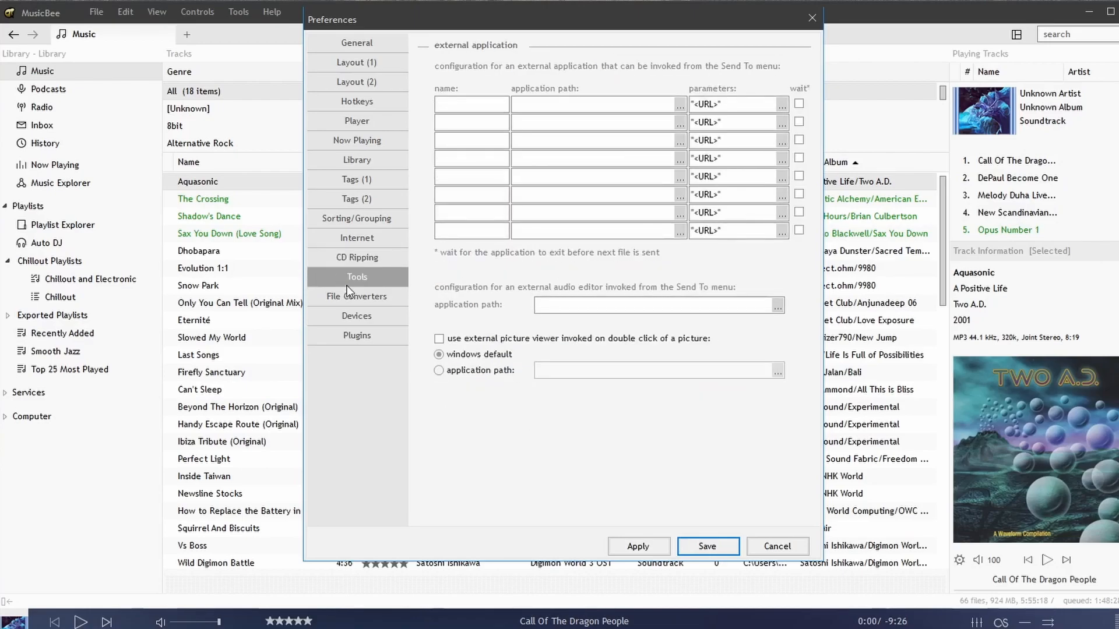
click(471, 103)
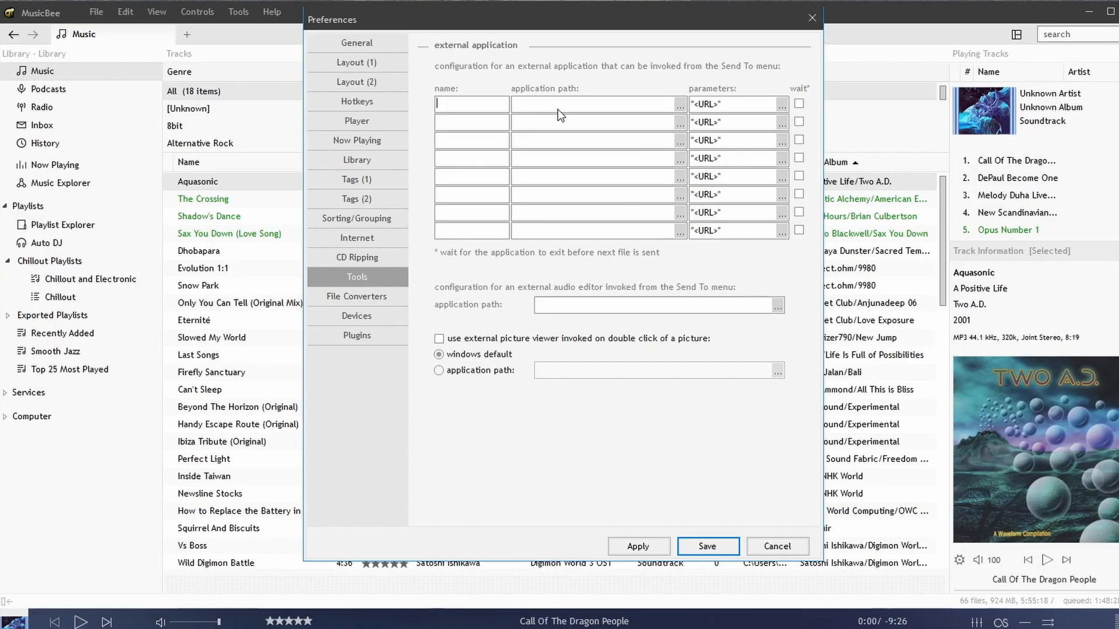
click(578, 104)
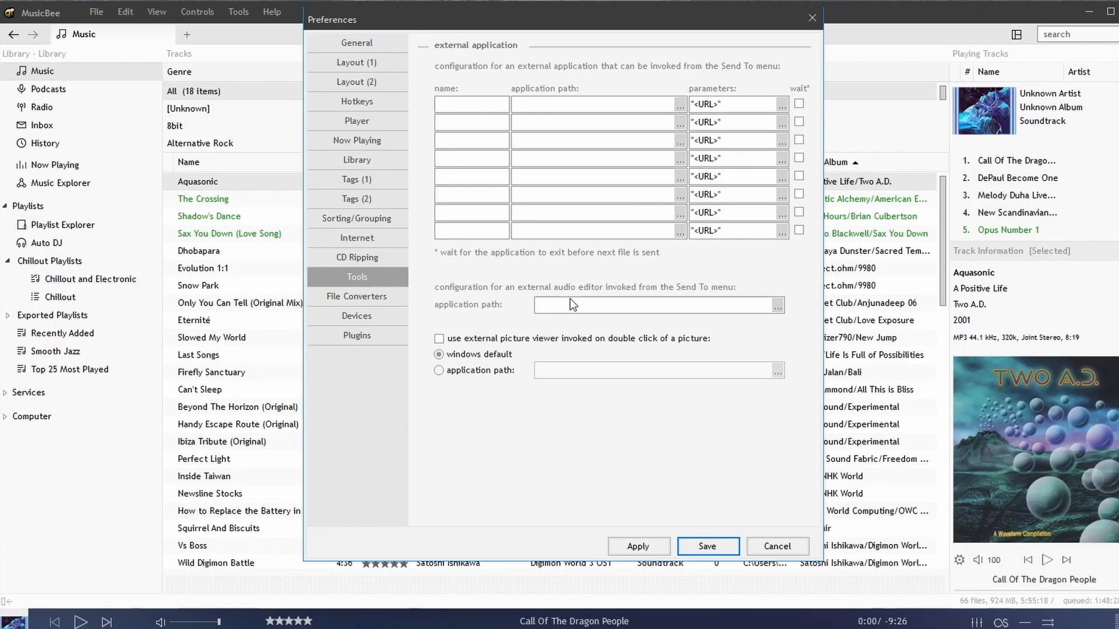
mouse_move(536, 187)
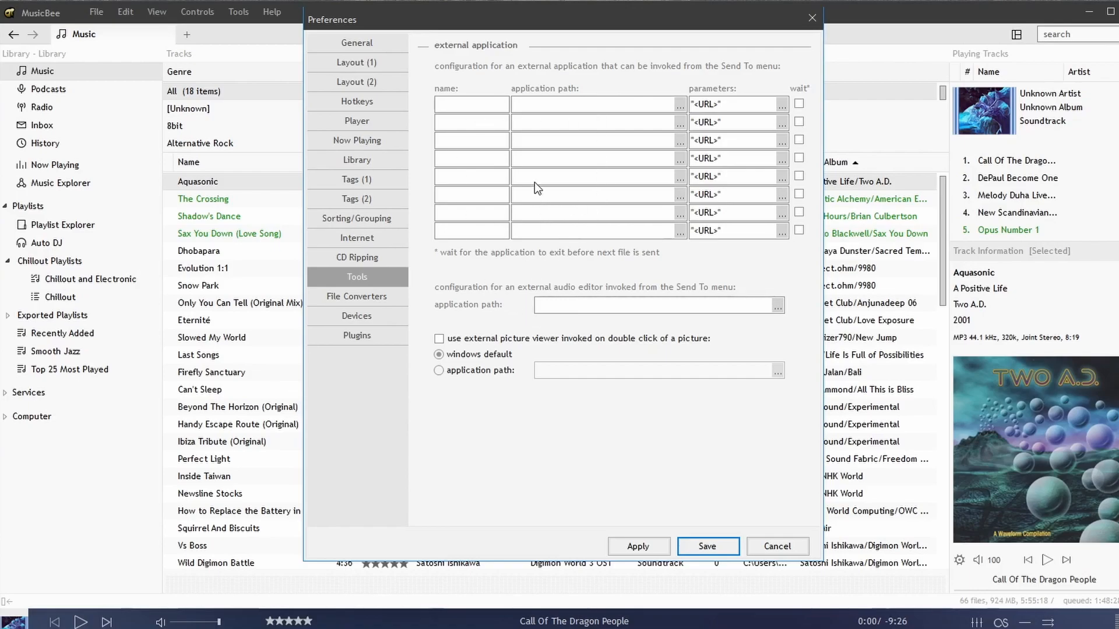
mouse_move(555, 175)
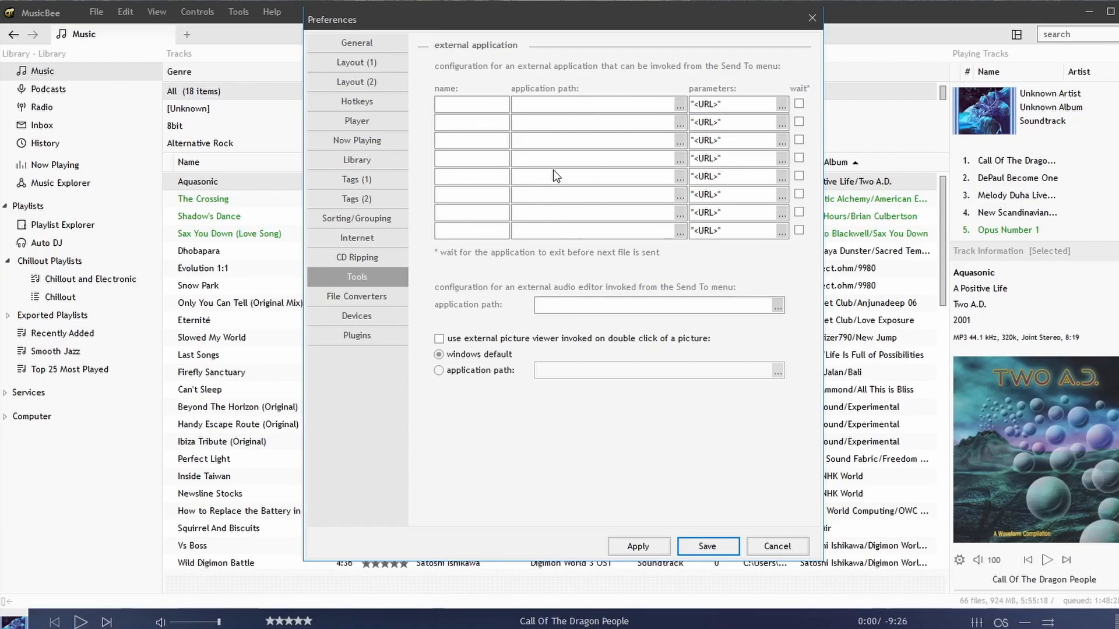
click(471, 103)
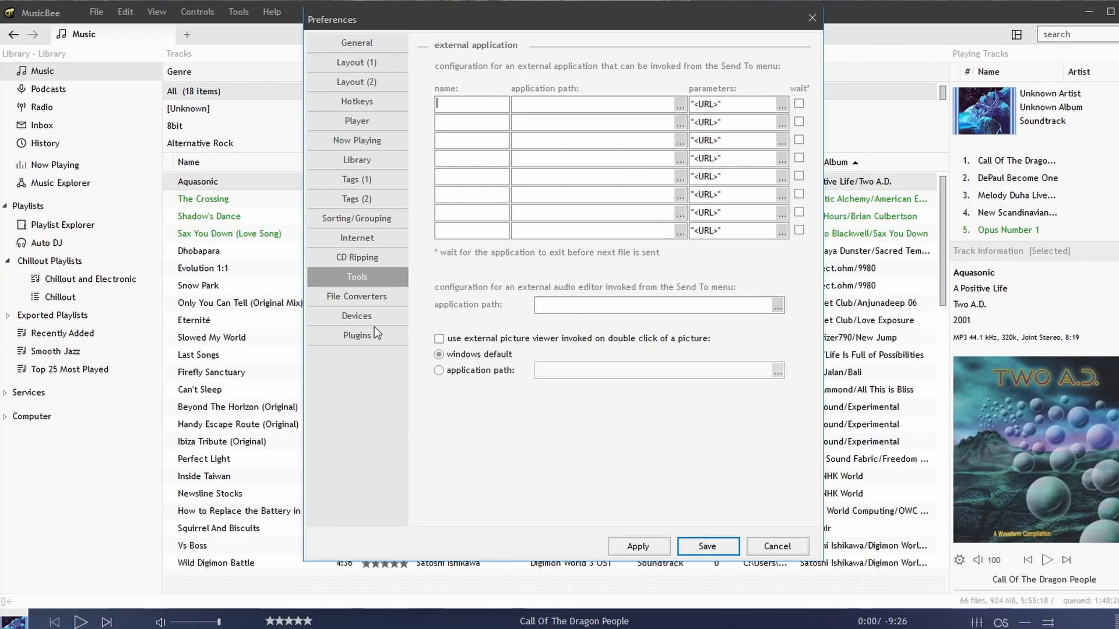
- Scroll the File Converters page through the MP3, AAC, OGG, OPUS, MPC and FLAC encoders
click(357, 296)
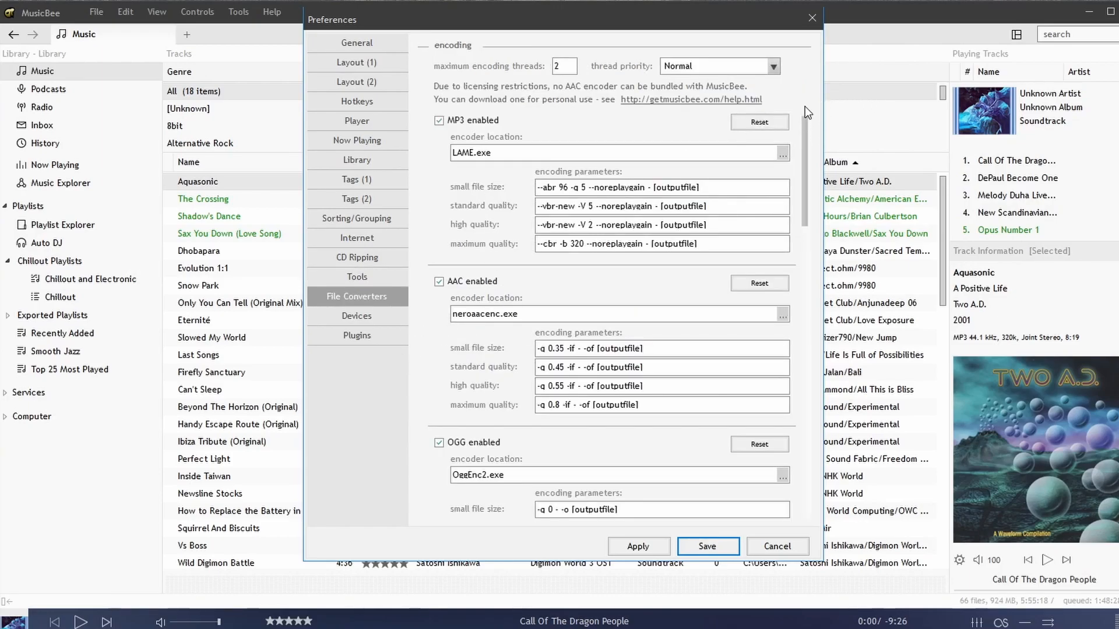
scroll(down, 3)
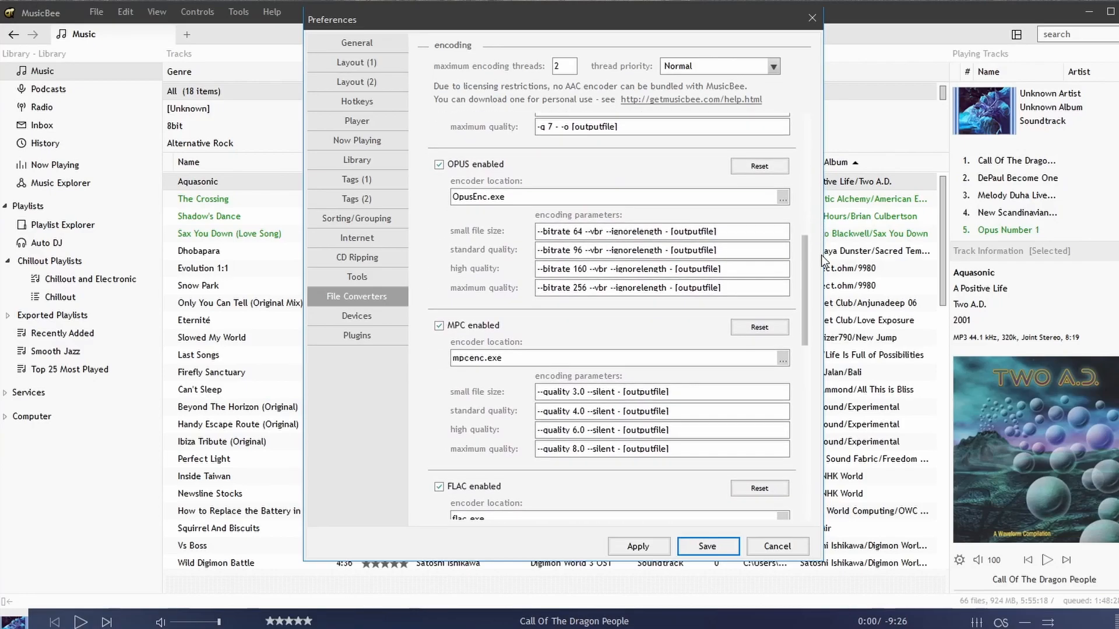
mouse_move(454, 351)
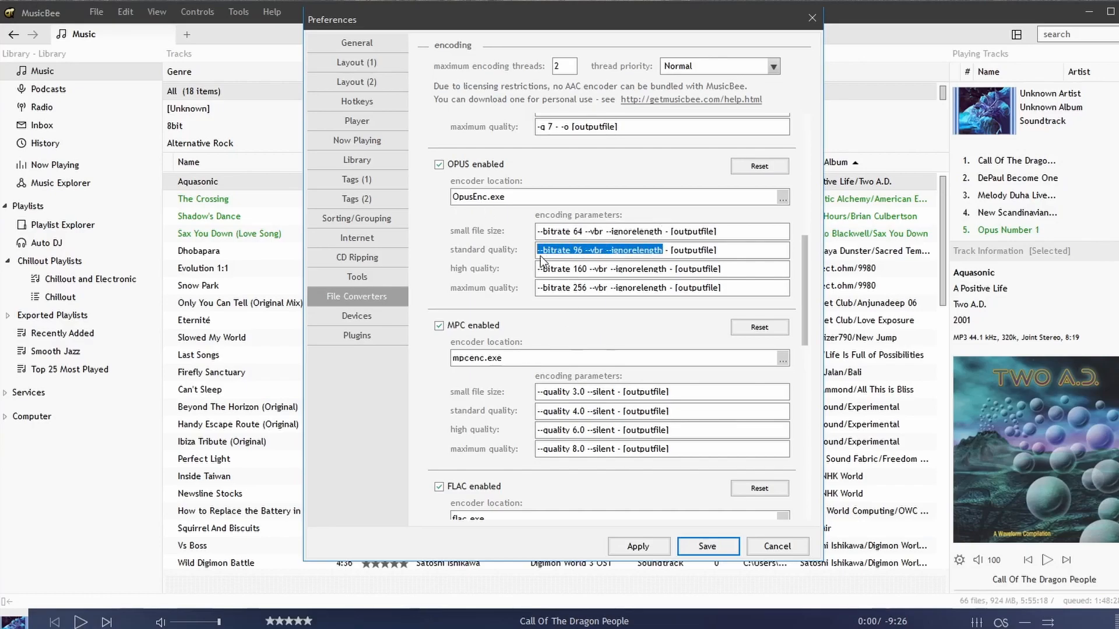
mouse_move(807, 296)
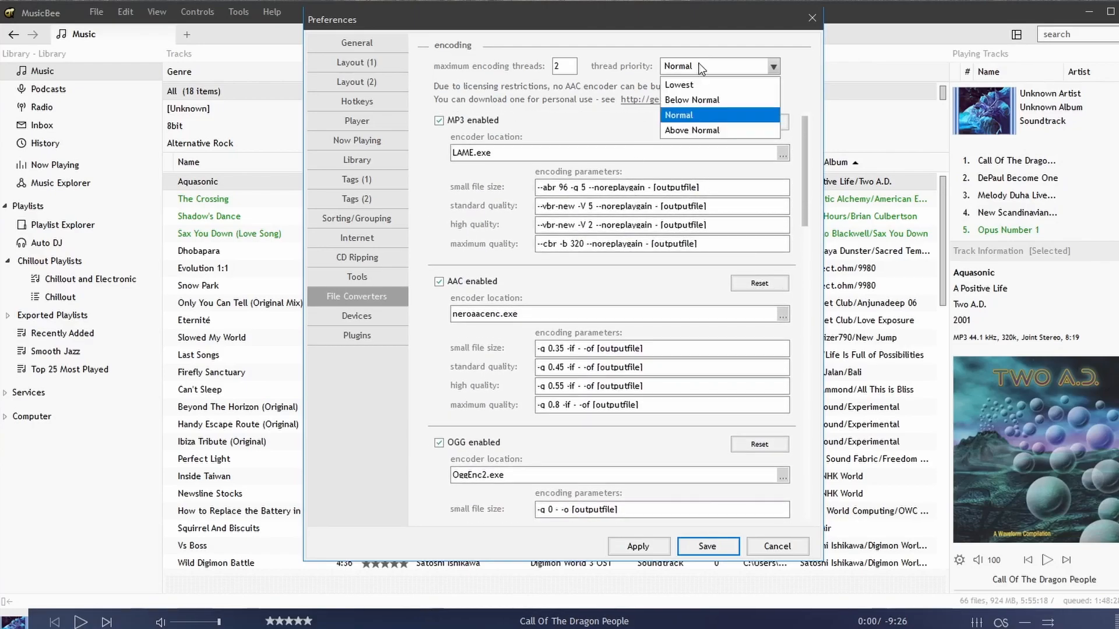
mouse_move(526, 72)
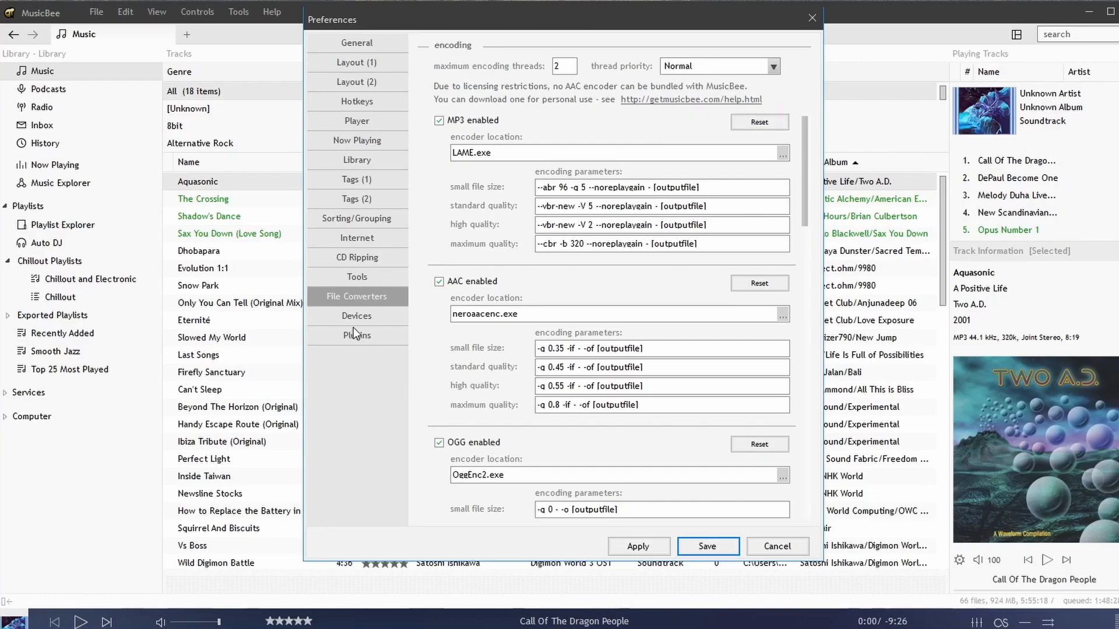
- Show the Devices page with Wifi Android transfer off and no known devices
click(357, 316)
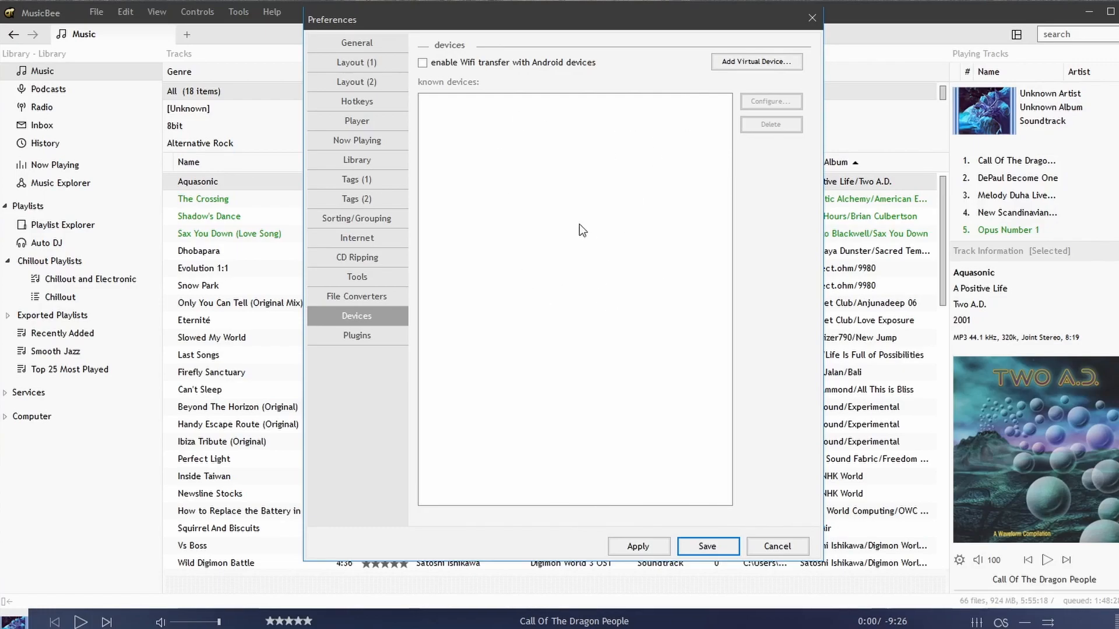
mouse_move(520, 201)
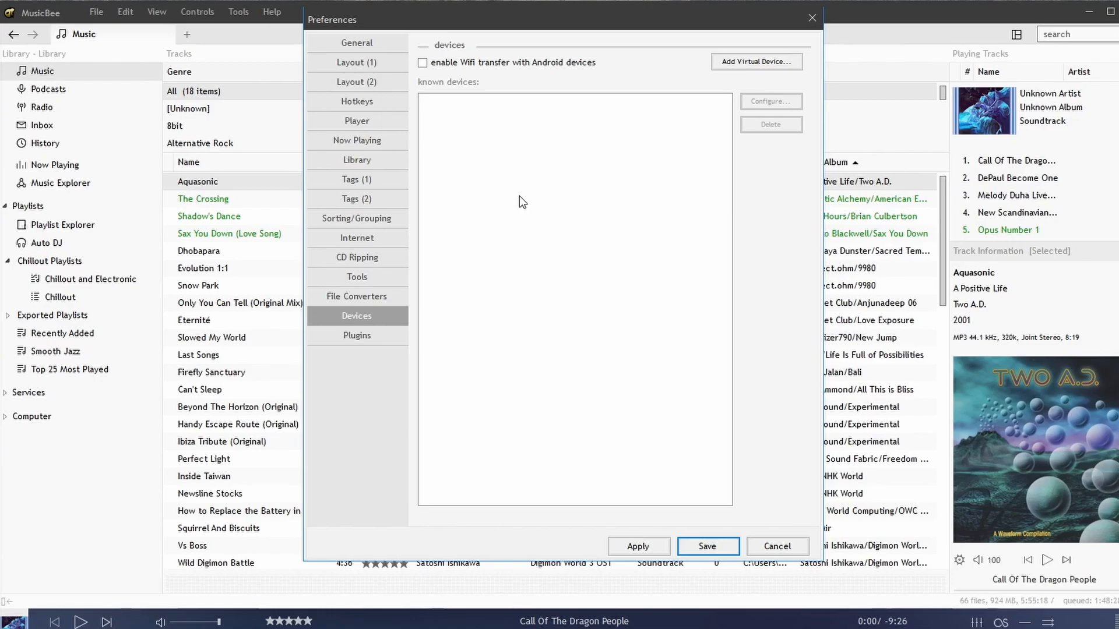
mouse_move(557, 214)
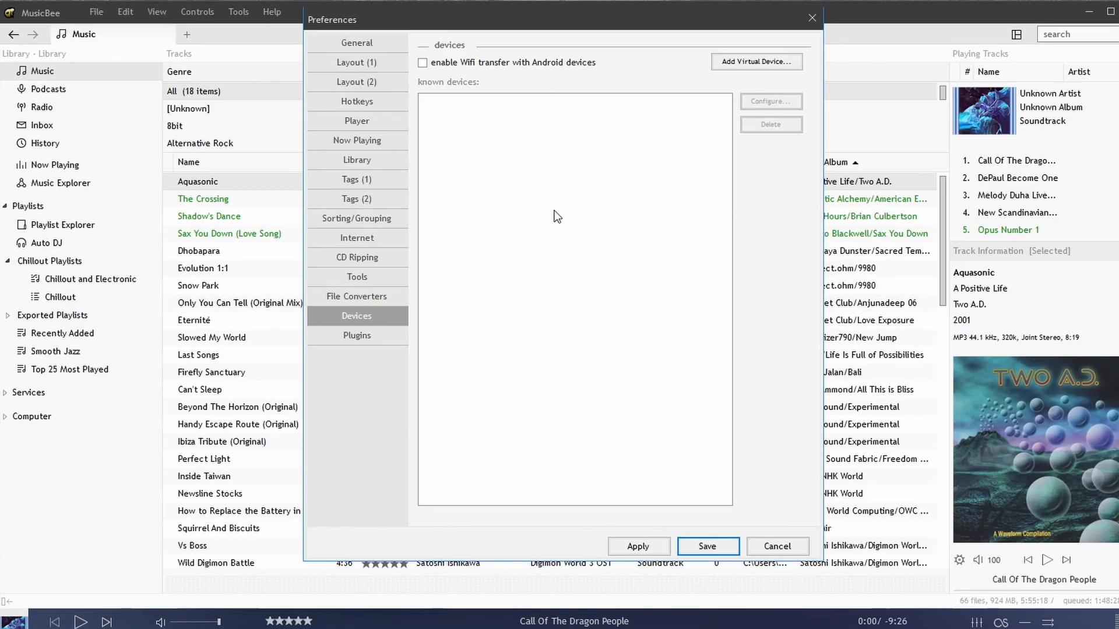
- Review the last.fm, CD art display and theater mode plugins, then return to General
click(357, 335)
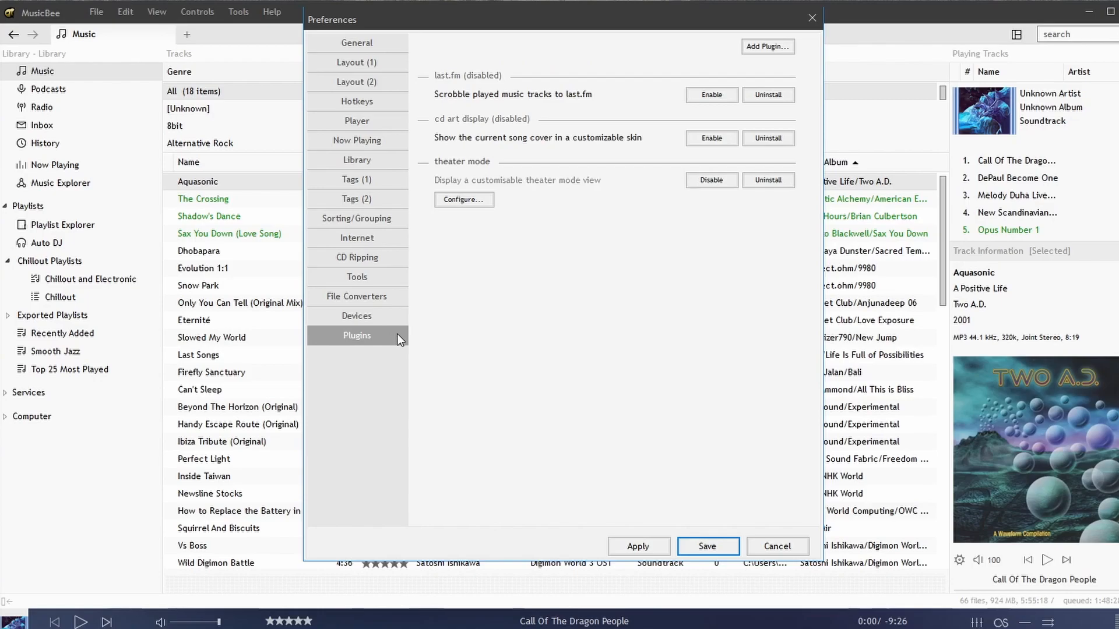
mouse_move(482, 102)
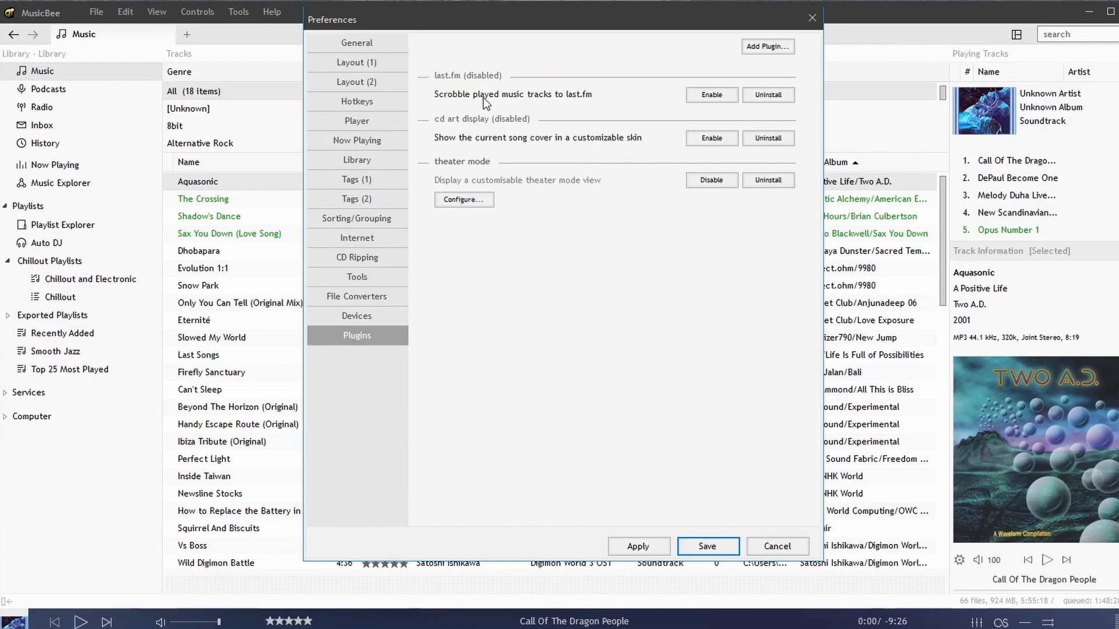
mouse_move(448, 144)
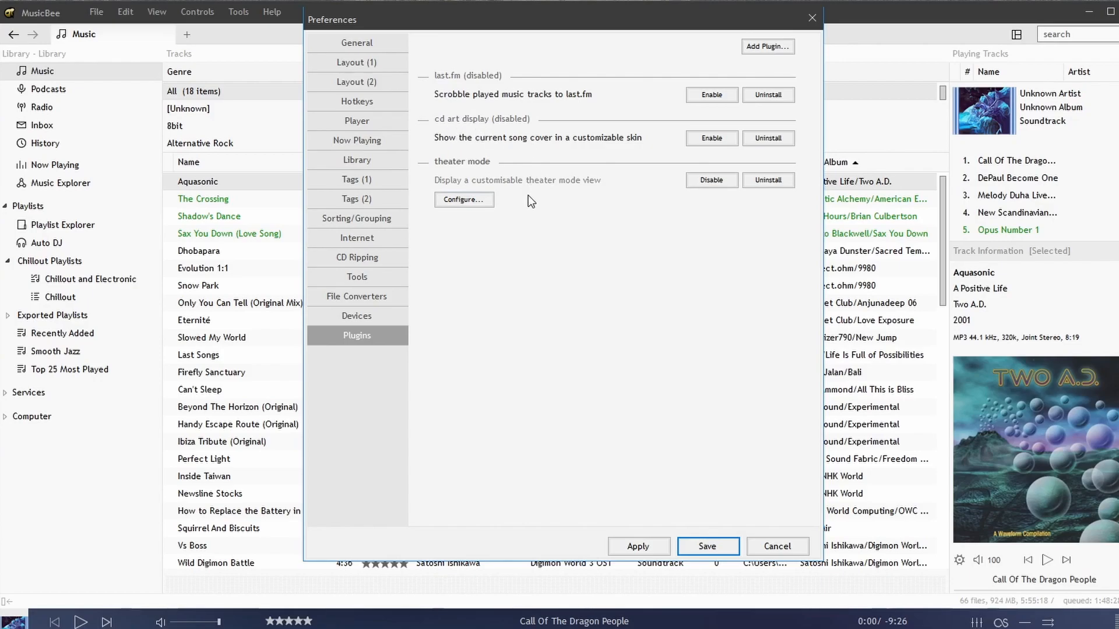
mouse_move(554, 202)
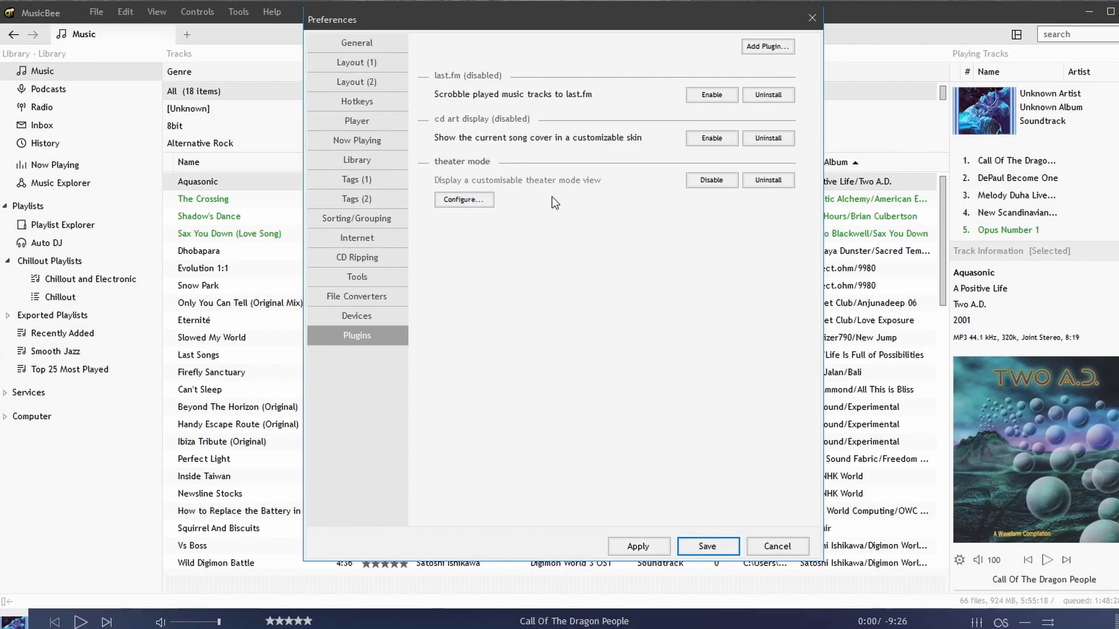
mouse_move(703, 69)
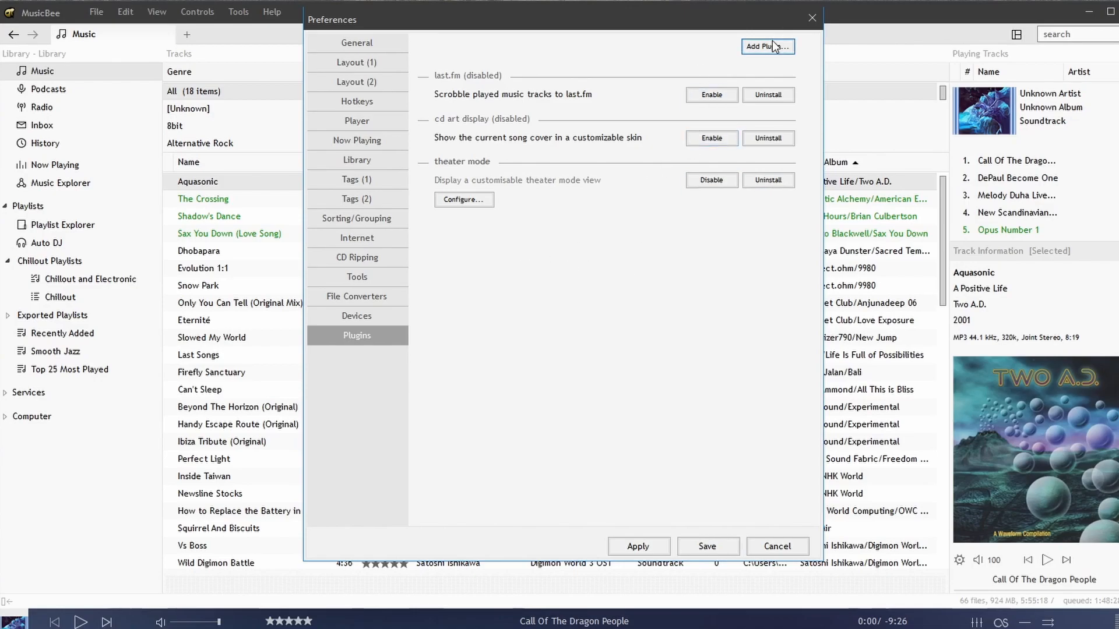
click(356, 42)
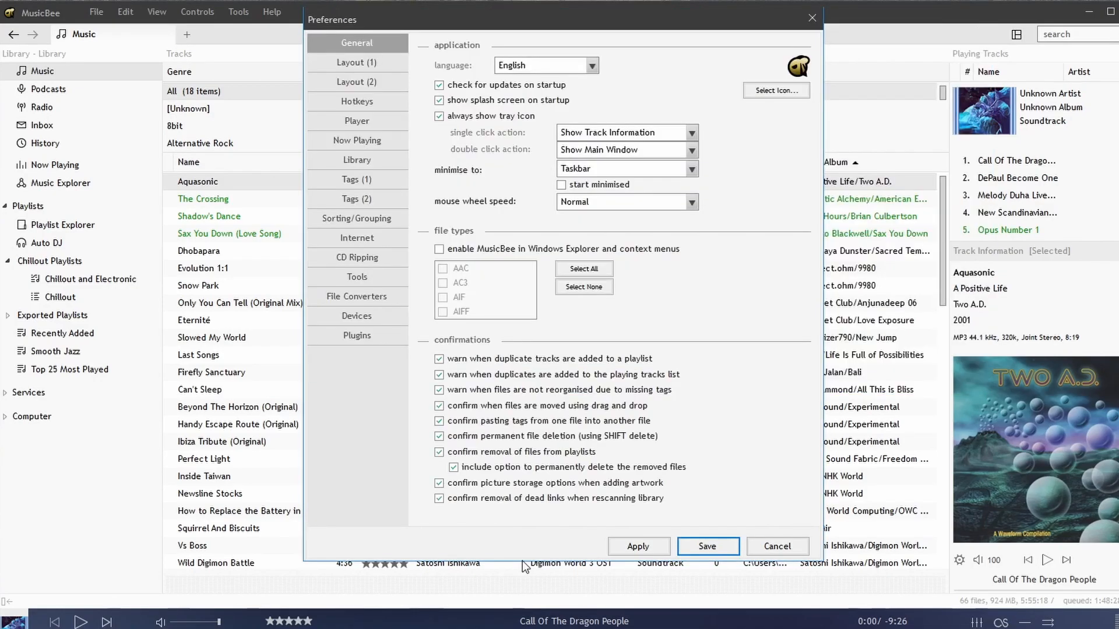
mouse_move(560, 564)
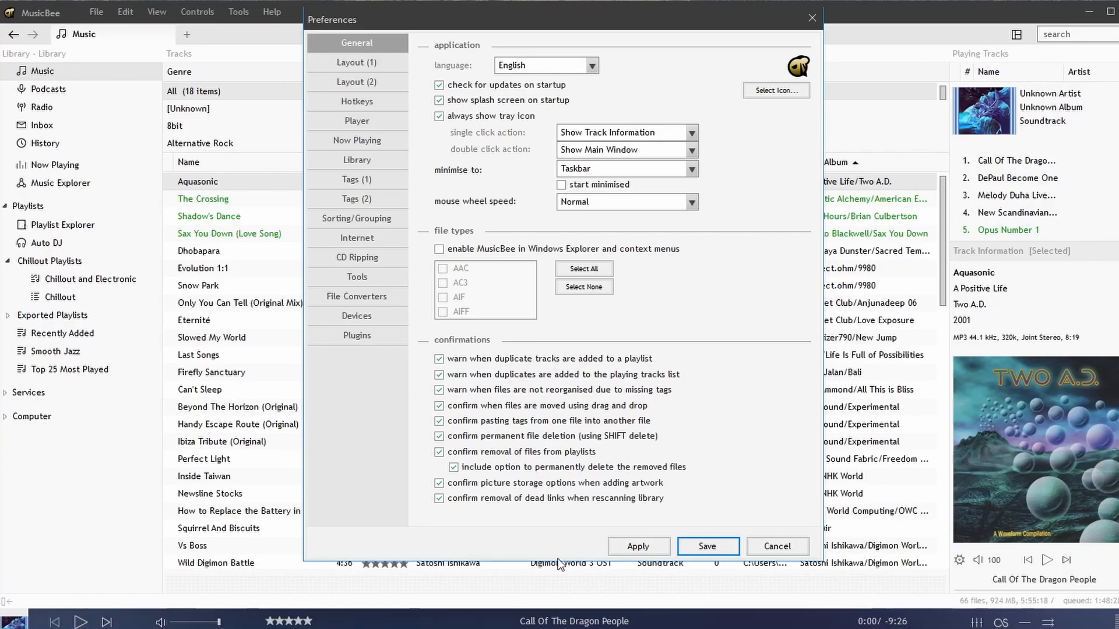